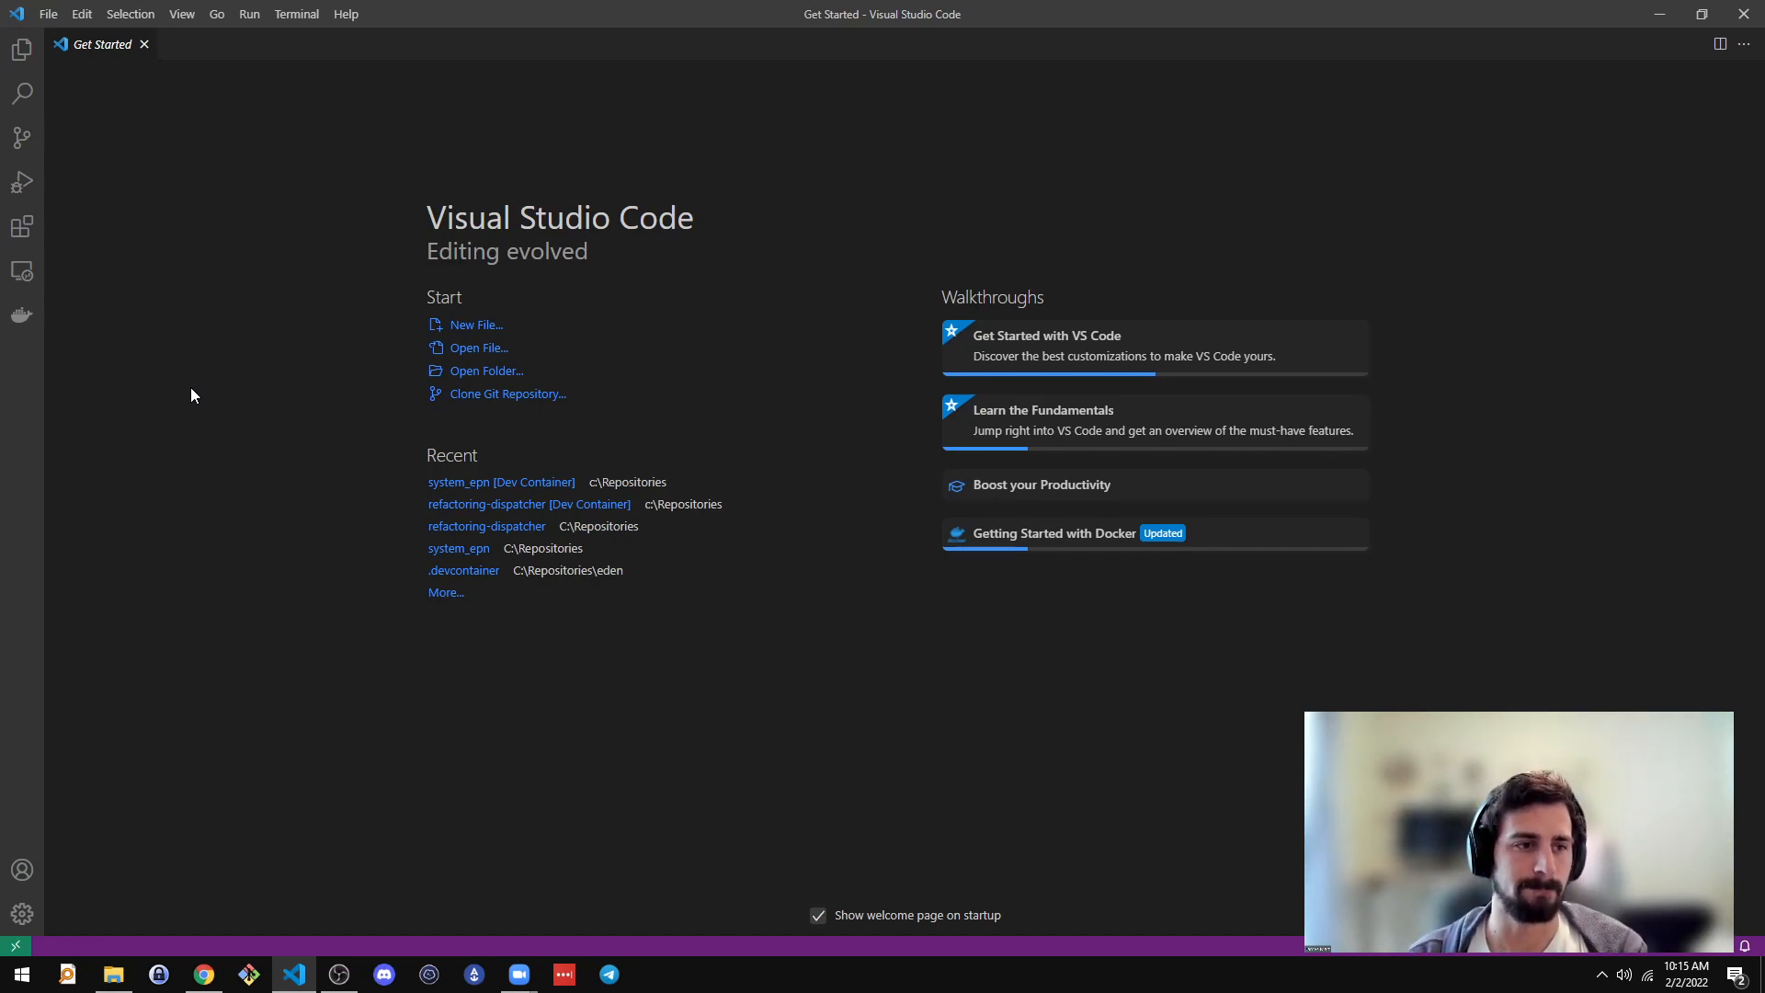
{"action": "mouse_move", "coordinate": [646, 396]}
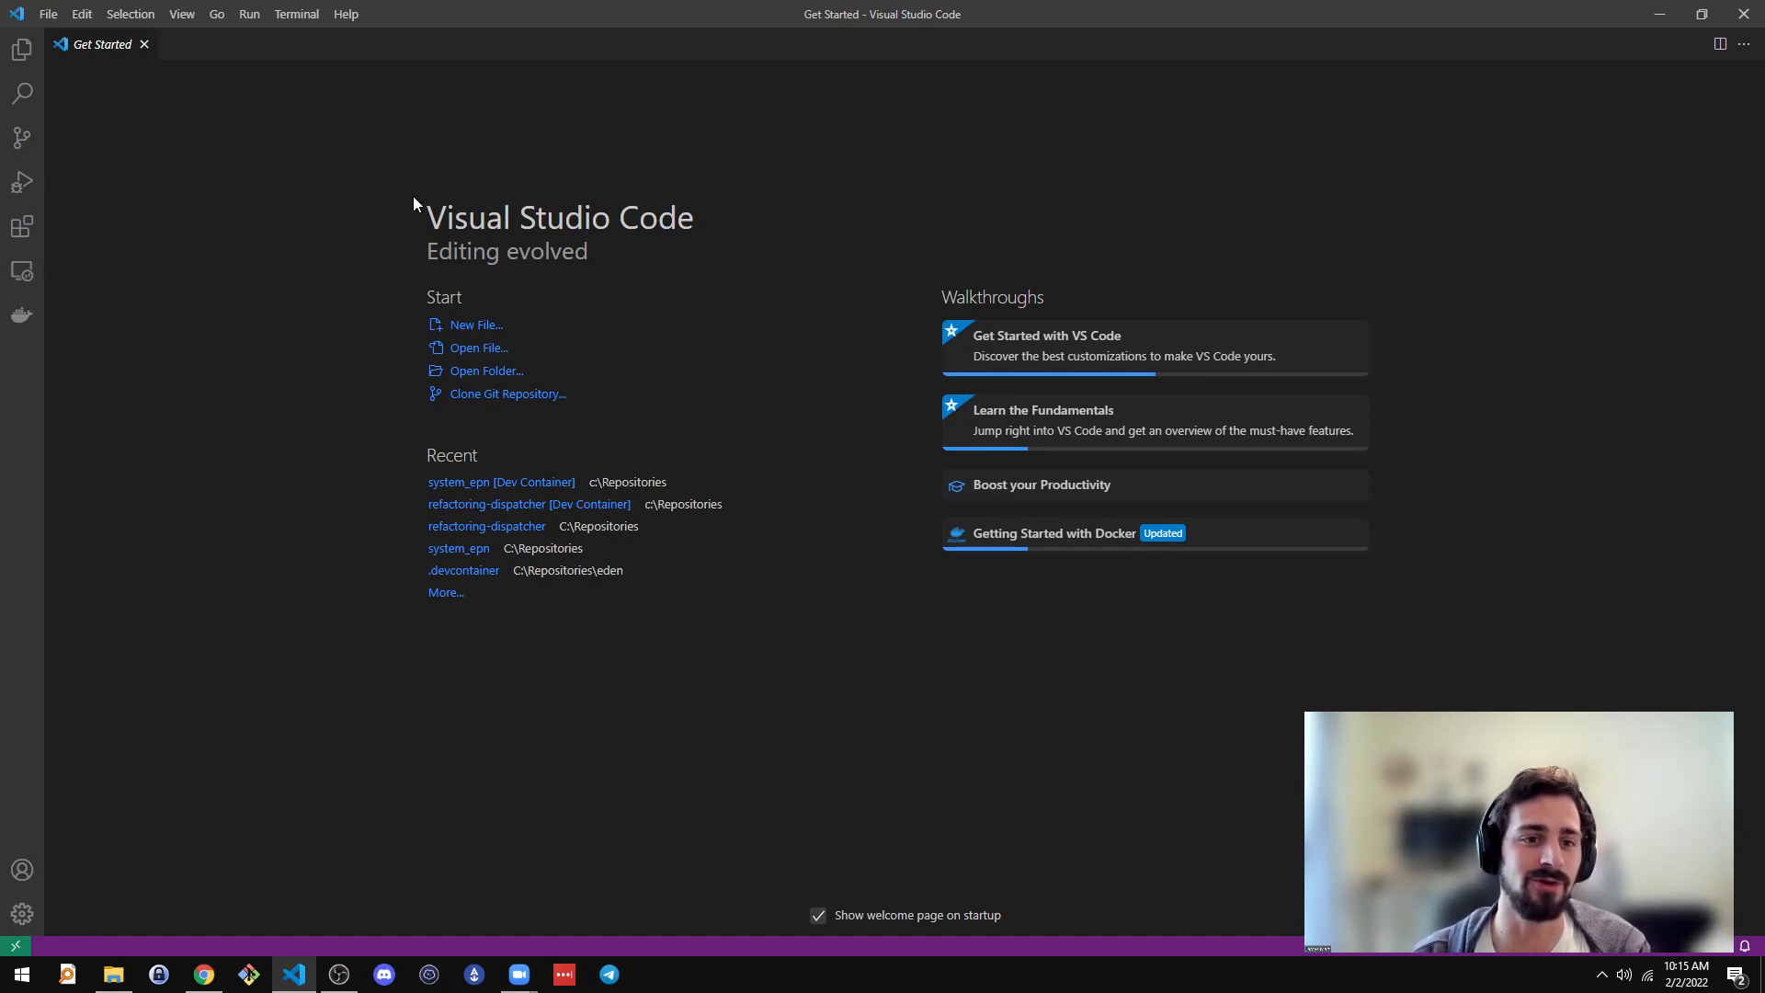
{"action": "mouse_move", "coordinate": [478, 224]}
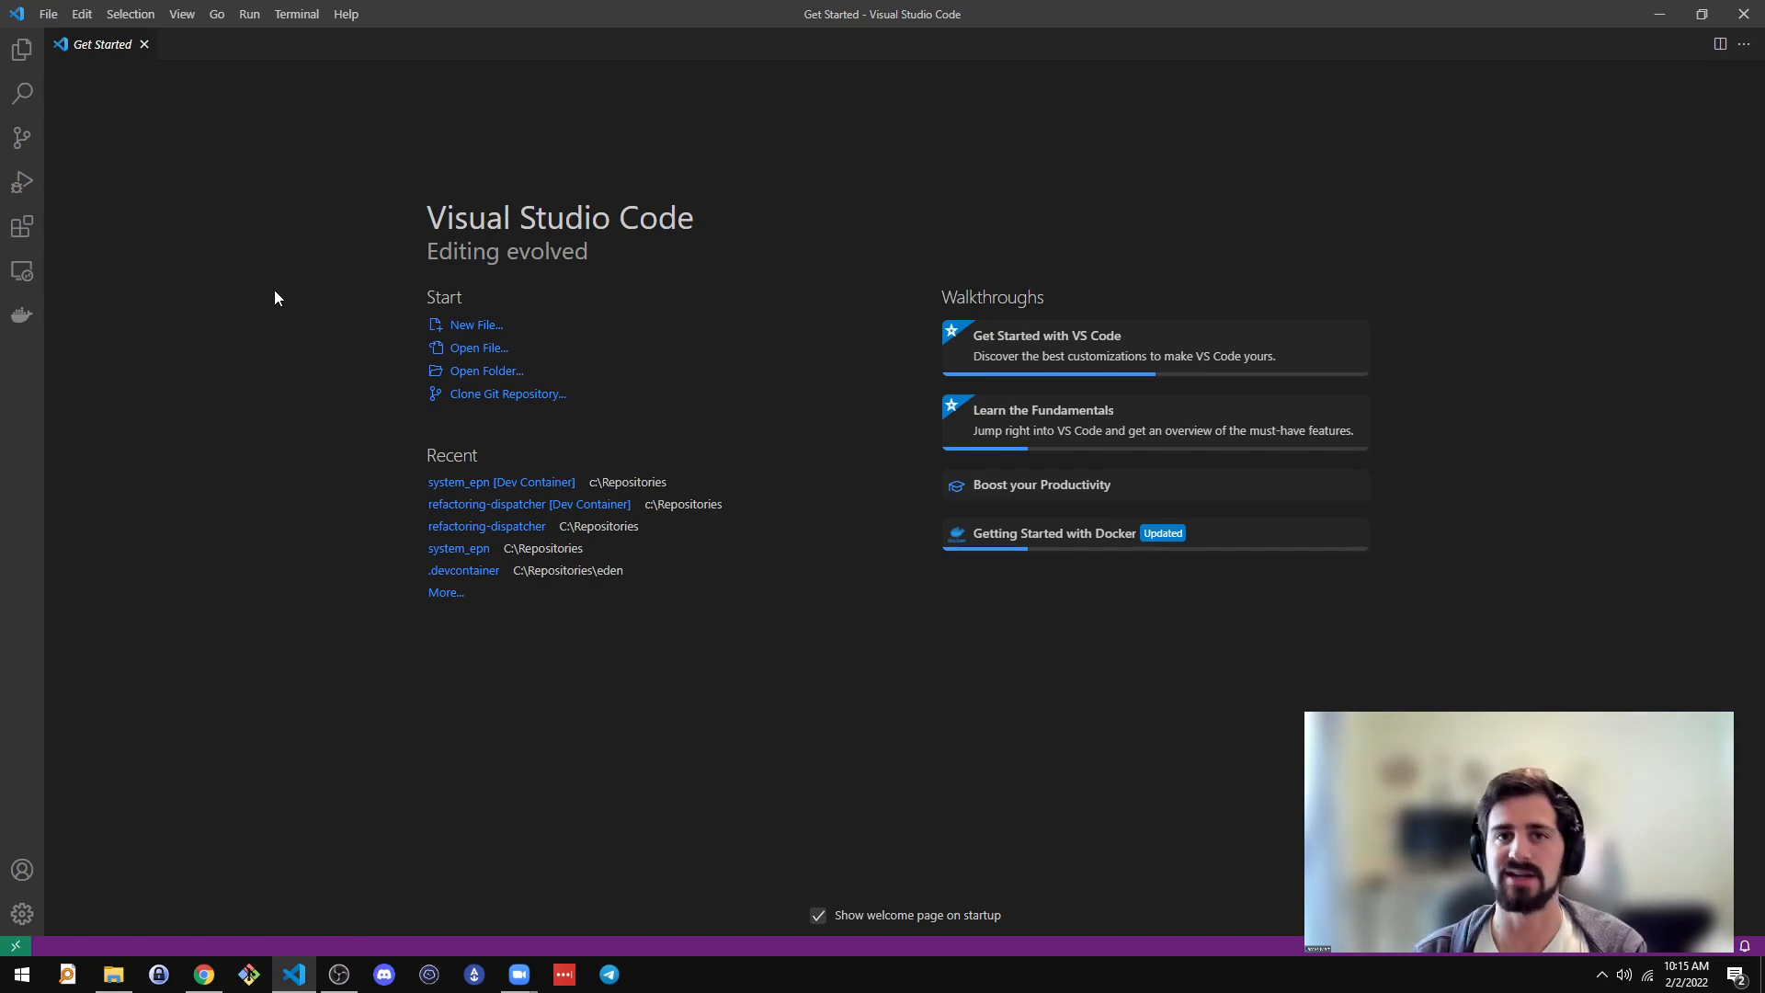
{"action": "mouse_move", "coordinate": [462, 244]}
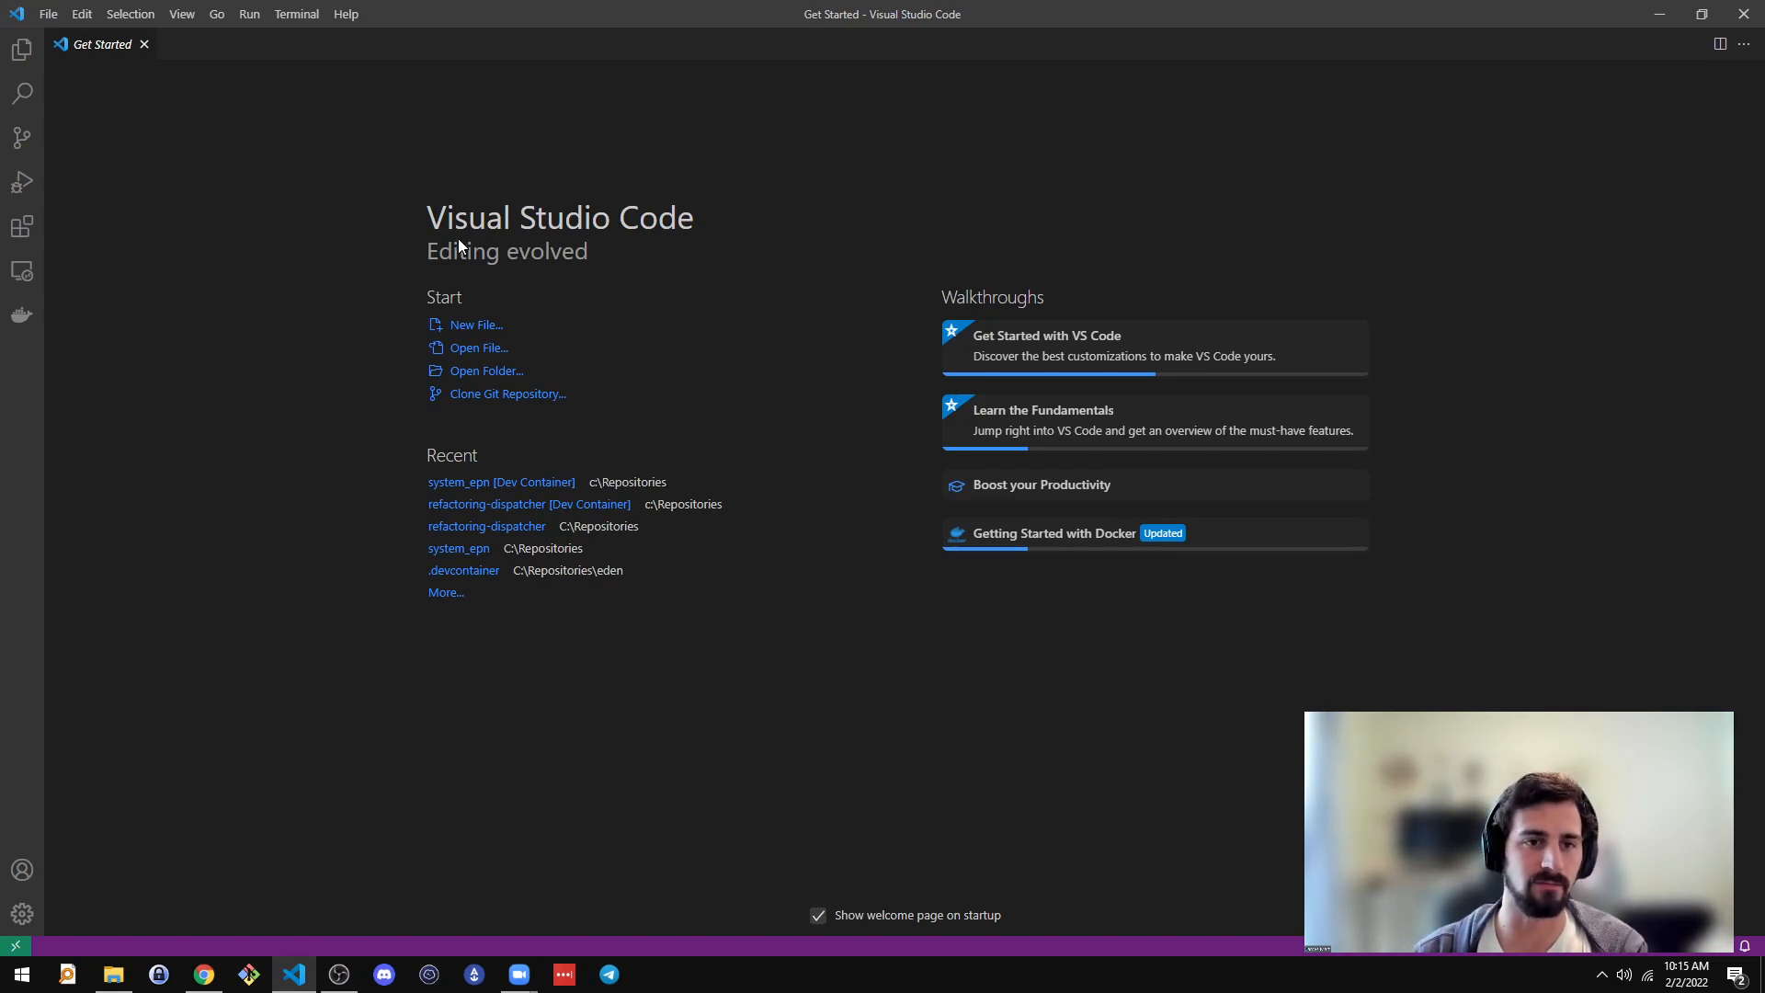
{"action": "mouse_move", "coordinate": [425, 217]}
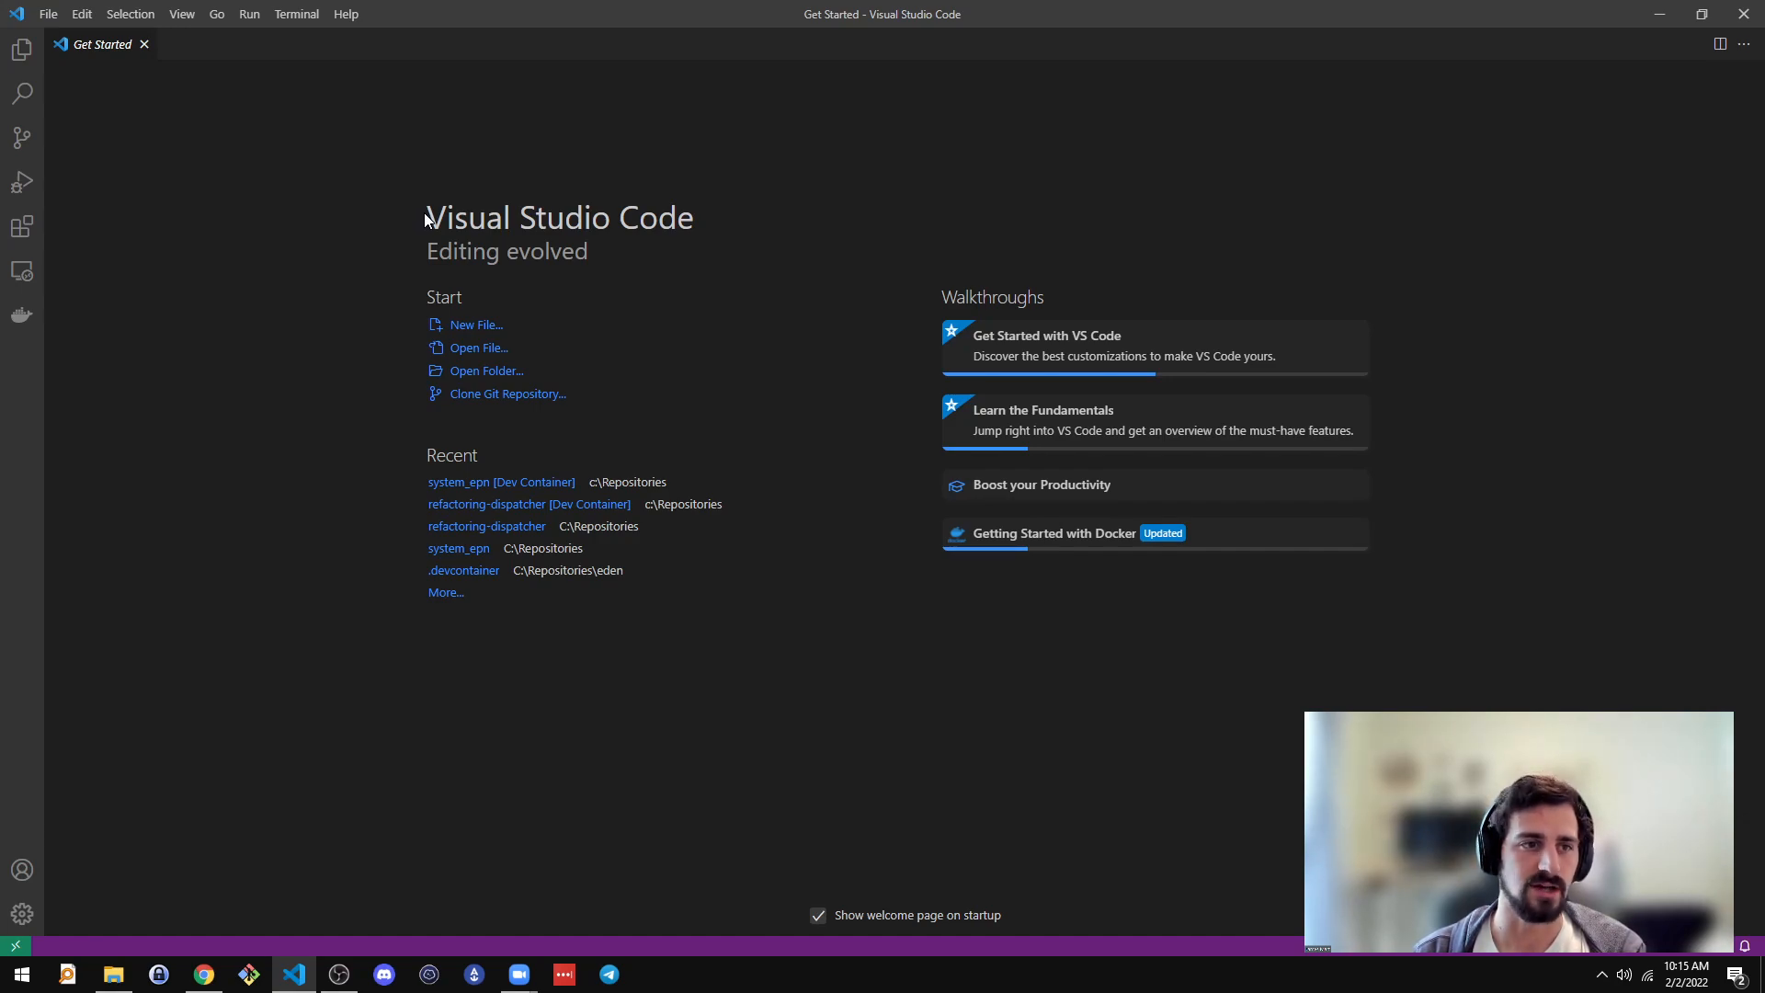
{"action": "mouse_move", "coordinate": [252, 239]}
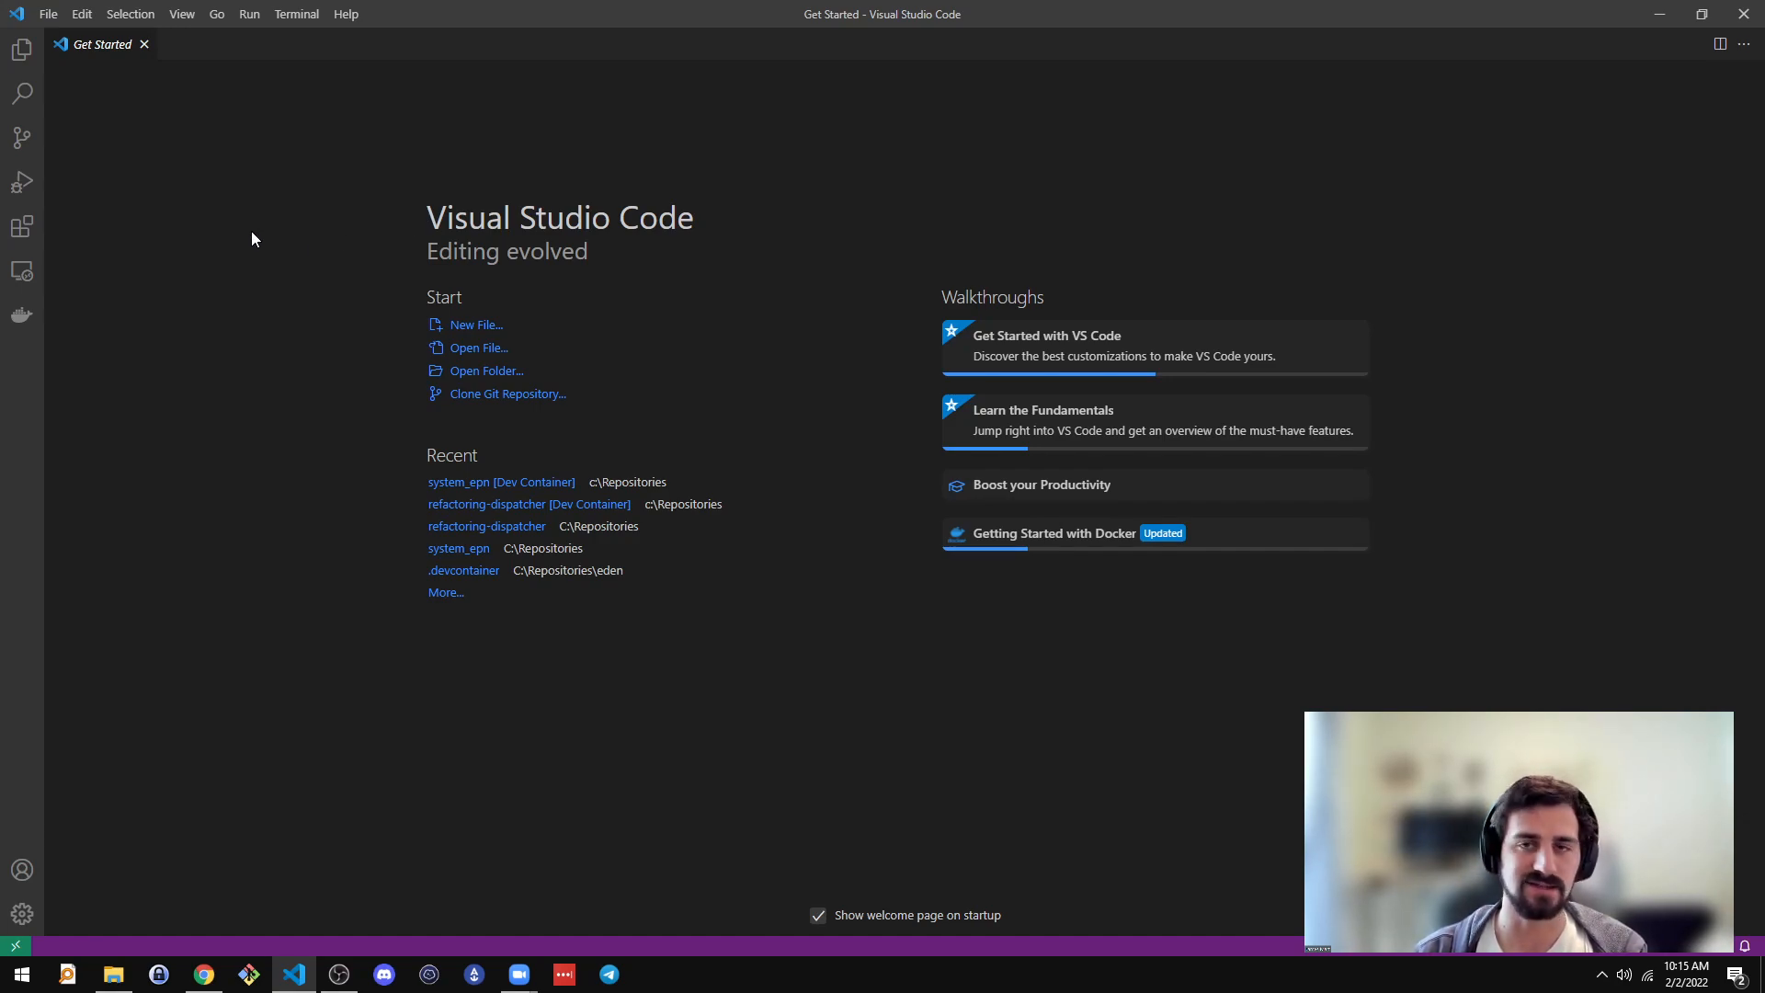
{"action": "mouse_move", "coordinate": [382, 142]}
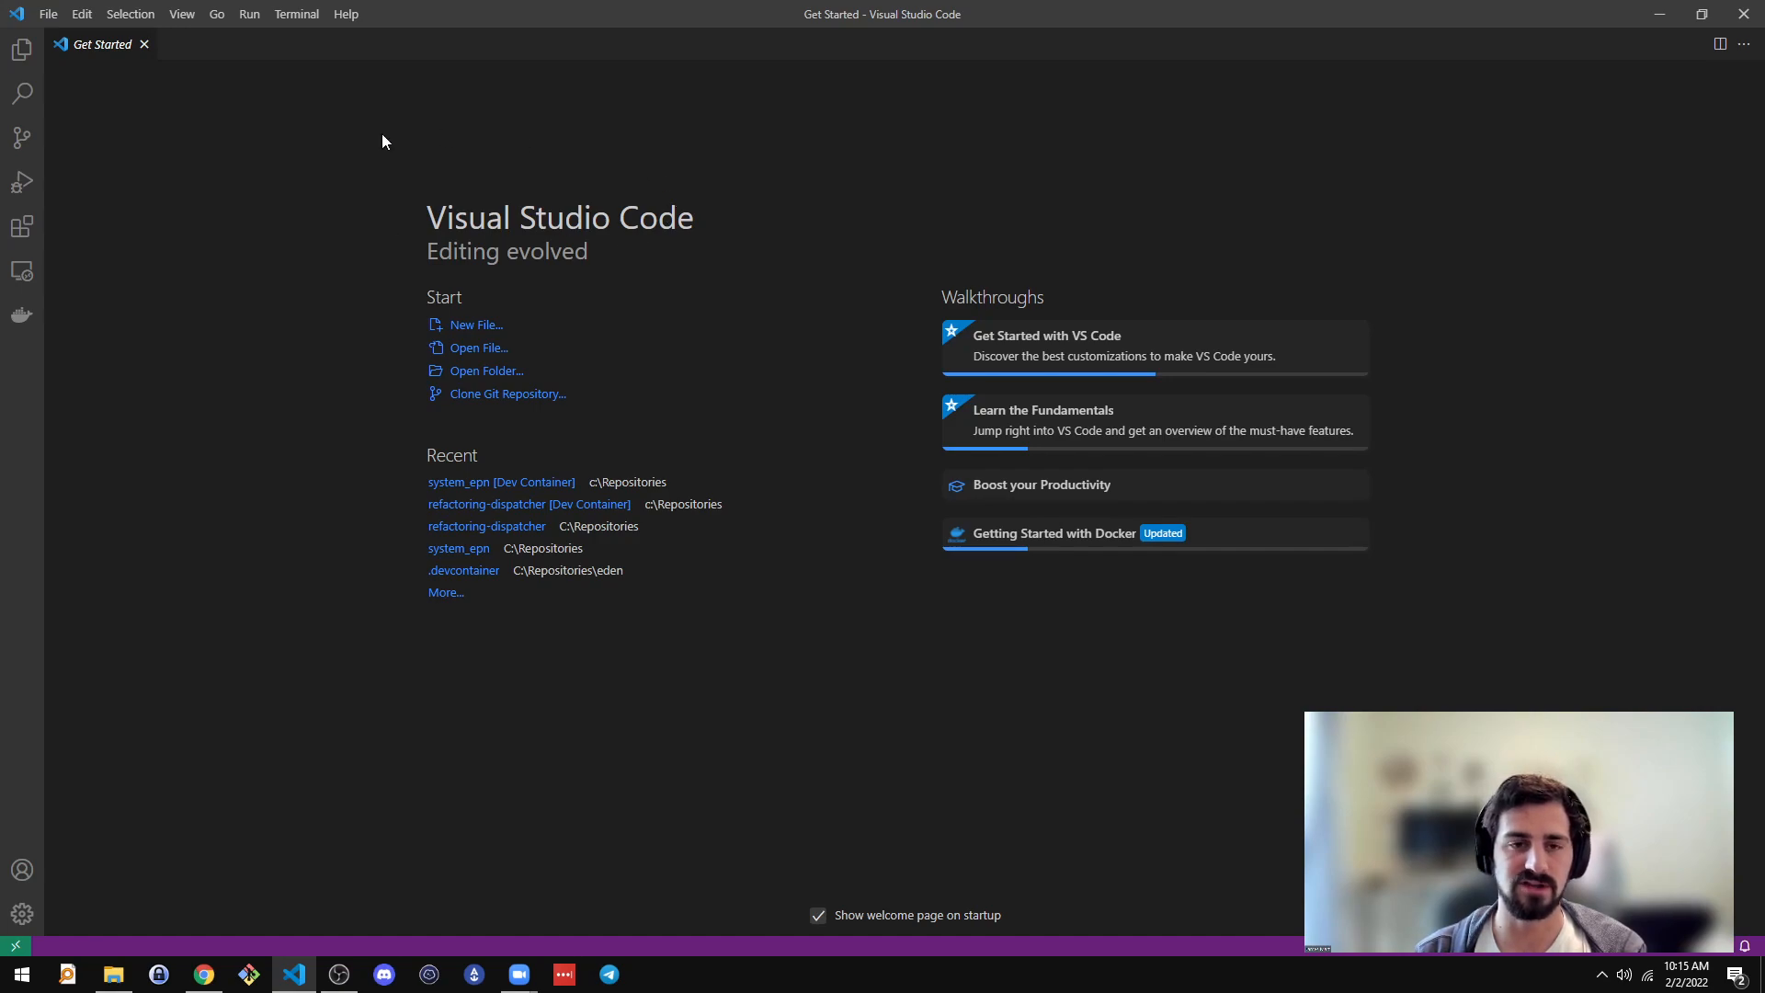
{"action": "mouse_move", "coordinate": [300, 286]}
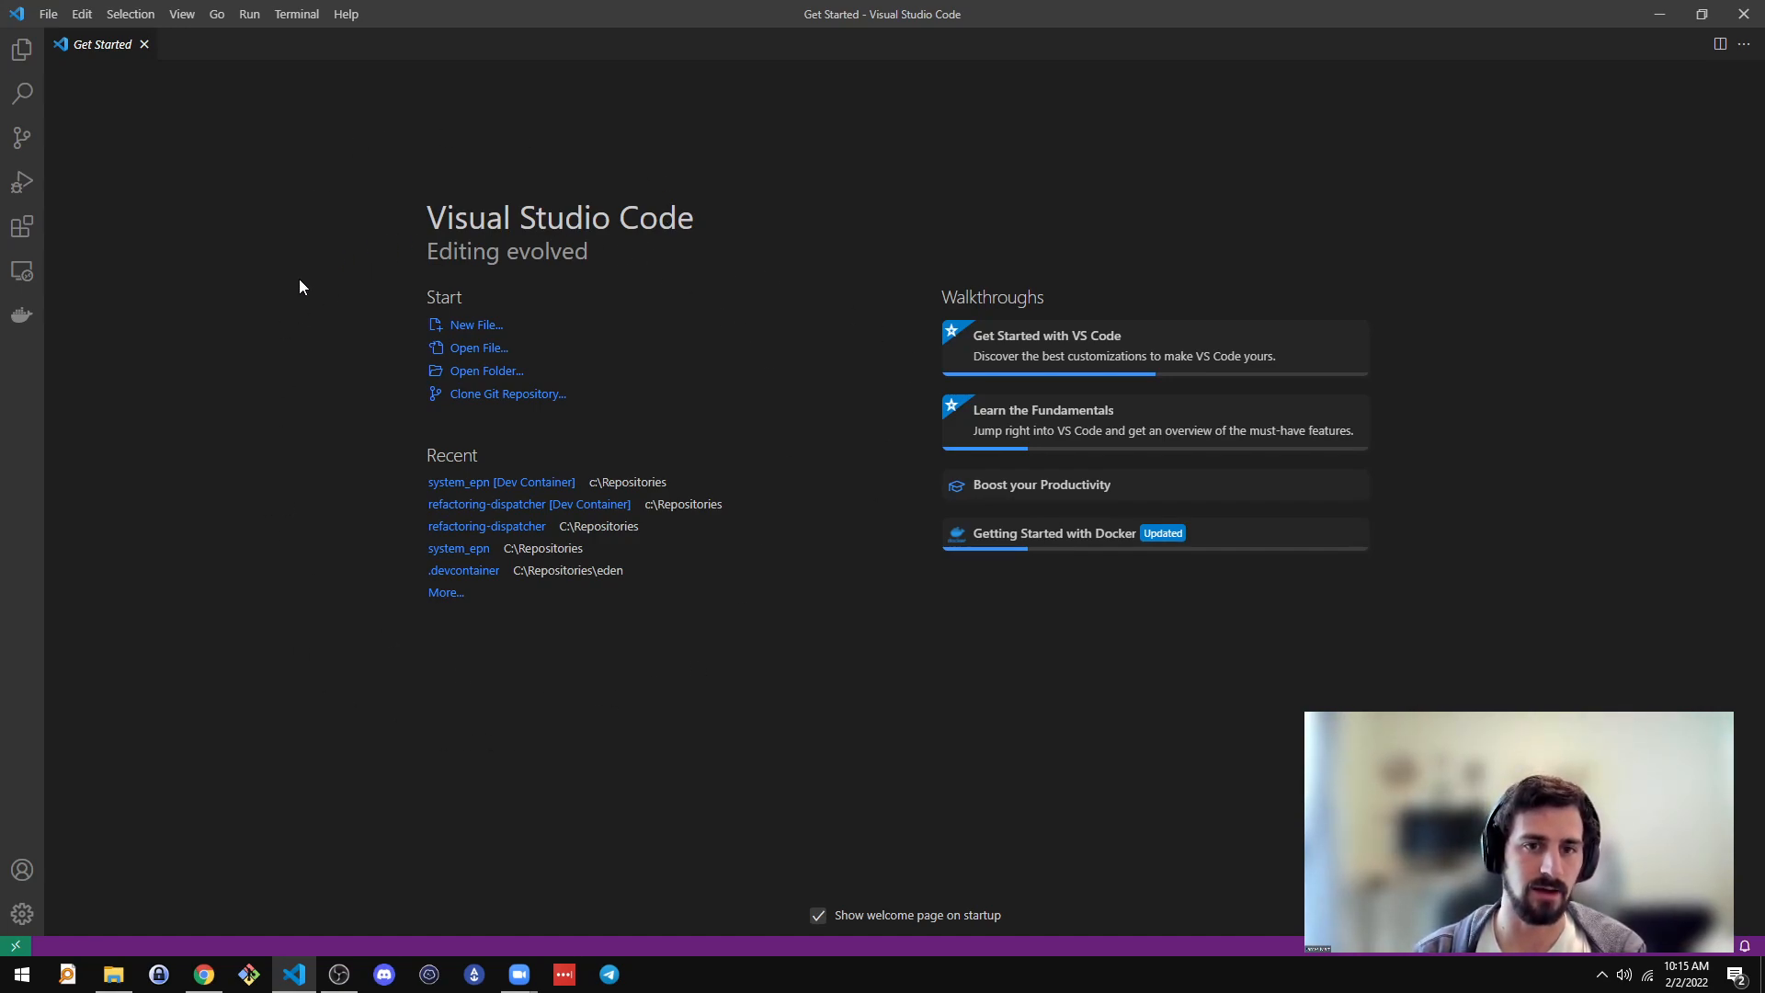
{"action": "mouse_move", "coordinate": [96, 200]}
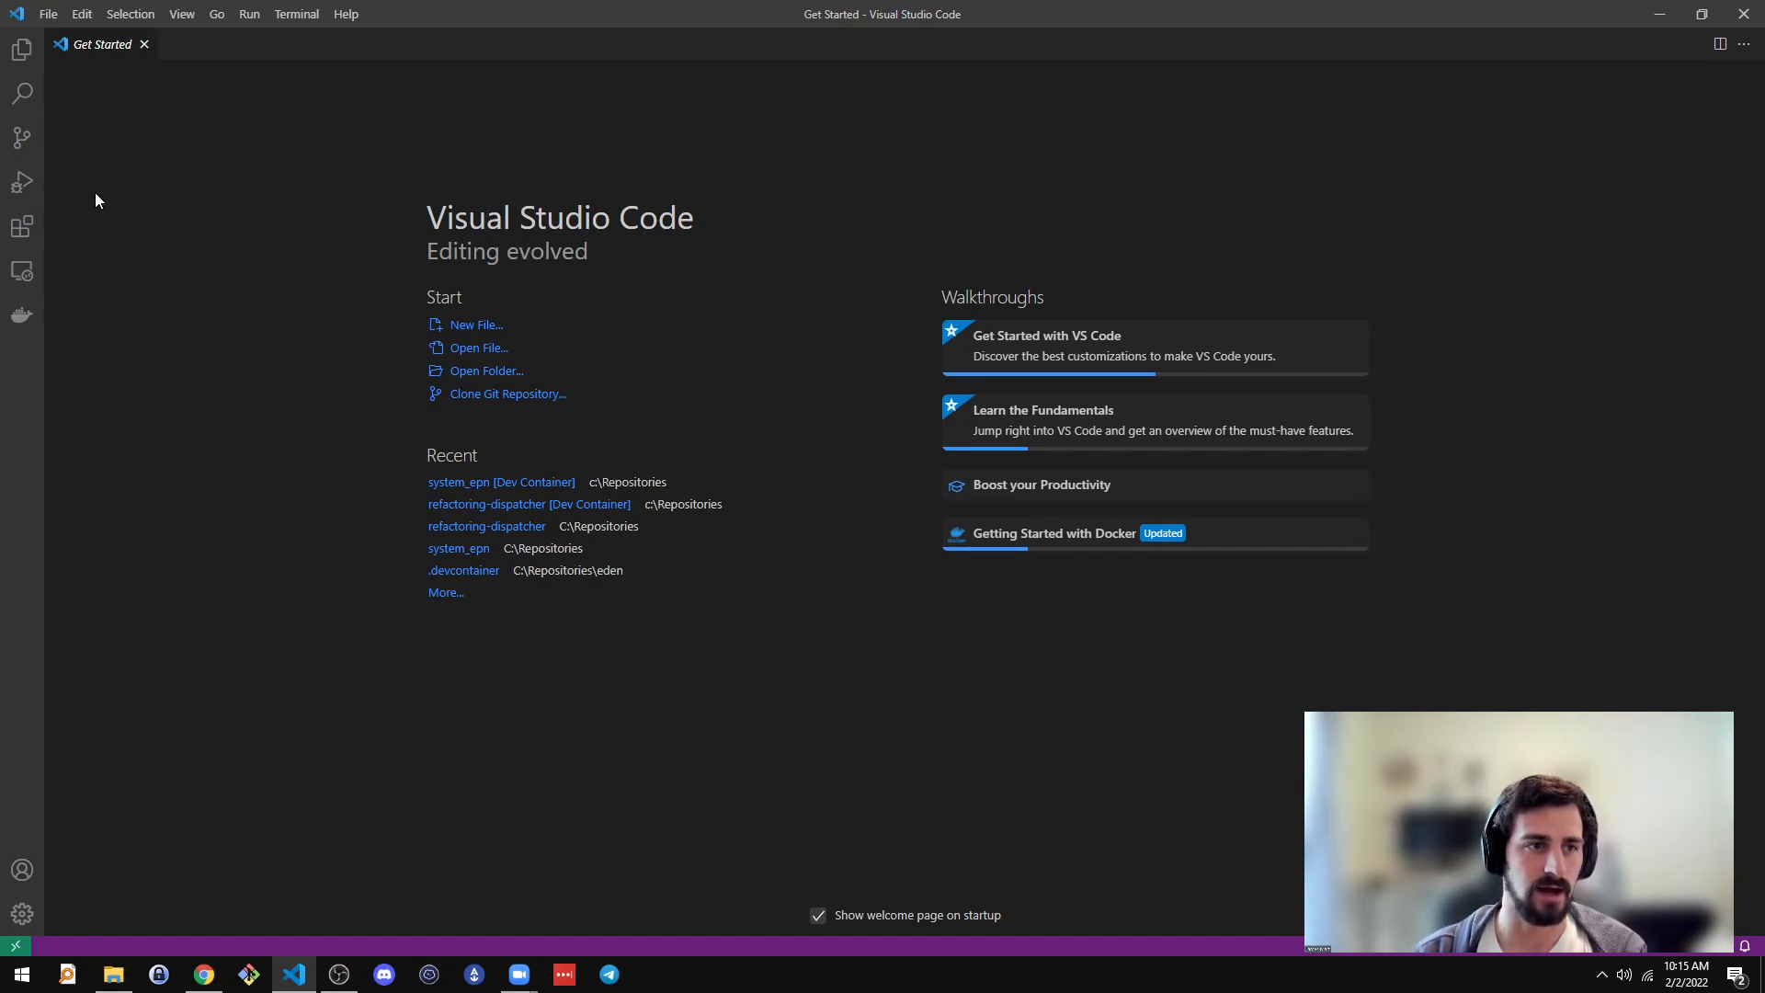
Step: Review installed extensions including Remote - Containers, then return to the empty file explorer
{"action": "left_click", "coordinate": [22, 226]}
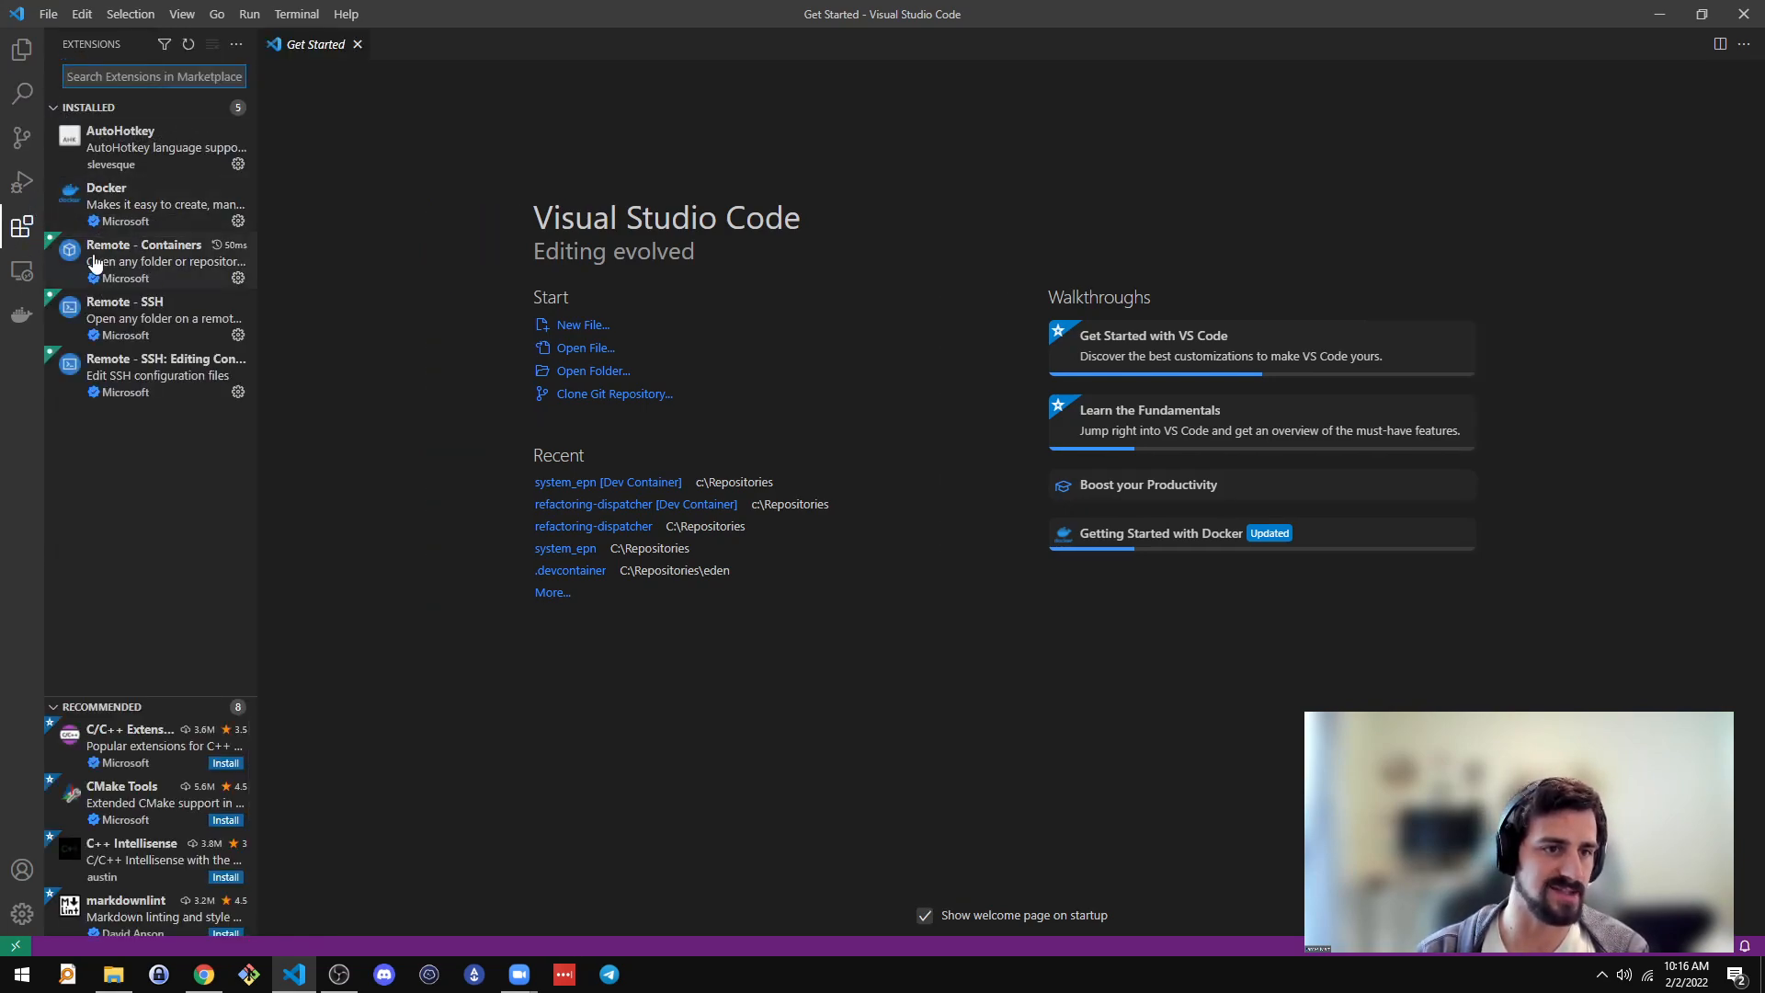
{"action": "mouse_move", "coordinate": [143, 259]}
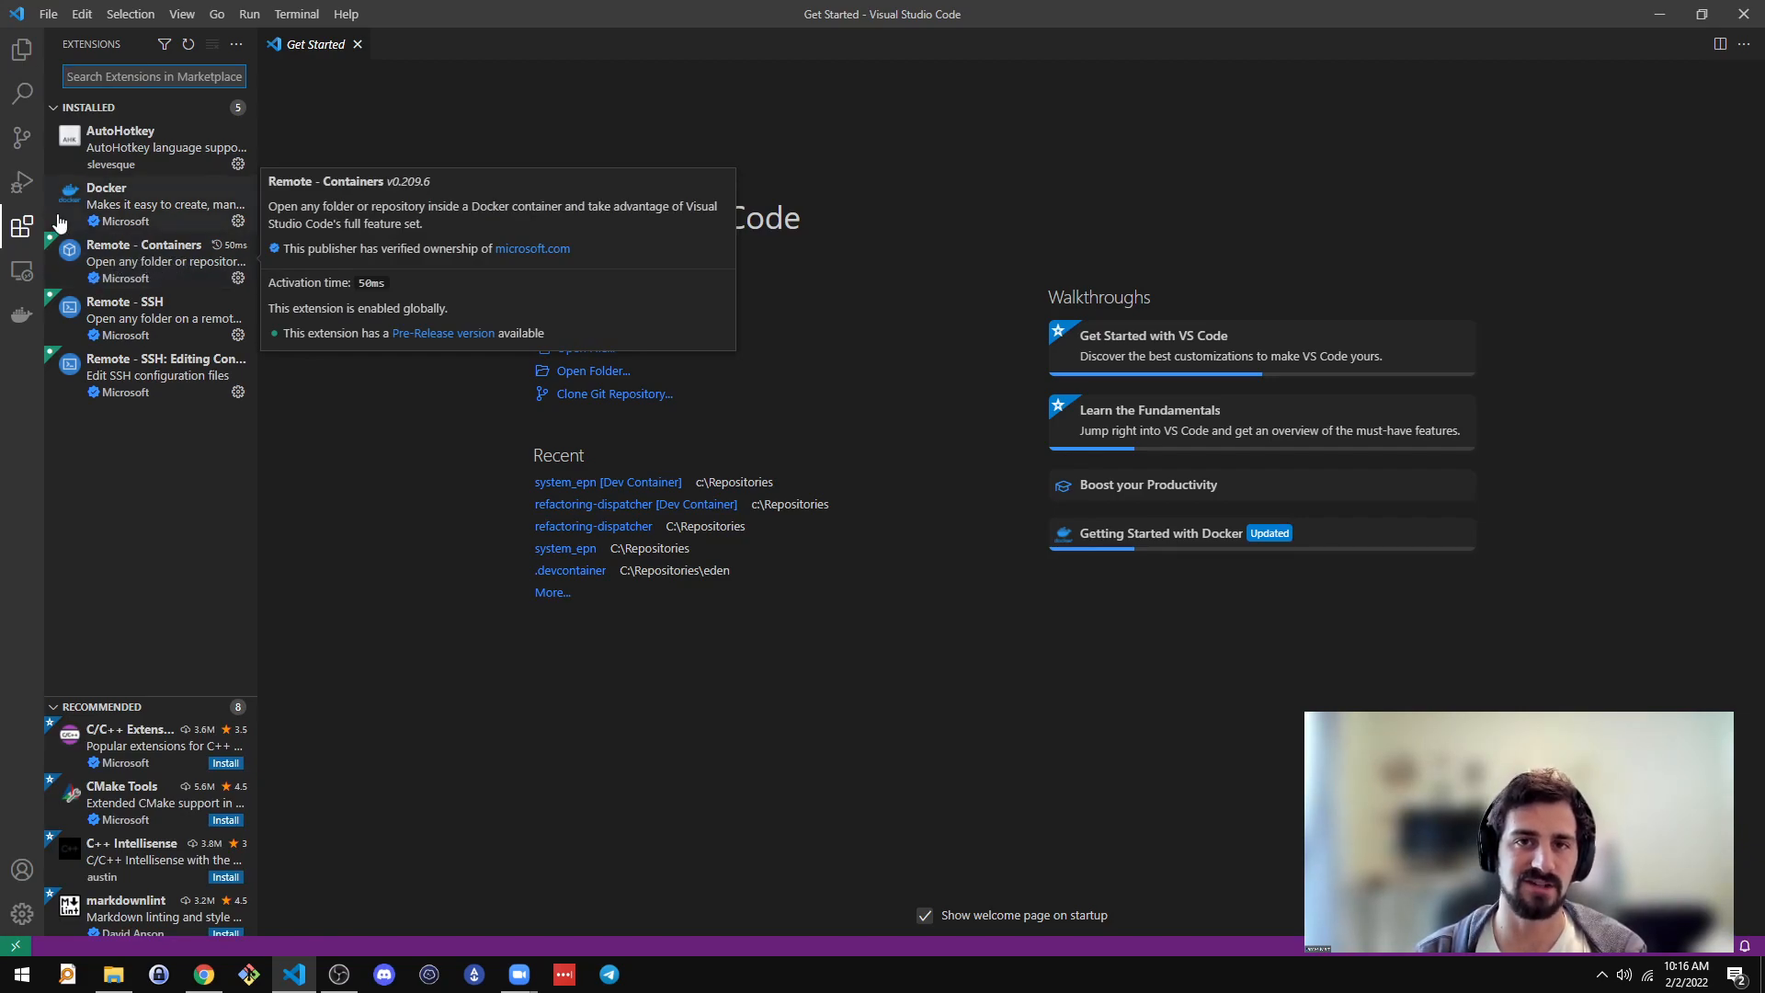
{"action": "left_click", "coordinate": [22, 49]}
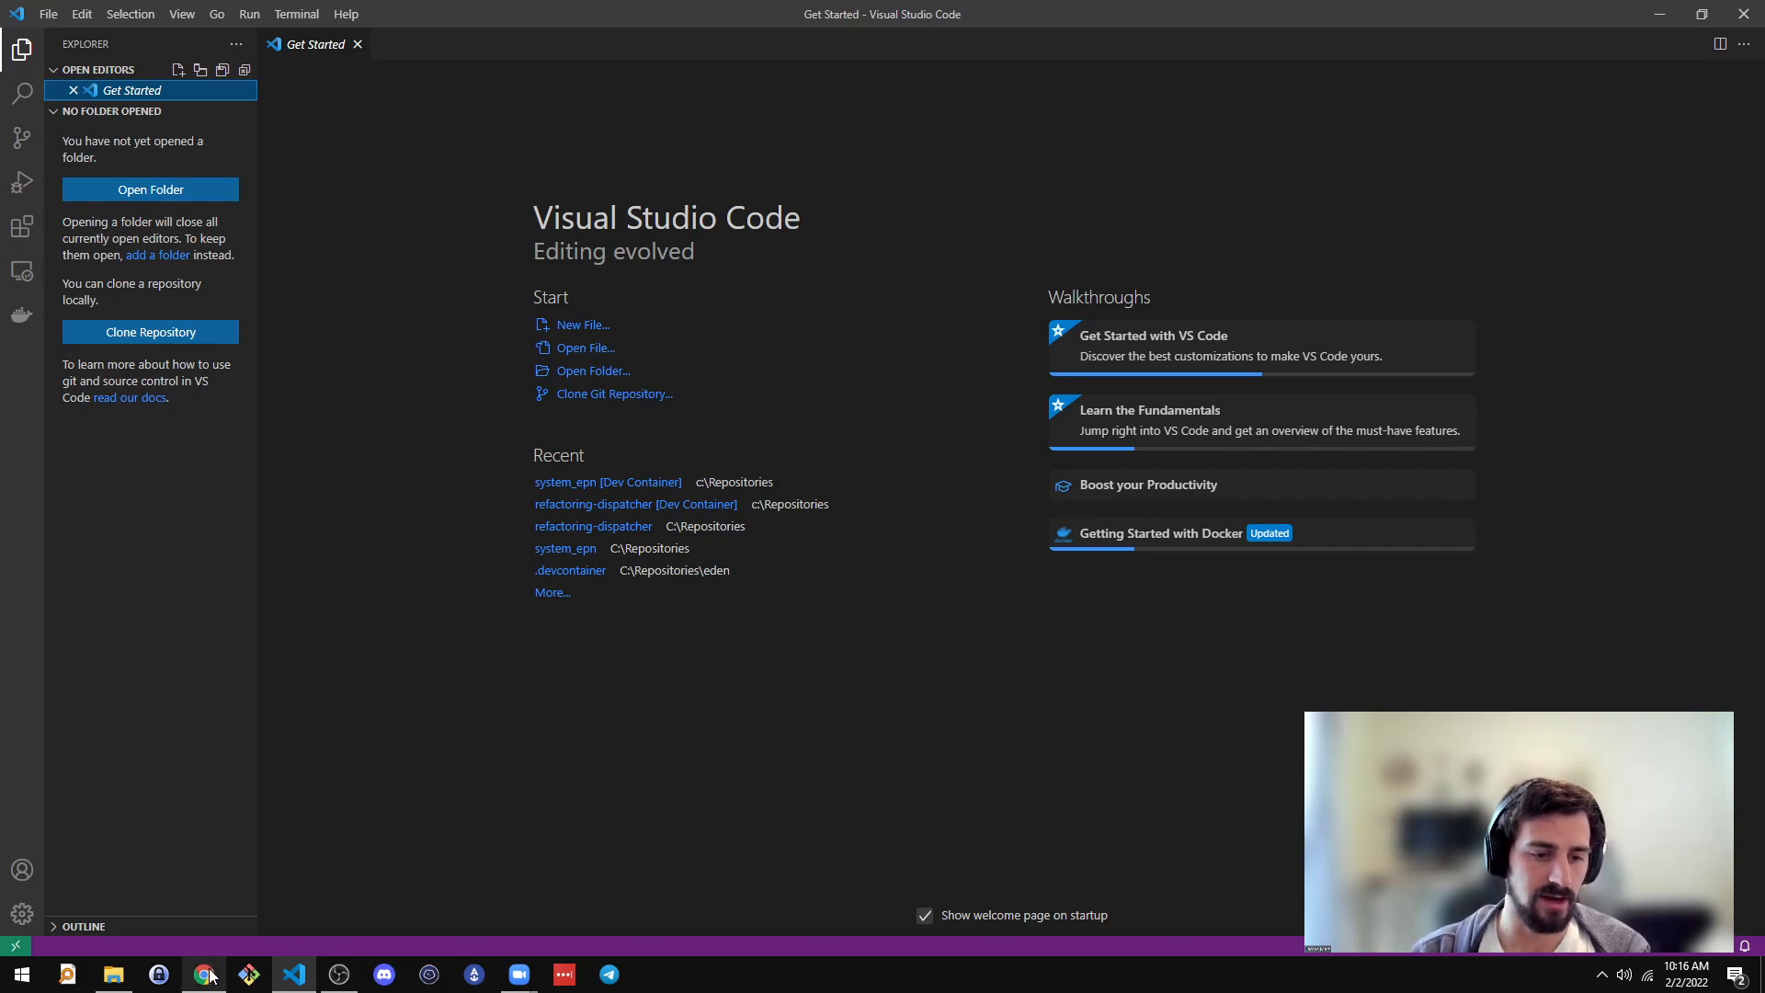
Step: Go to github.com in Chrome and reach the EOSPowerNetwork organization page
{"action": "left_click", "coordinate": [202, 975]}
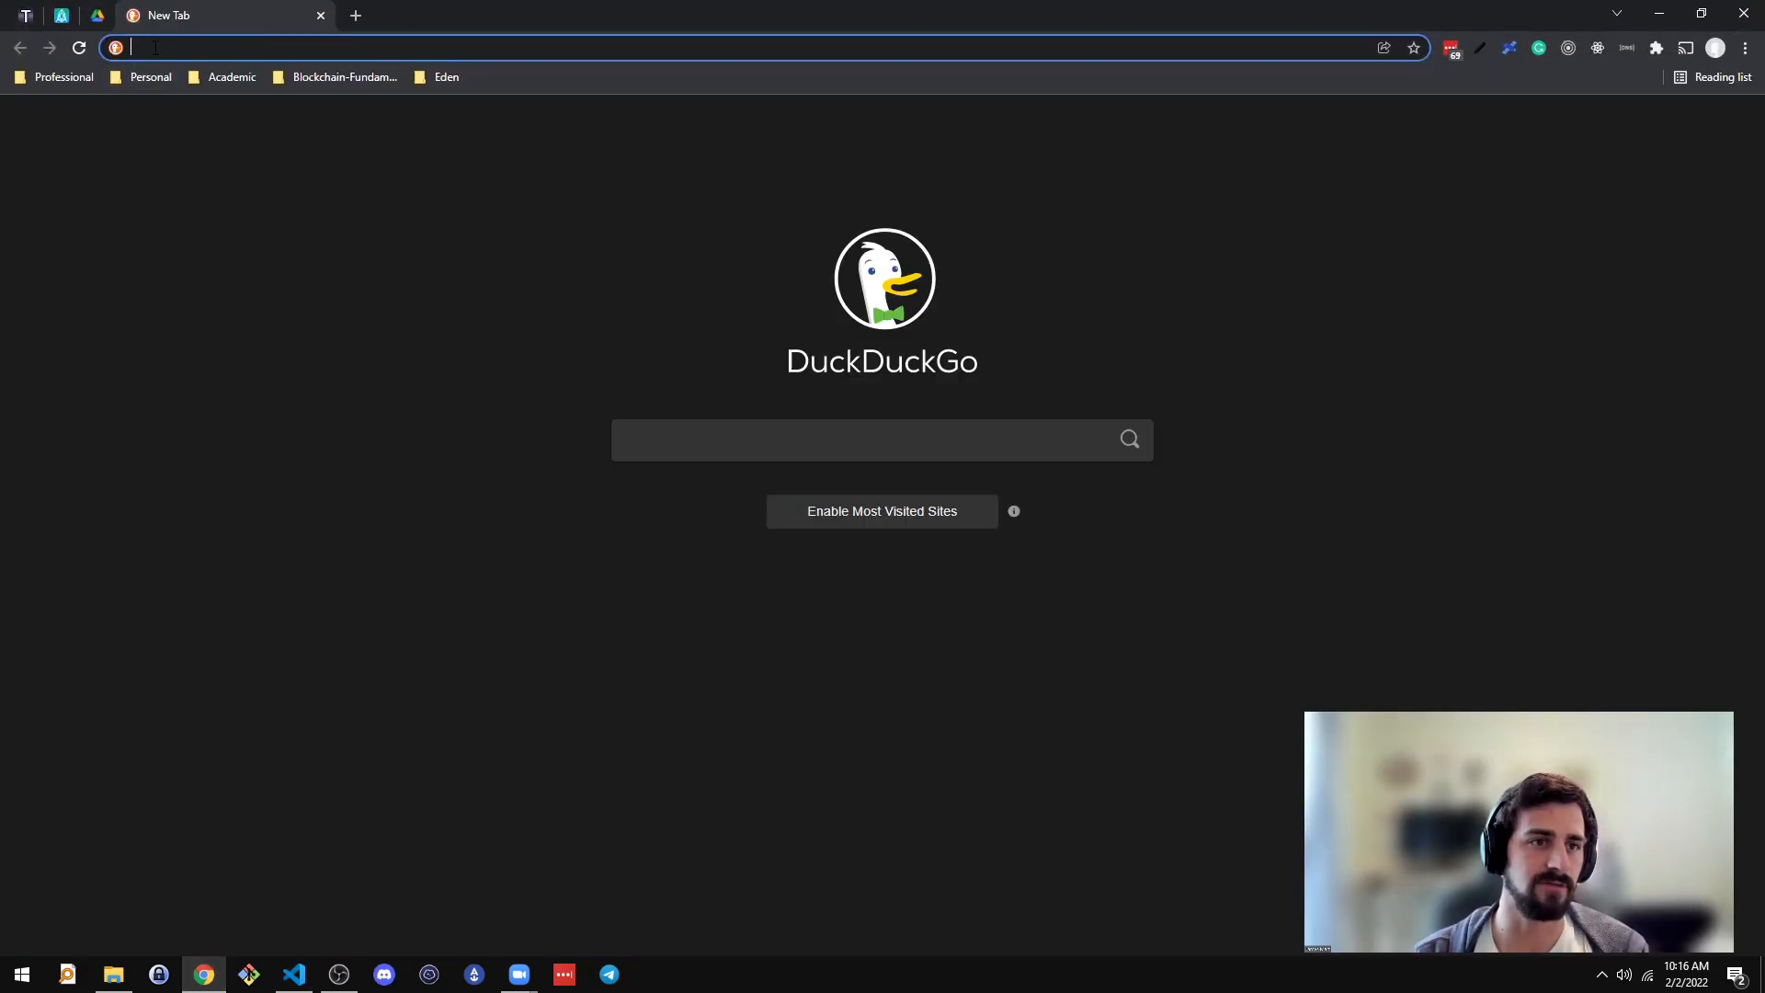
{"action": "type", "text": "github.com"}
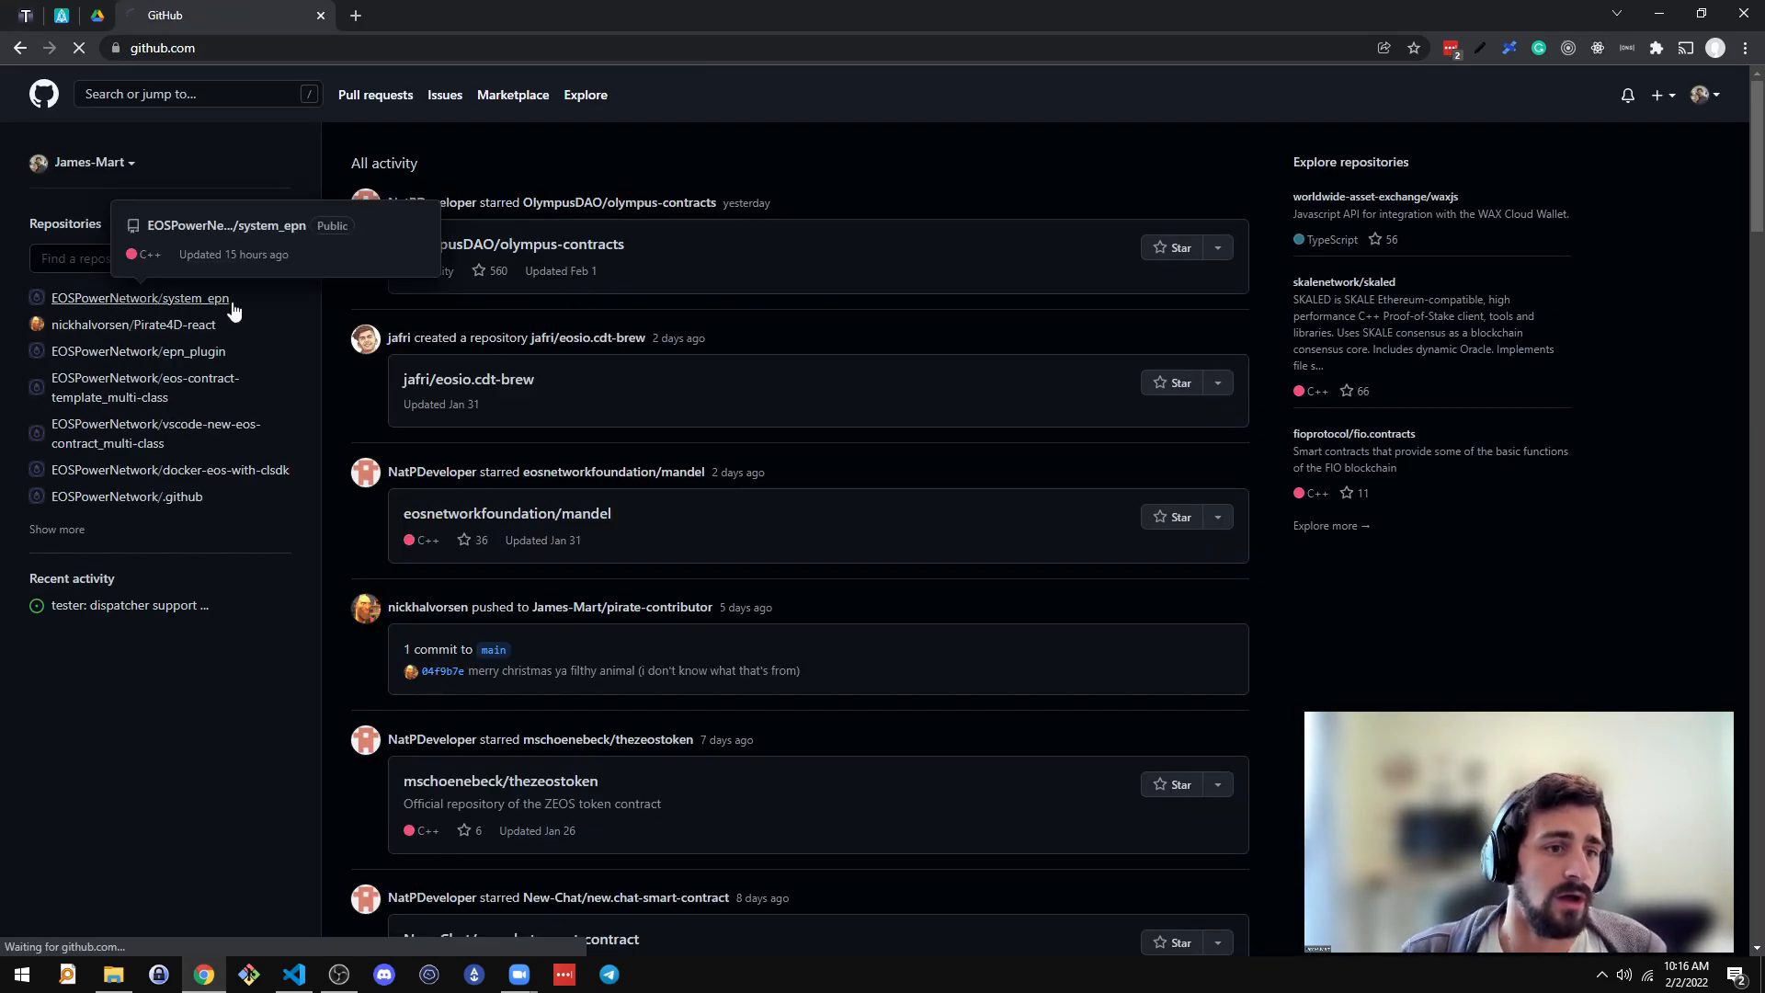
{"action": "left_click", "coordinate": [138, 298]}
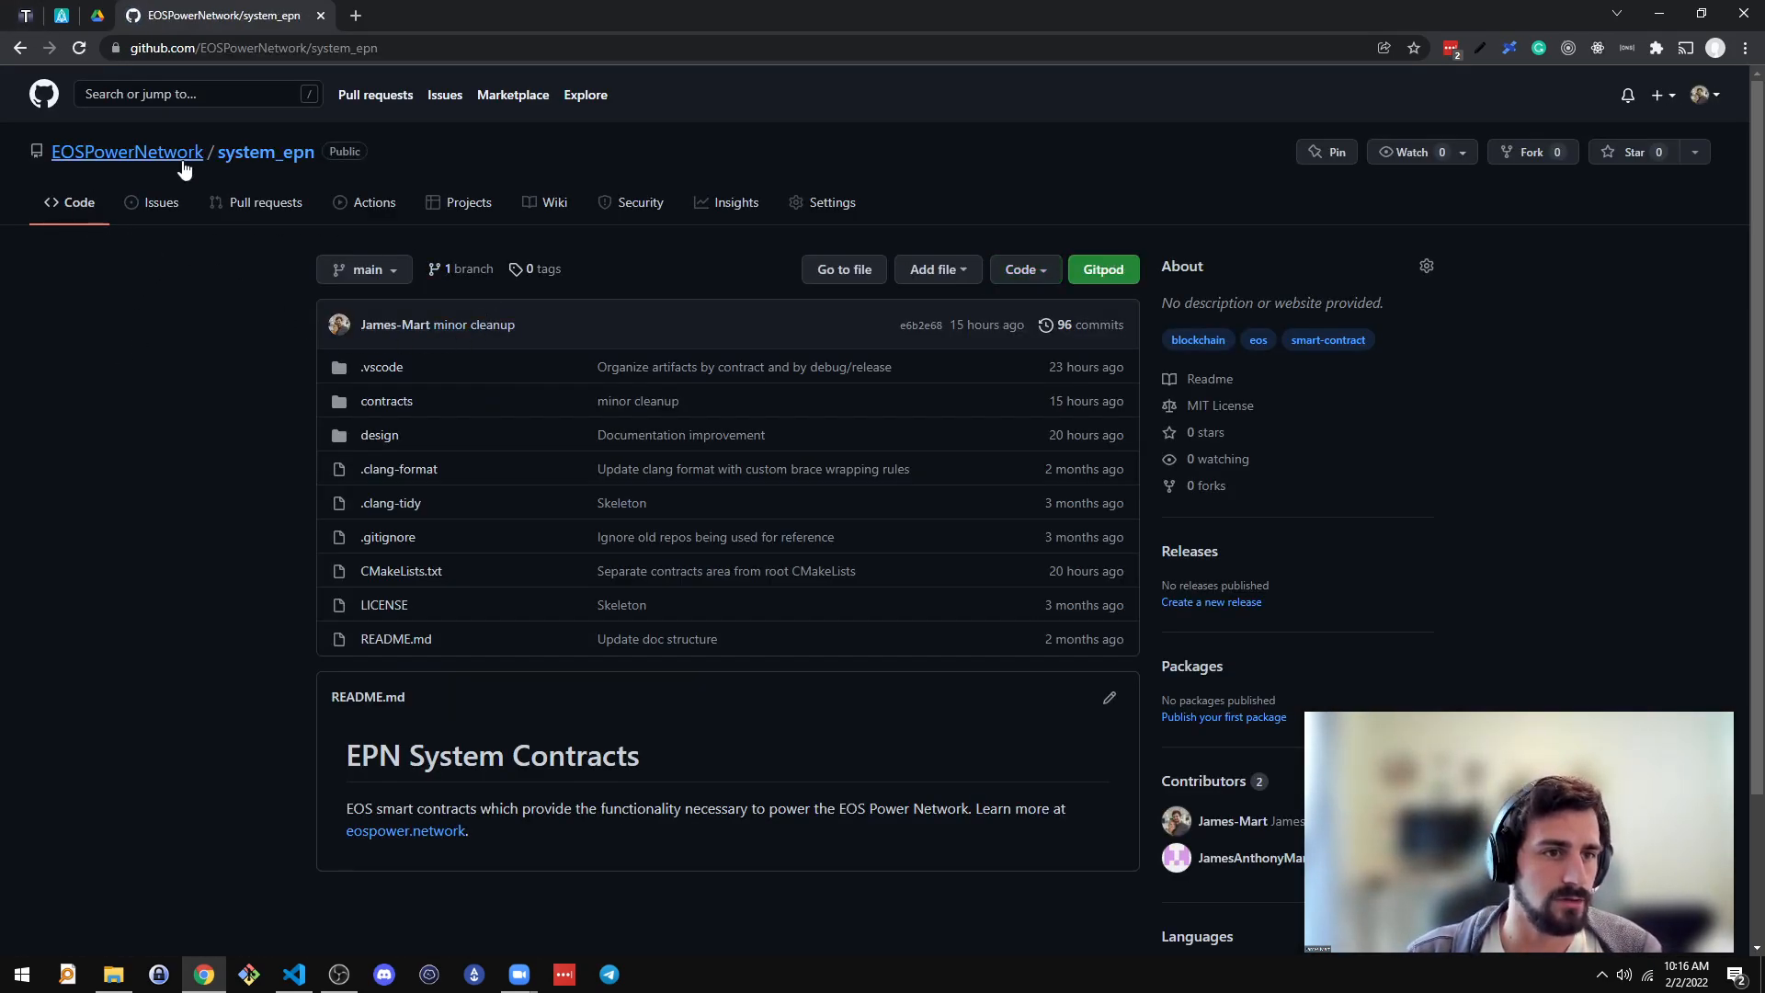
{"action": "left_click", "coordinate": [127, 152]}
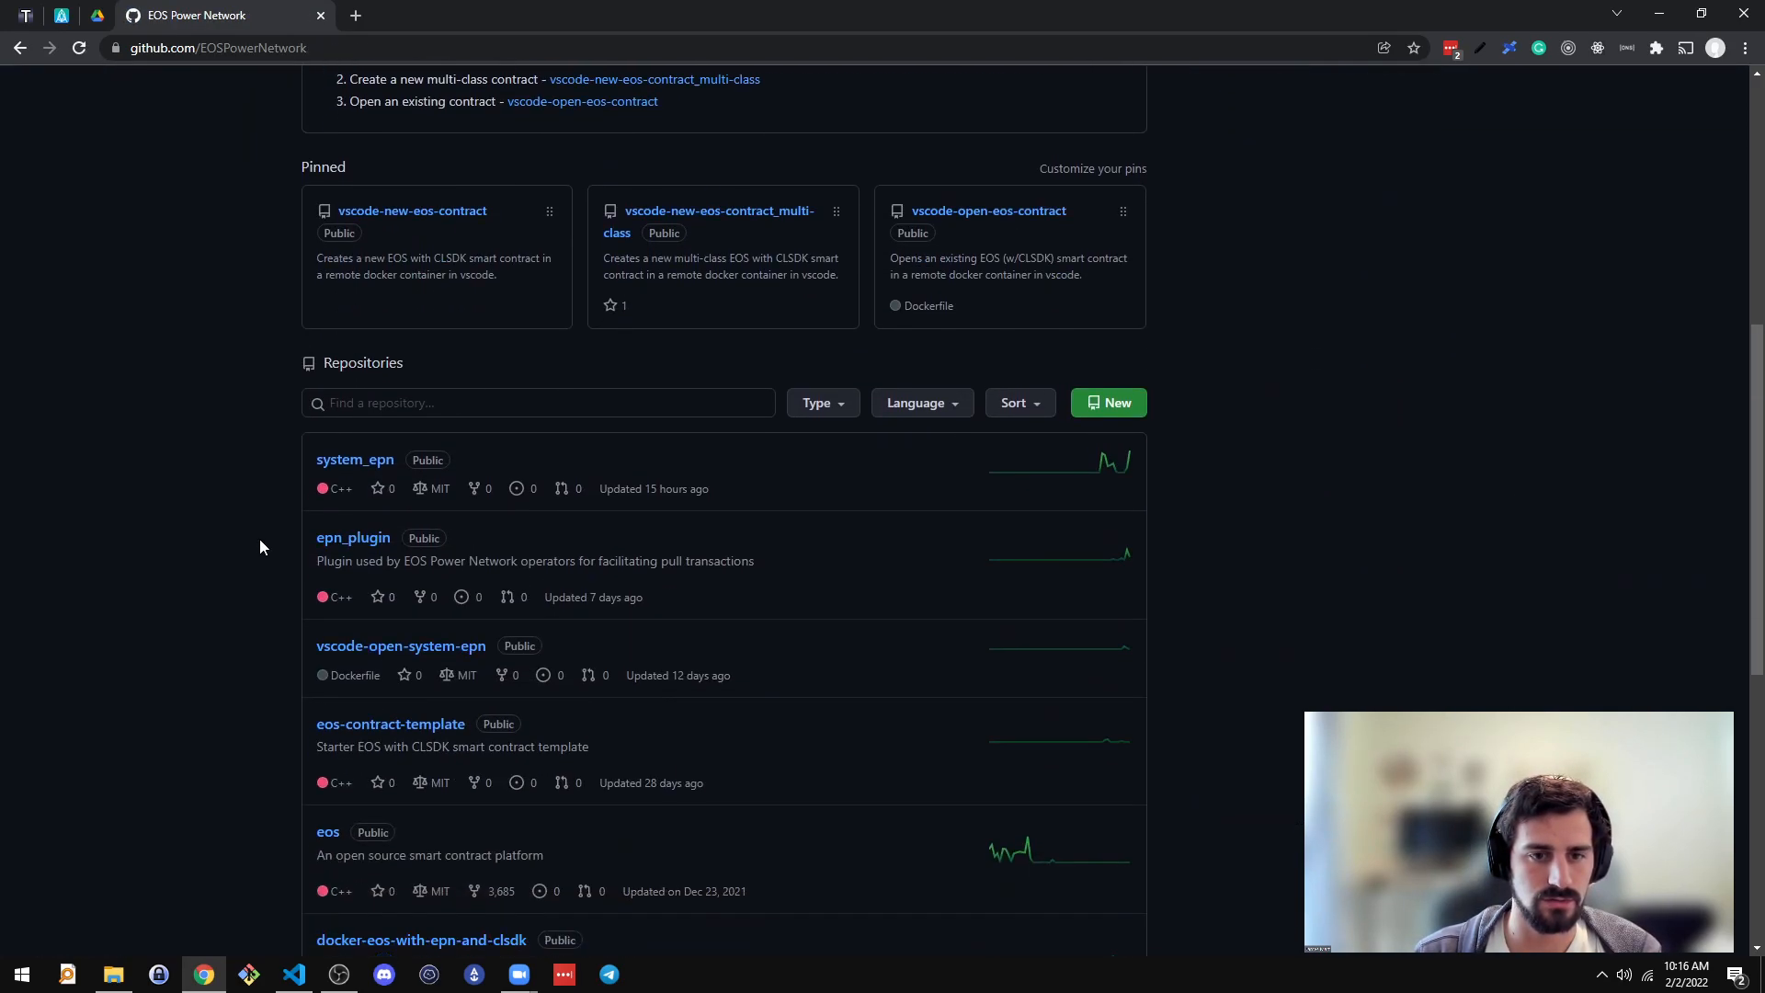
Step: Open vscode-new-eos-contract and copy its SSH clone address from the Code dropdown
{"action": "left_click", "coordinate": [412, 209]}
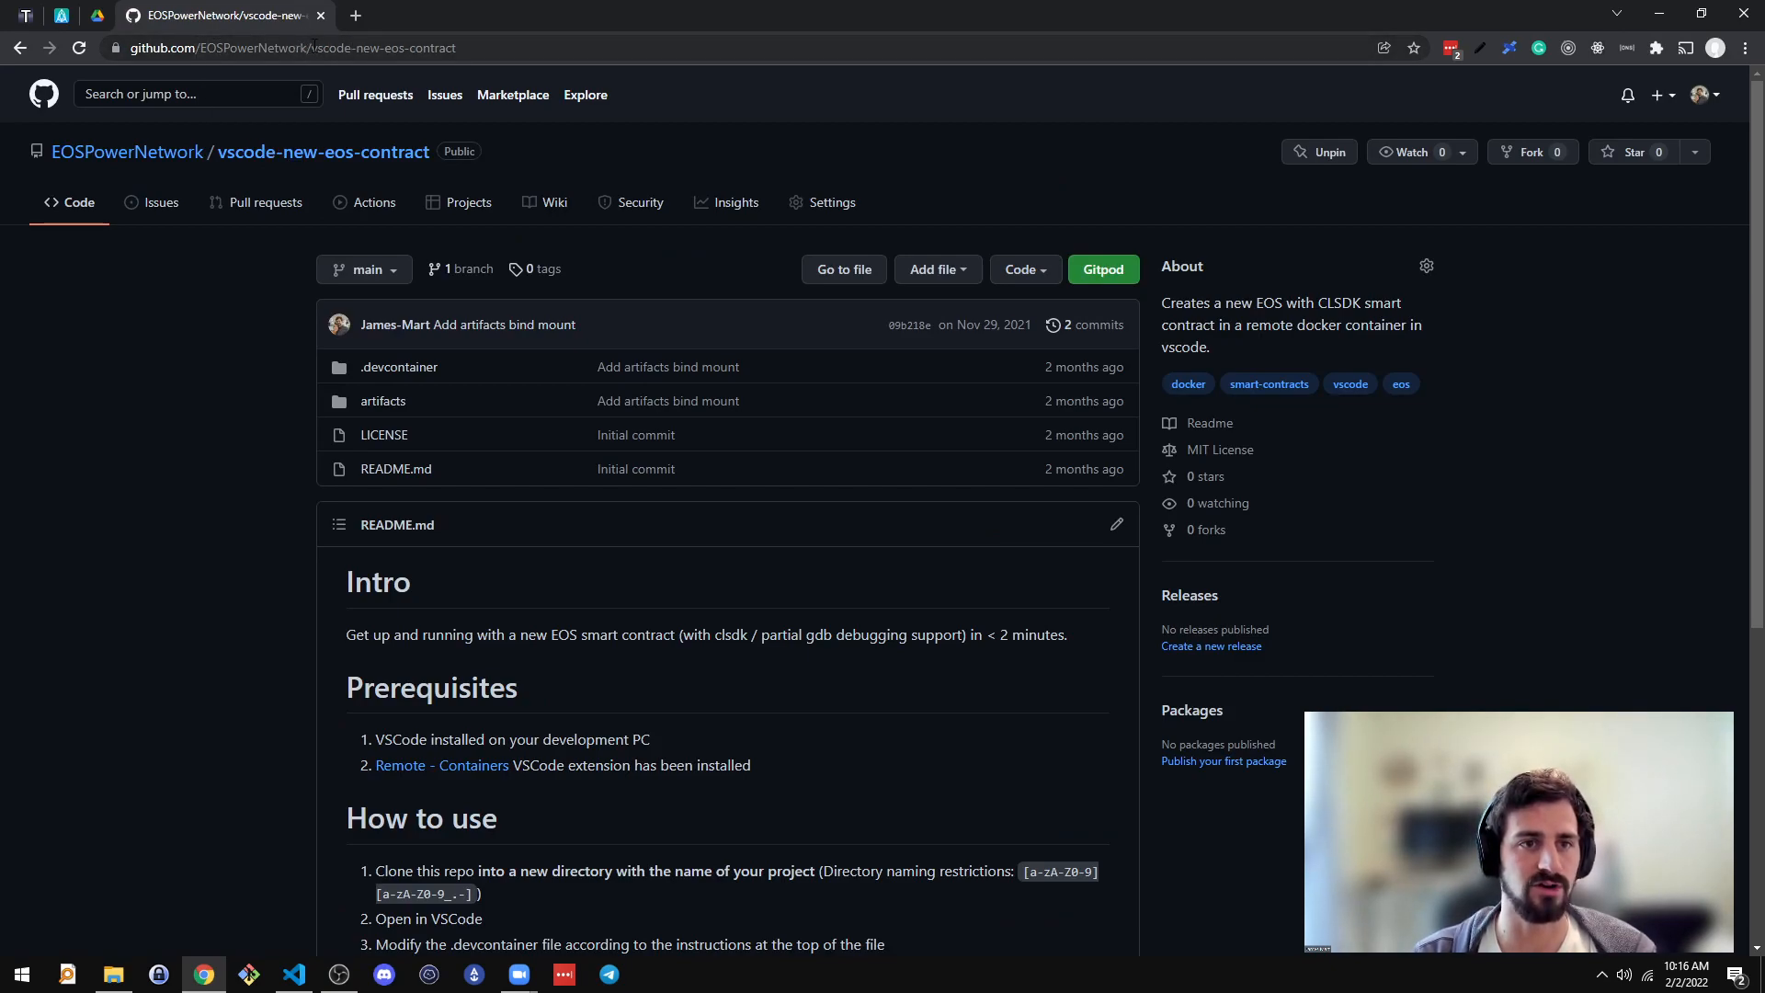
{"action": "mouse_move", "coordinate": [576, 316]}
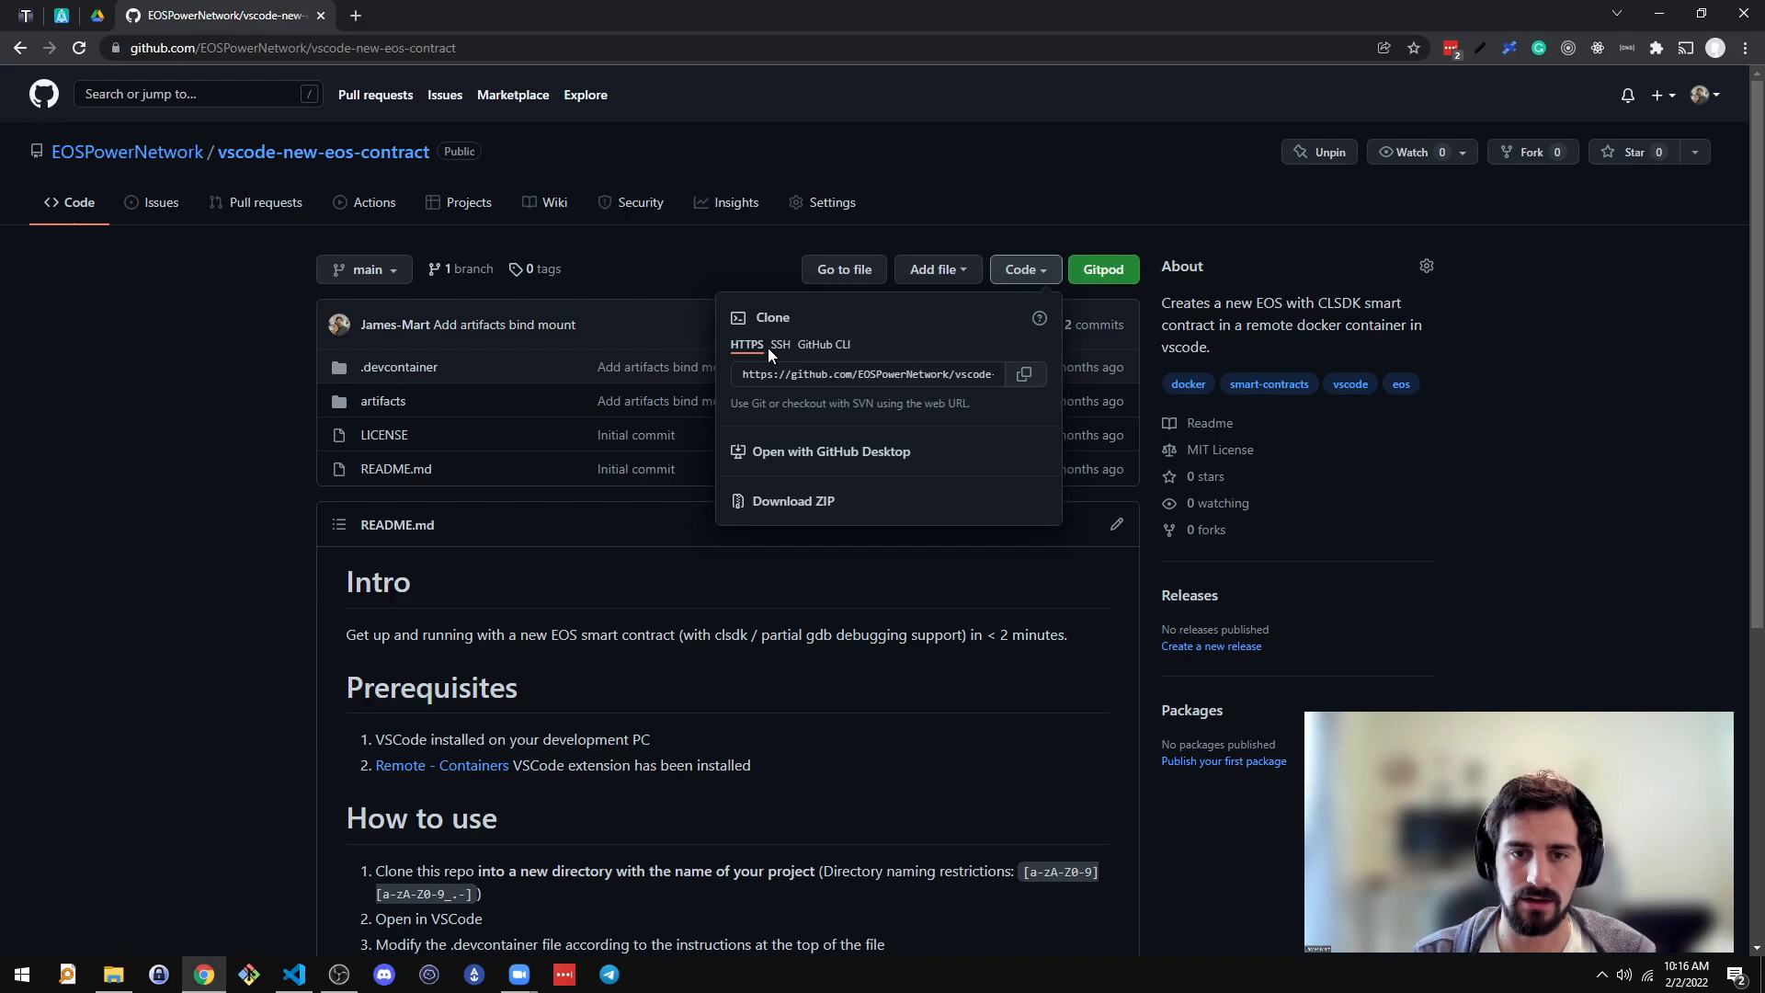
{"action": "left_click", "coordinate": [780, 344]}
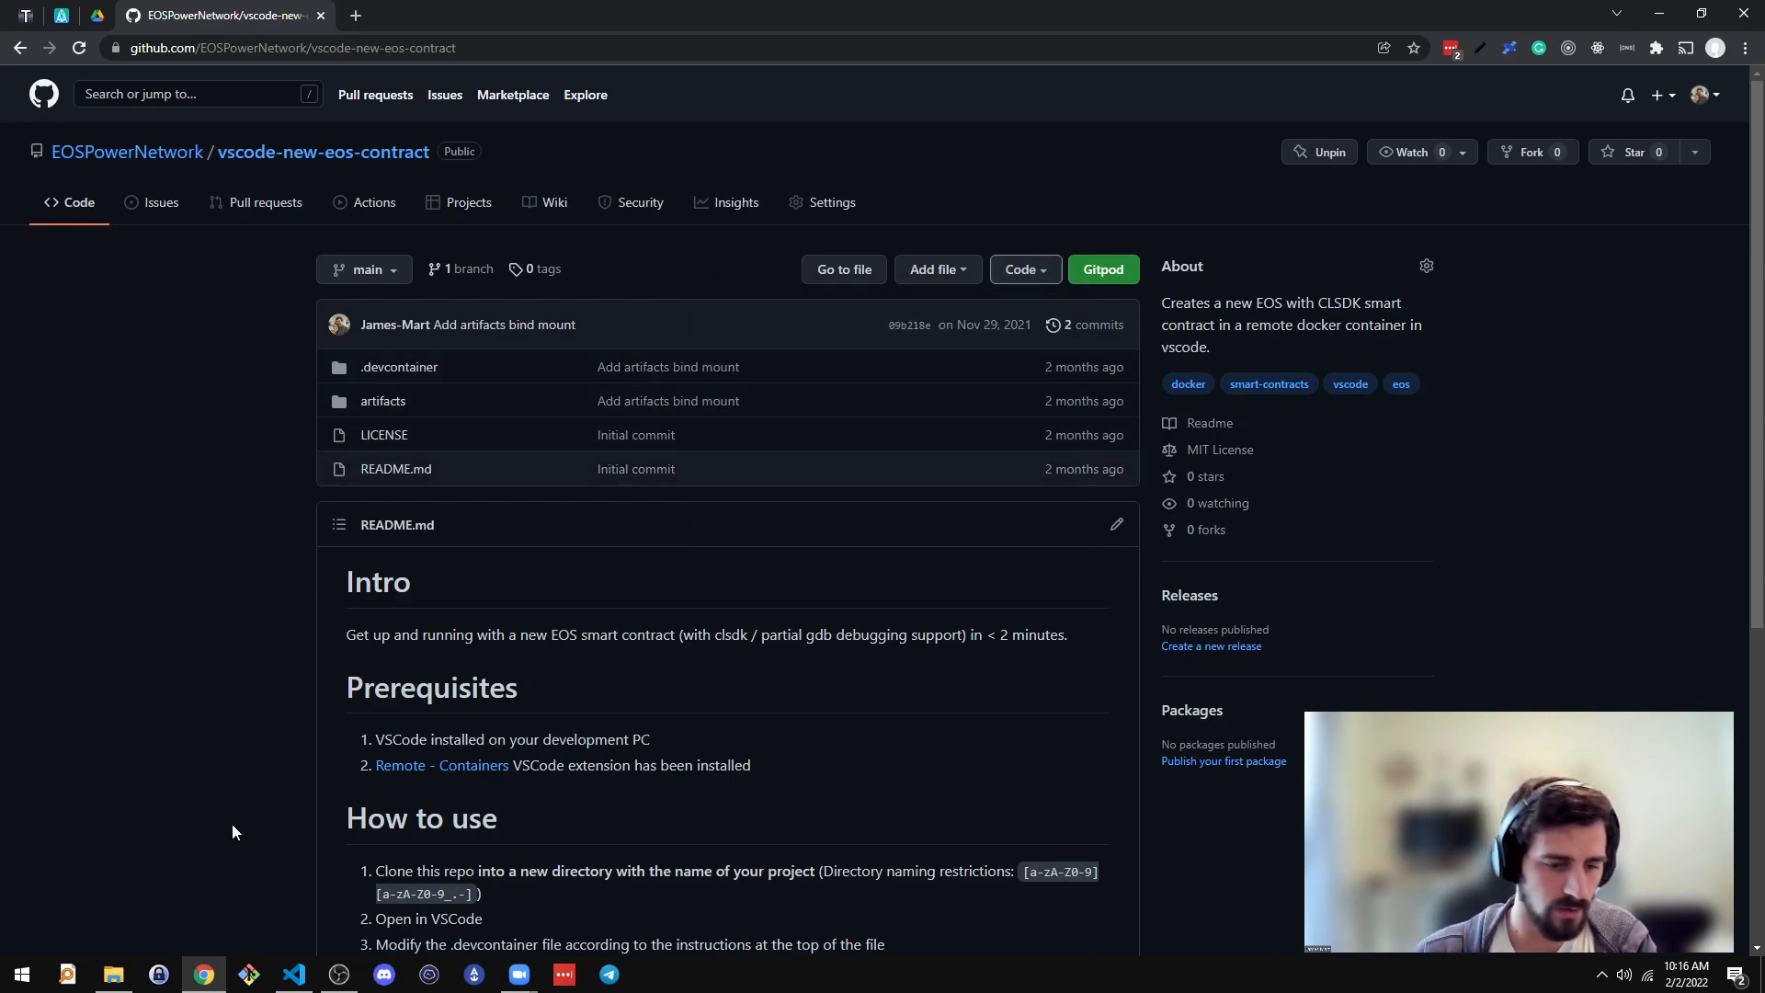
Step: In Git Bash create a test-eos-contract folder, cd into it and clone the repository there
{"action": "left_click", "coordinate": [248, 975]}
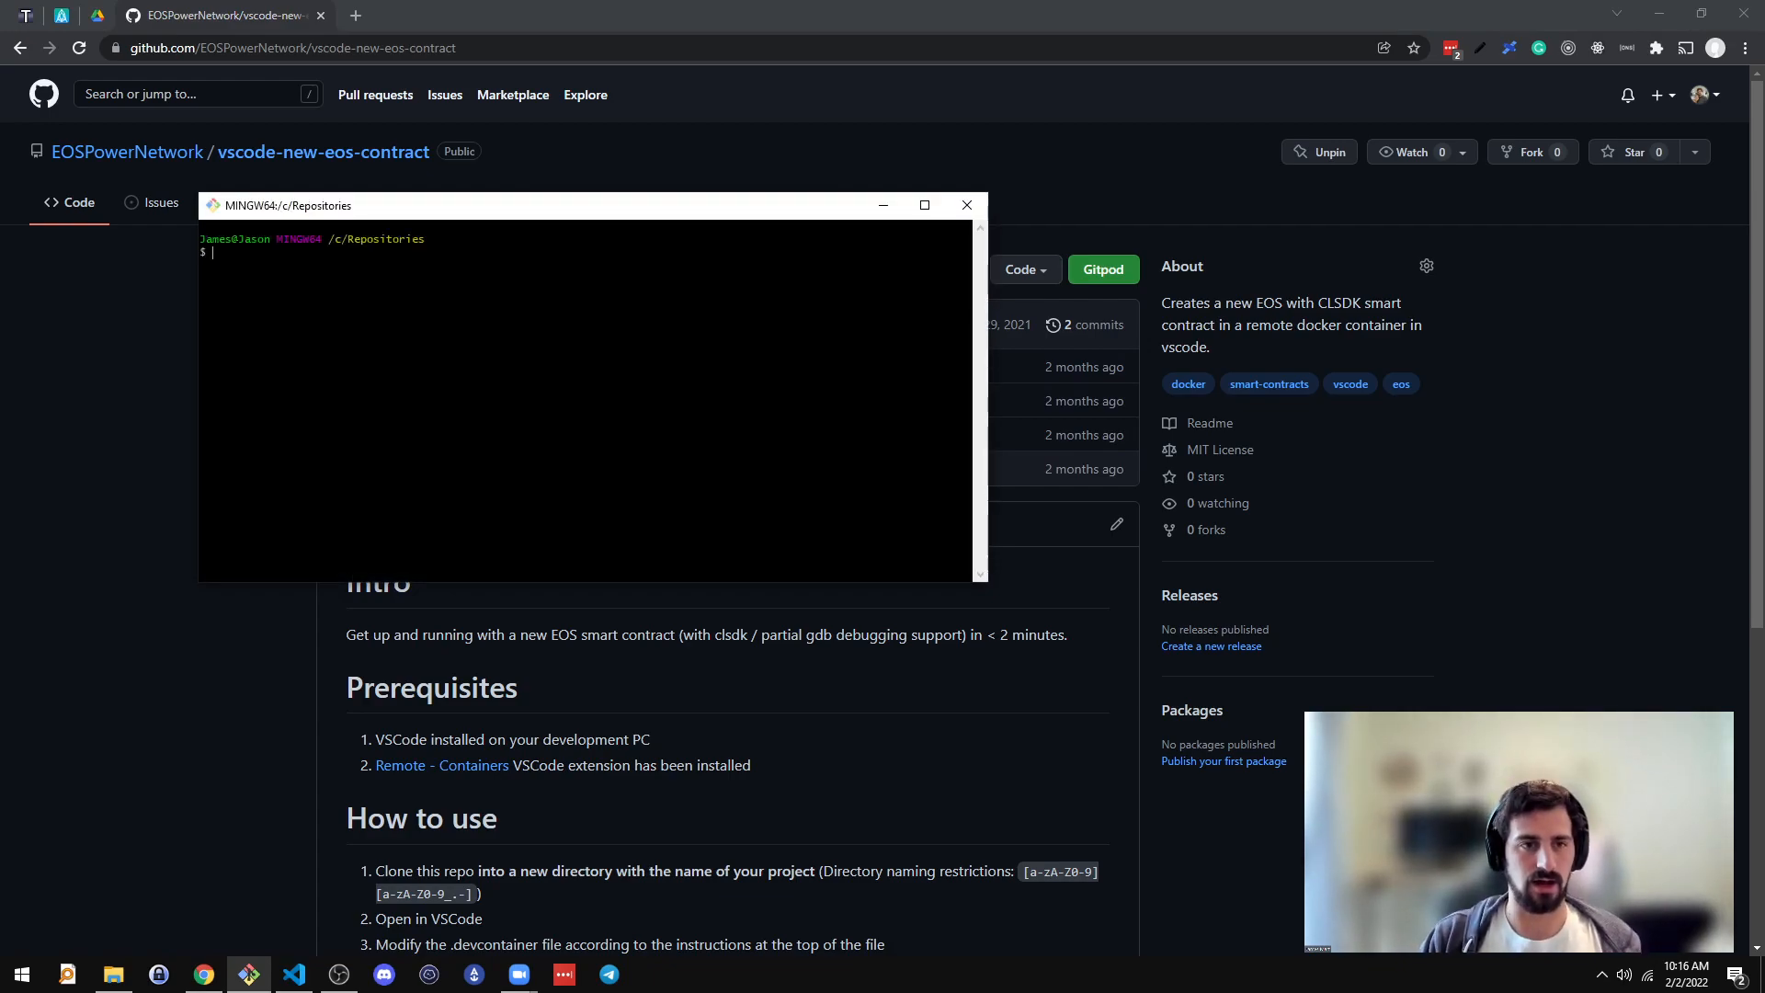
{"action": "type", "text": "mkdir"}
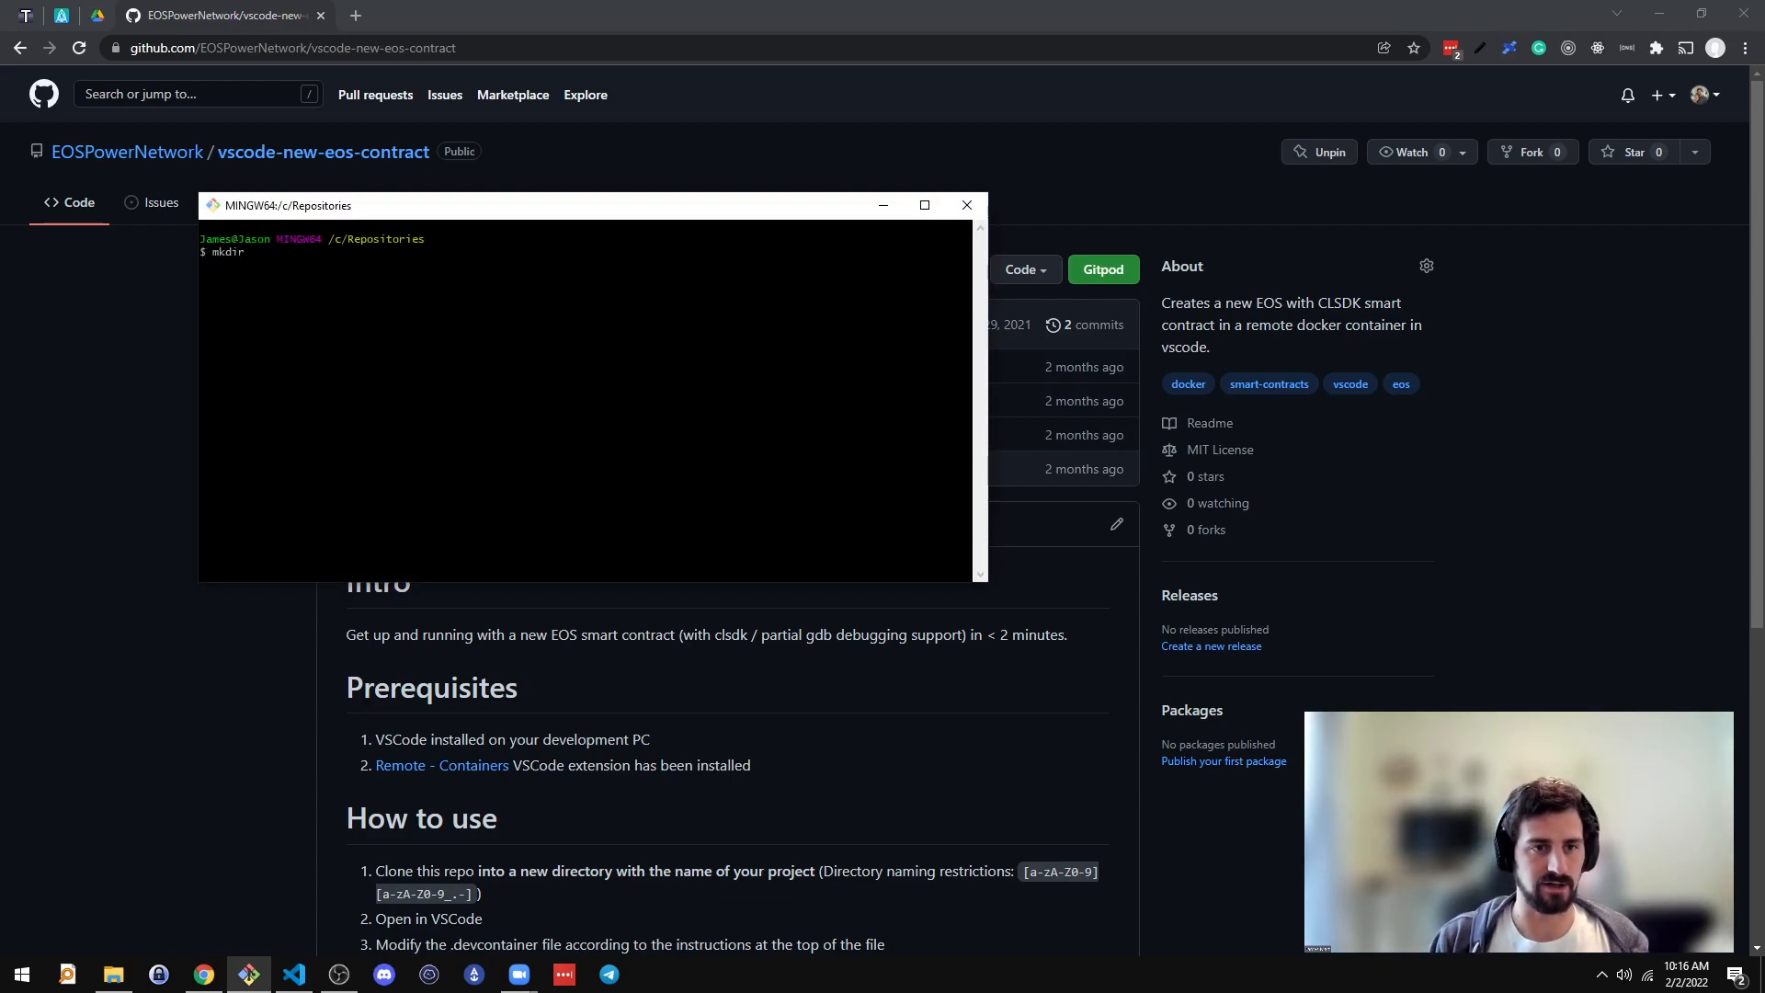
{"action": "type", "text": "test-eos-contract"}
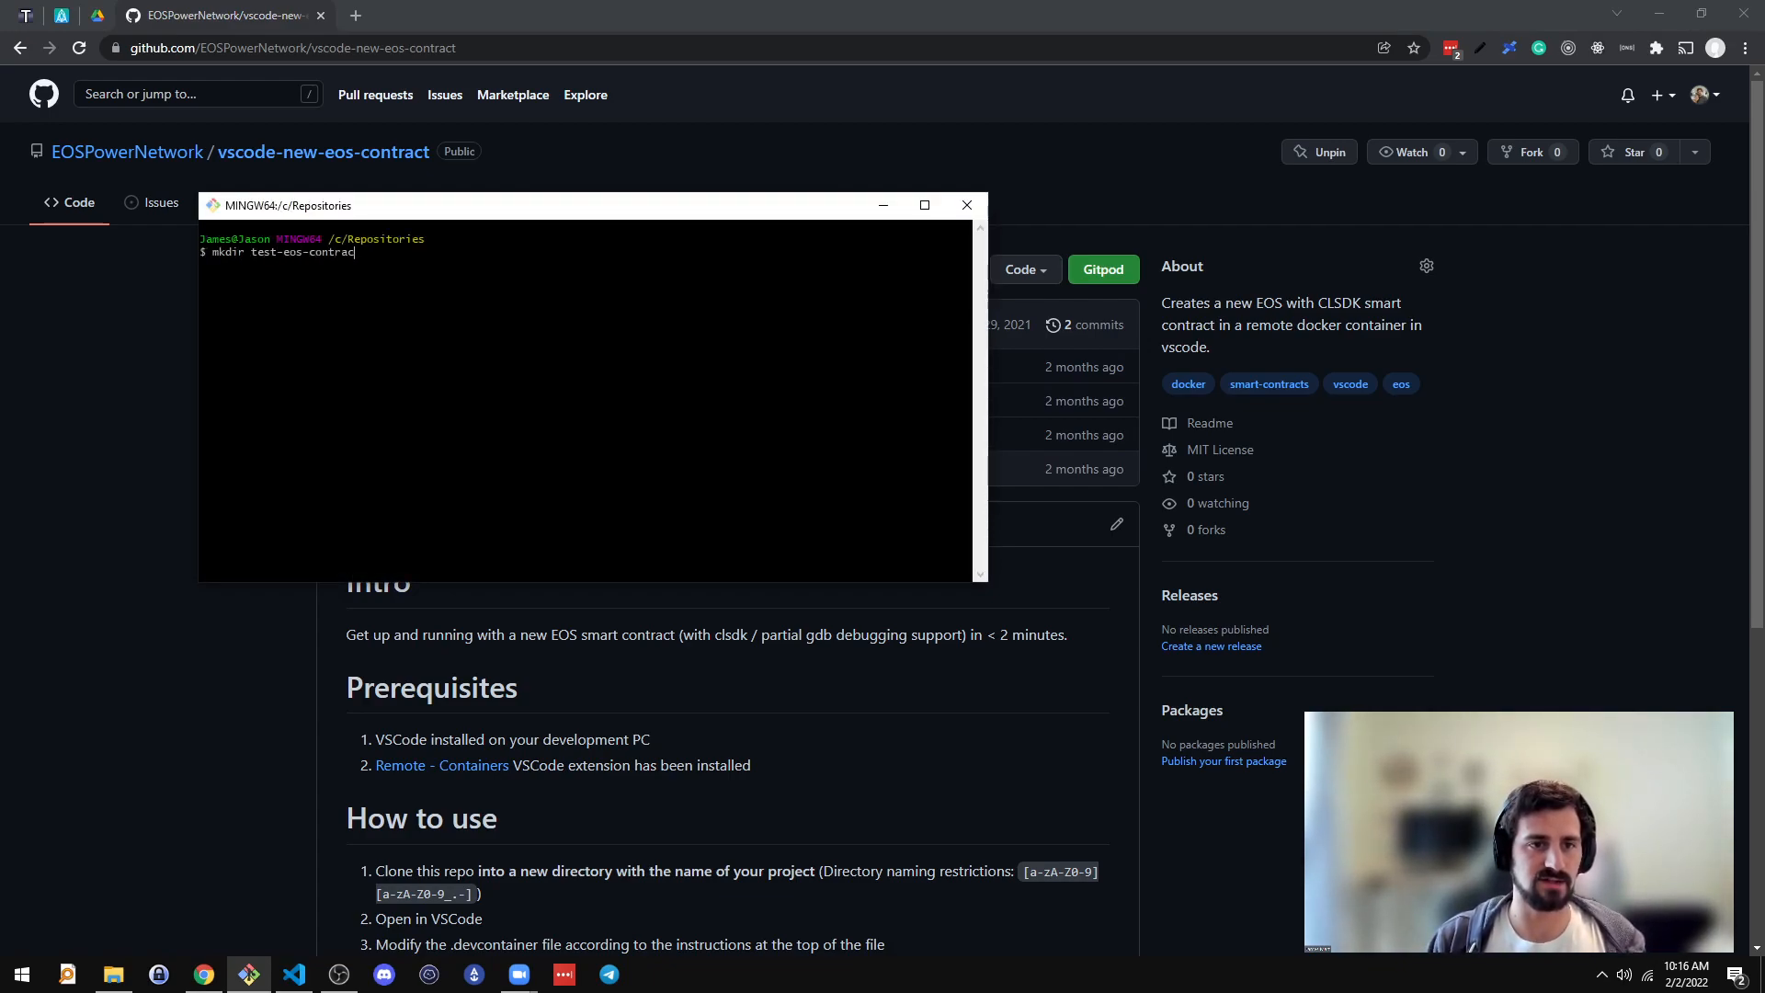
{"action": "type", "text": "cd test-eos-contract/"}
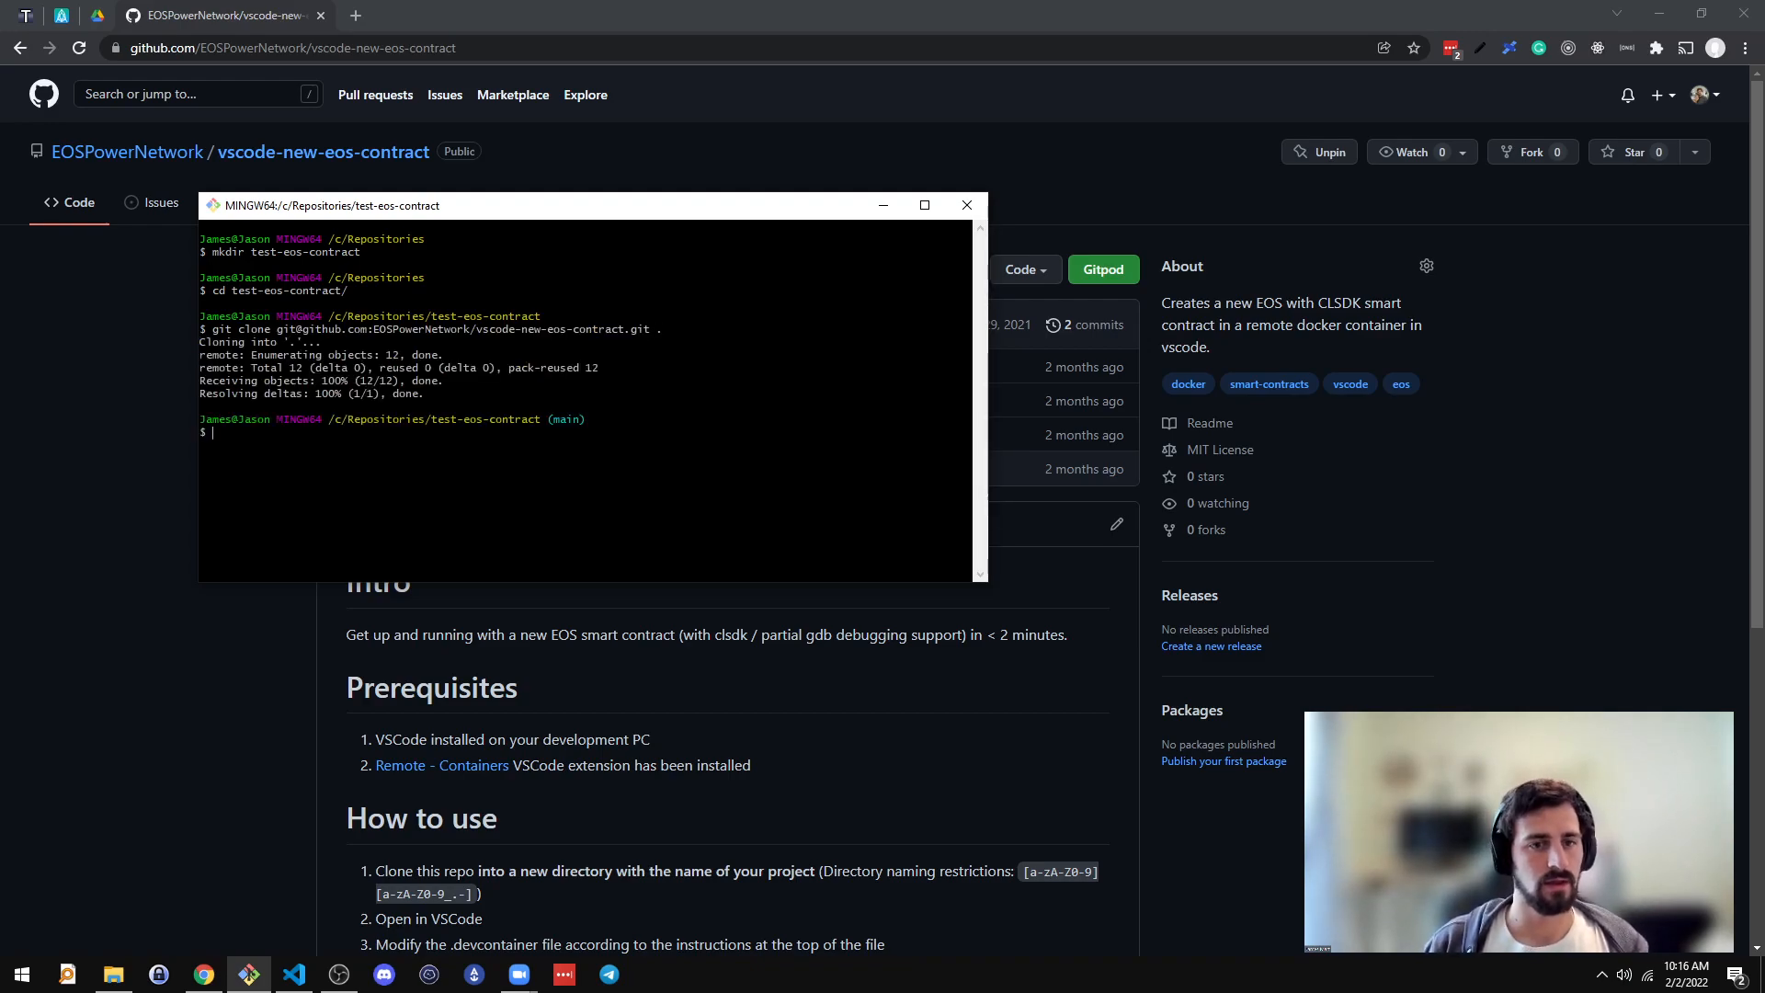
Step: Show the cloned folder with 'explorer .' and open it with Code from the context menu
{"action": "type", "text": "explorer"}
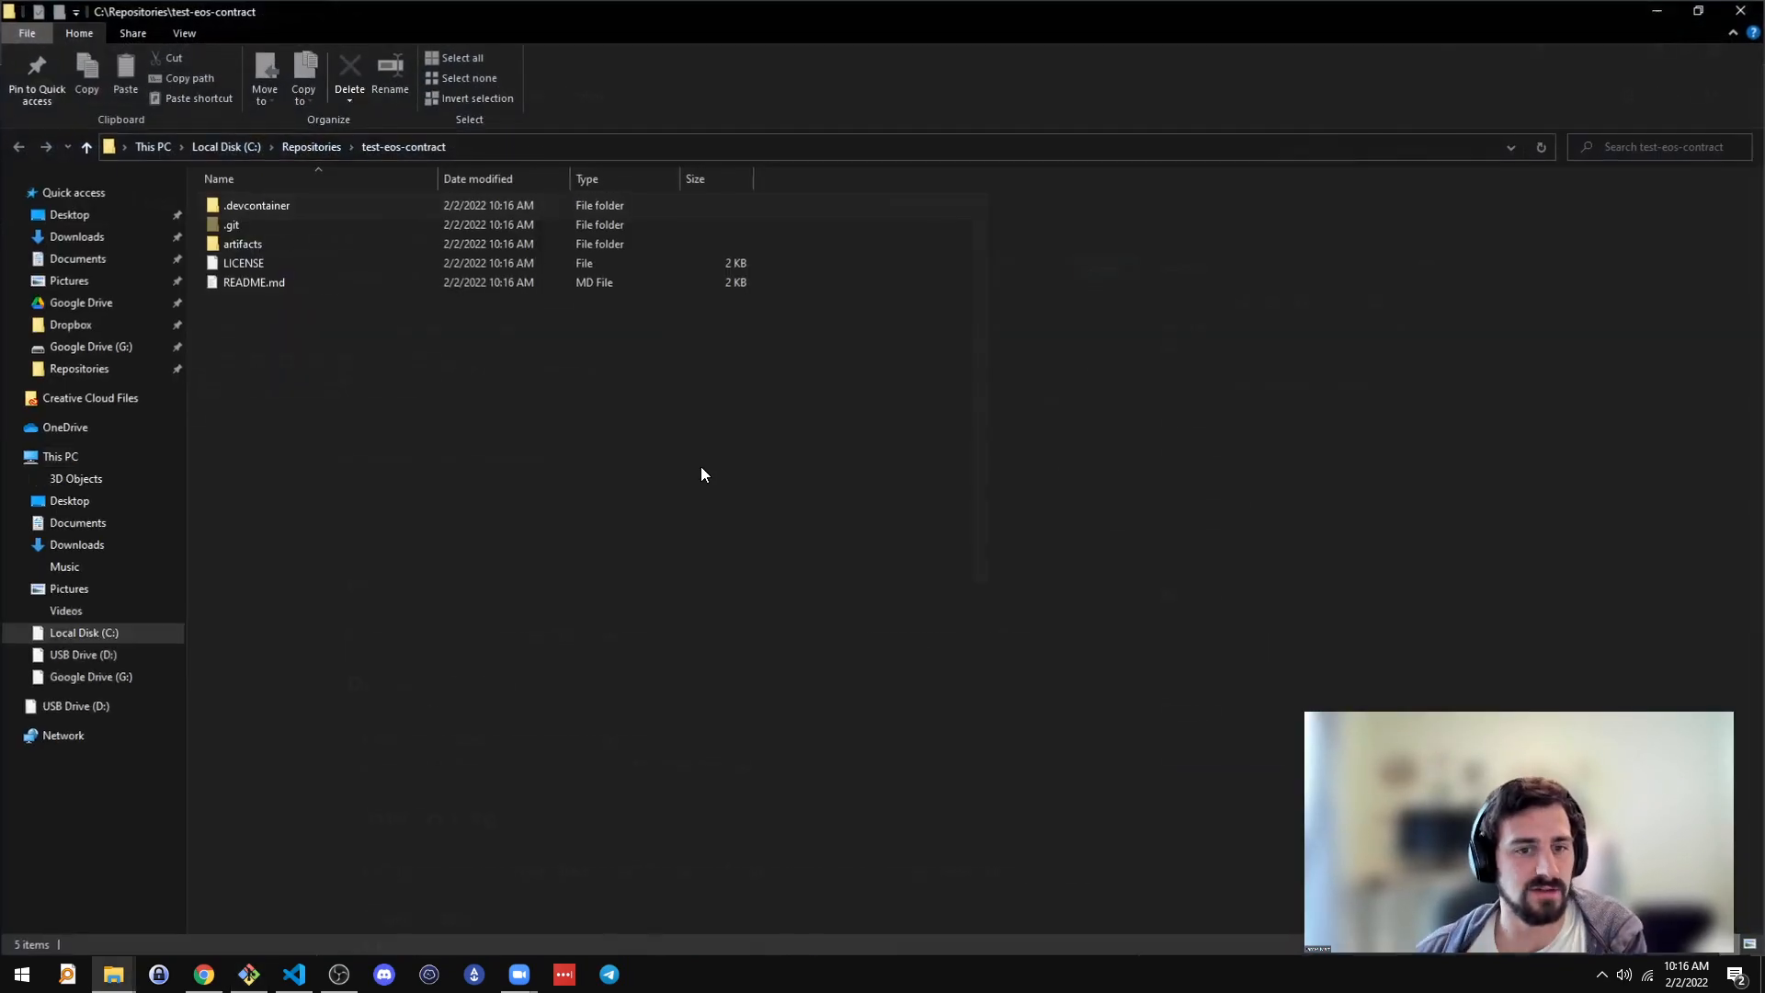
{"action": "right_click", "coordinate": [700, 473]}
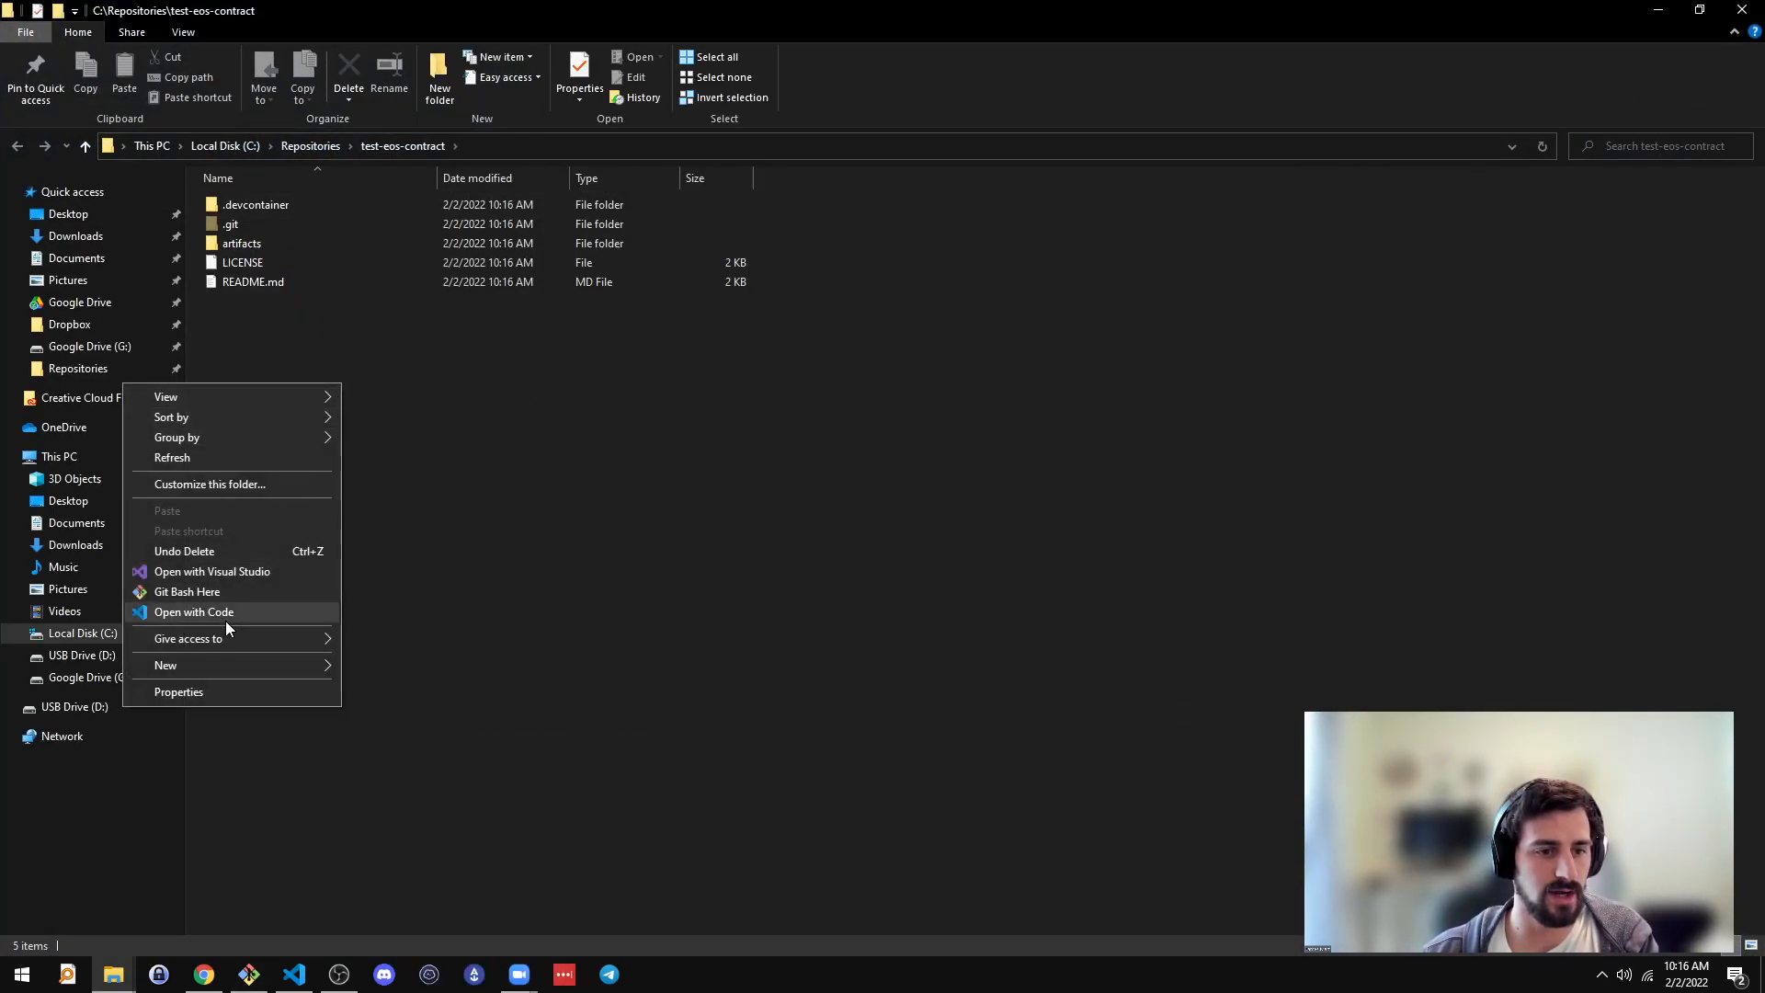
{"action": "left_click", "coordinate": [194, 610]}
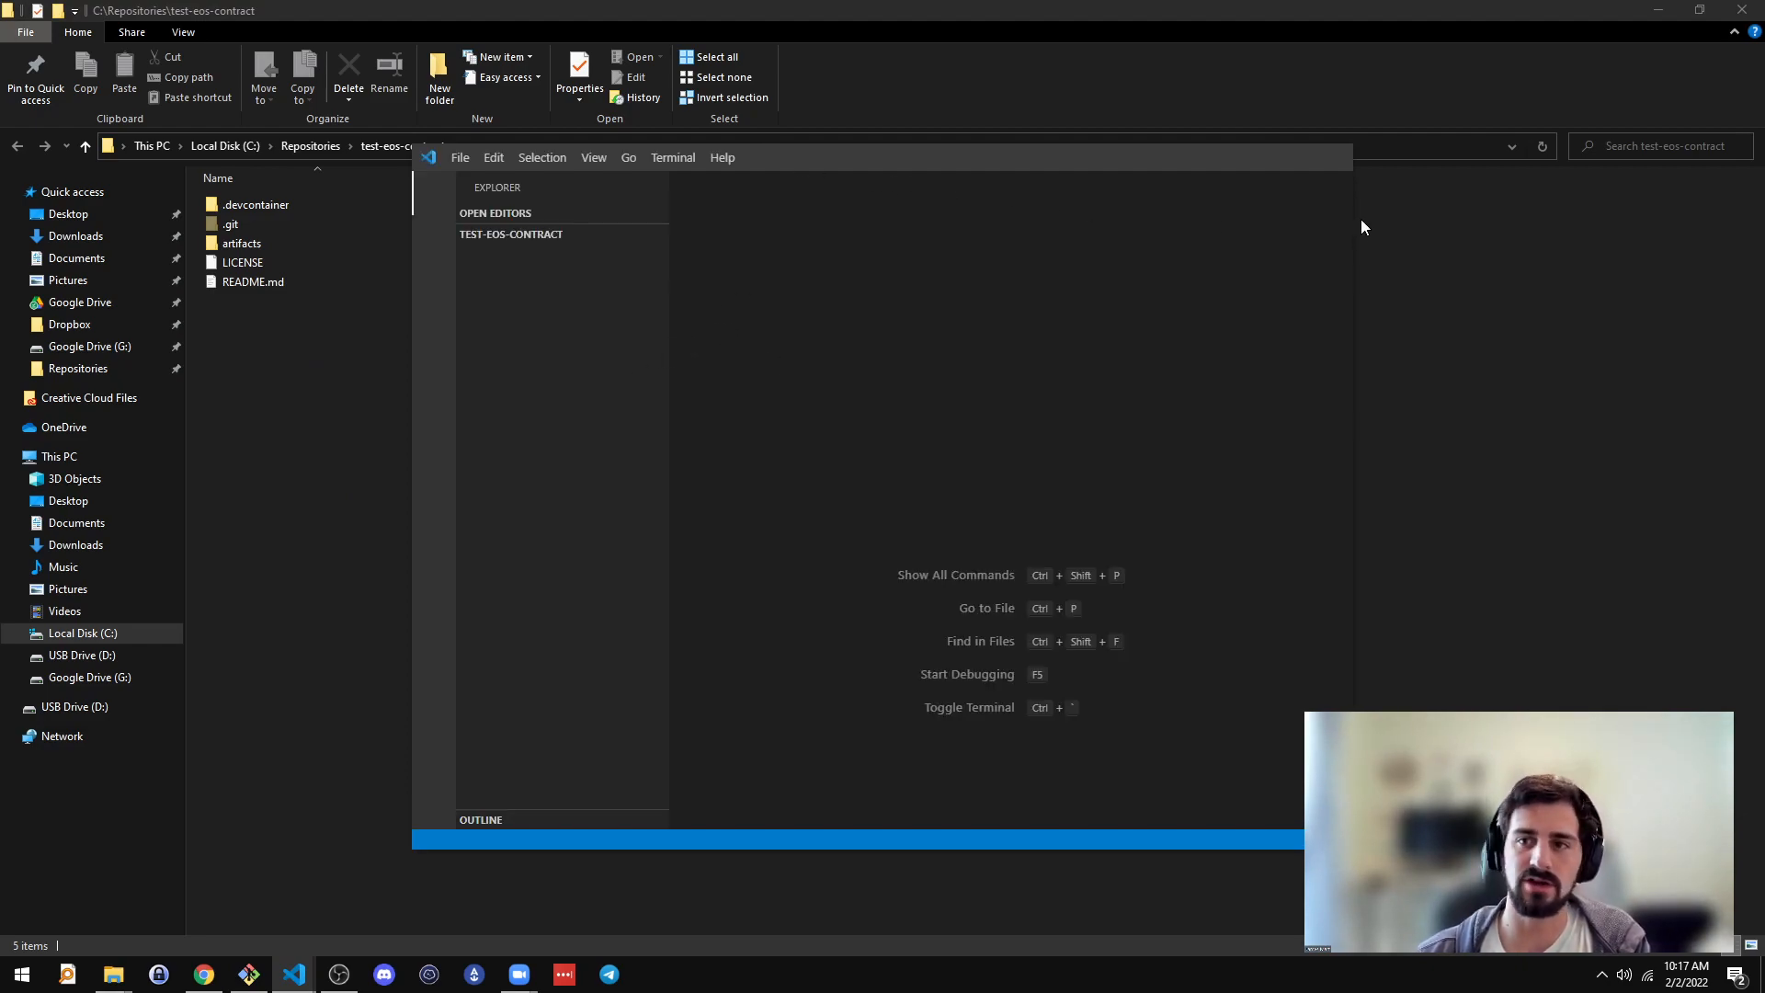
Step: Reopen test-eos-contract in its dev container and let it build and install extensions
{"action": "left_click", "coordinate": [293, 975]}
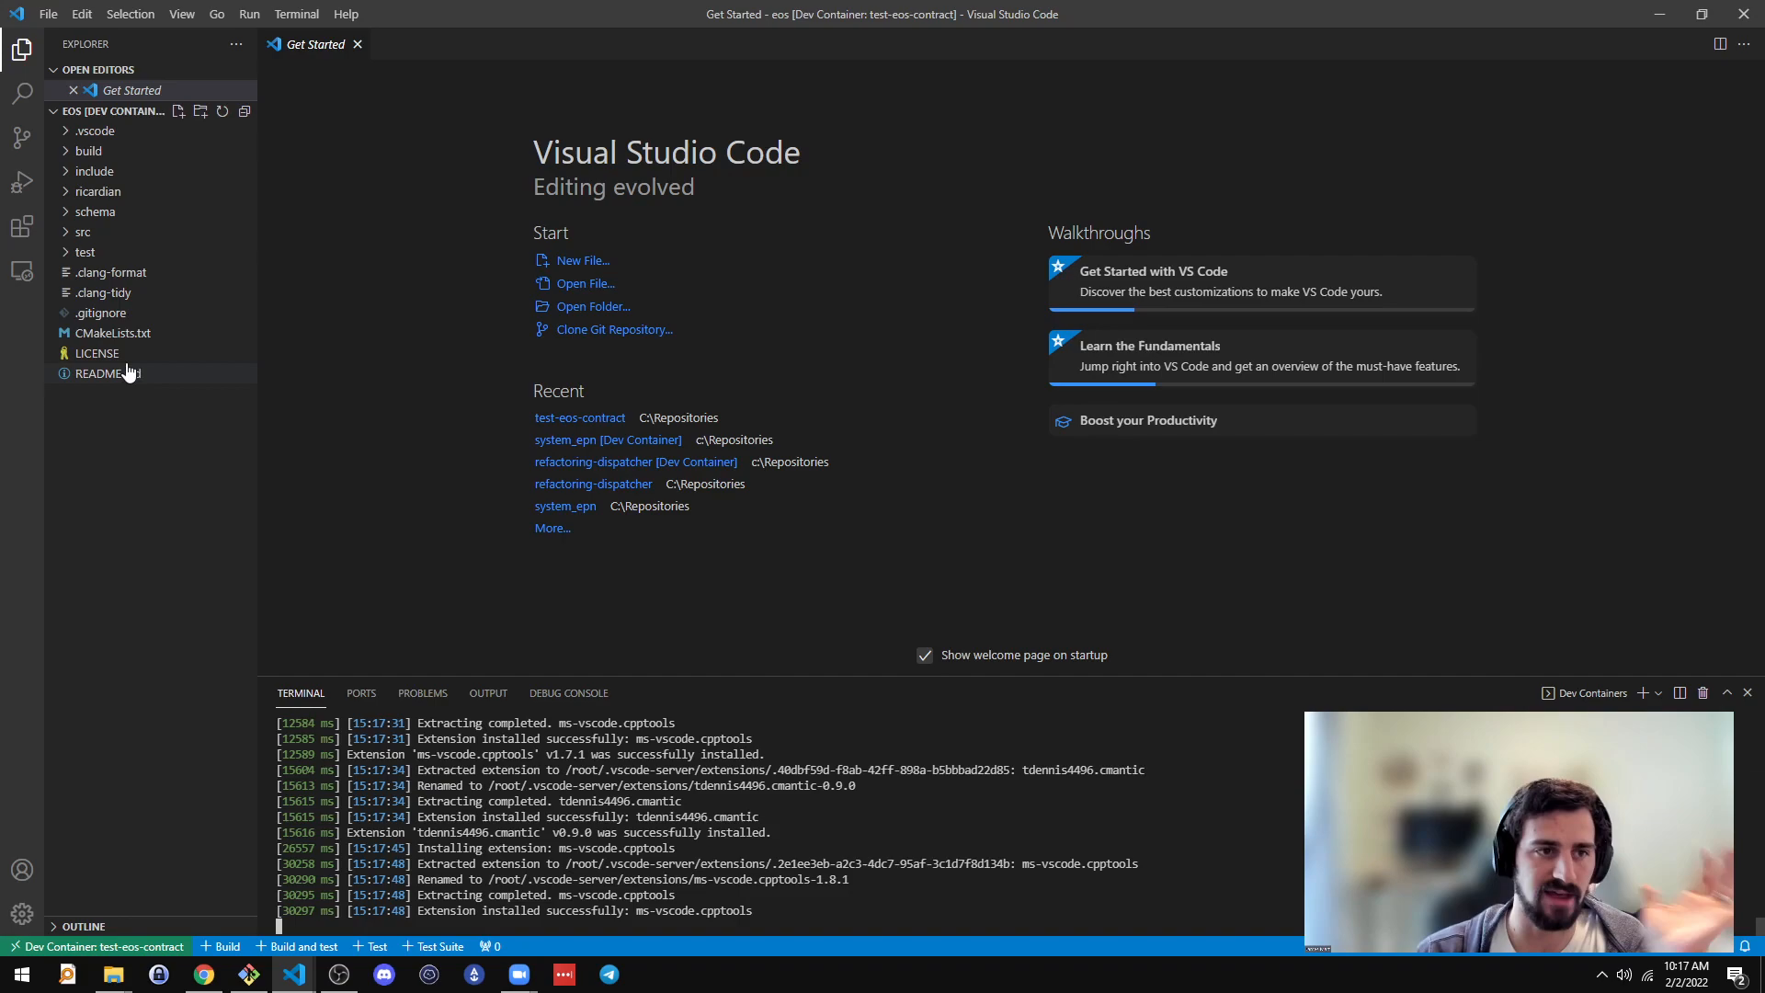
Step: Expand src and open class1.cpp showing the sayhi and sayhialice actions
{"action": "left_click", "coordinate": [83, 231]}
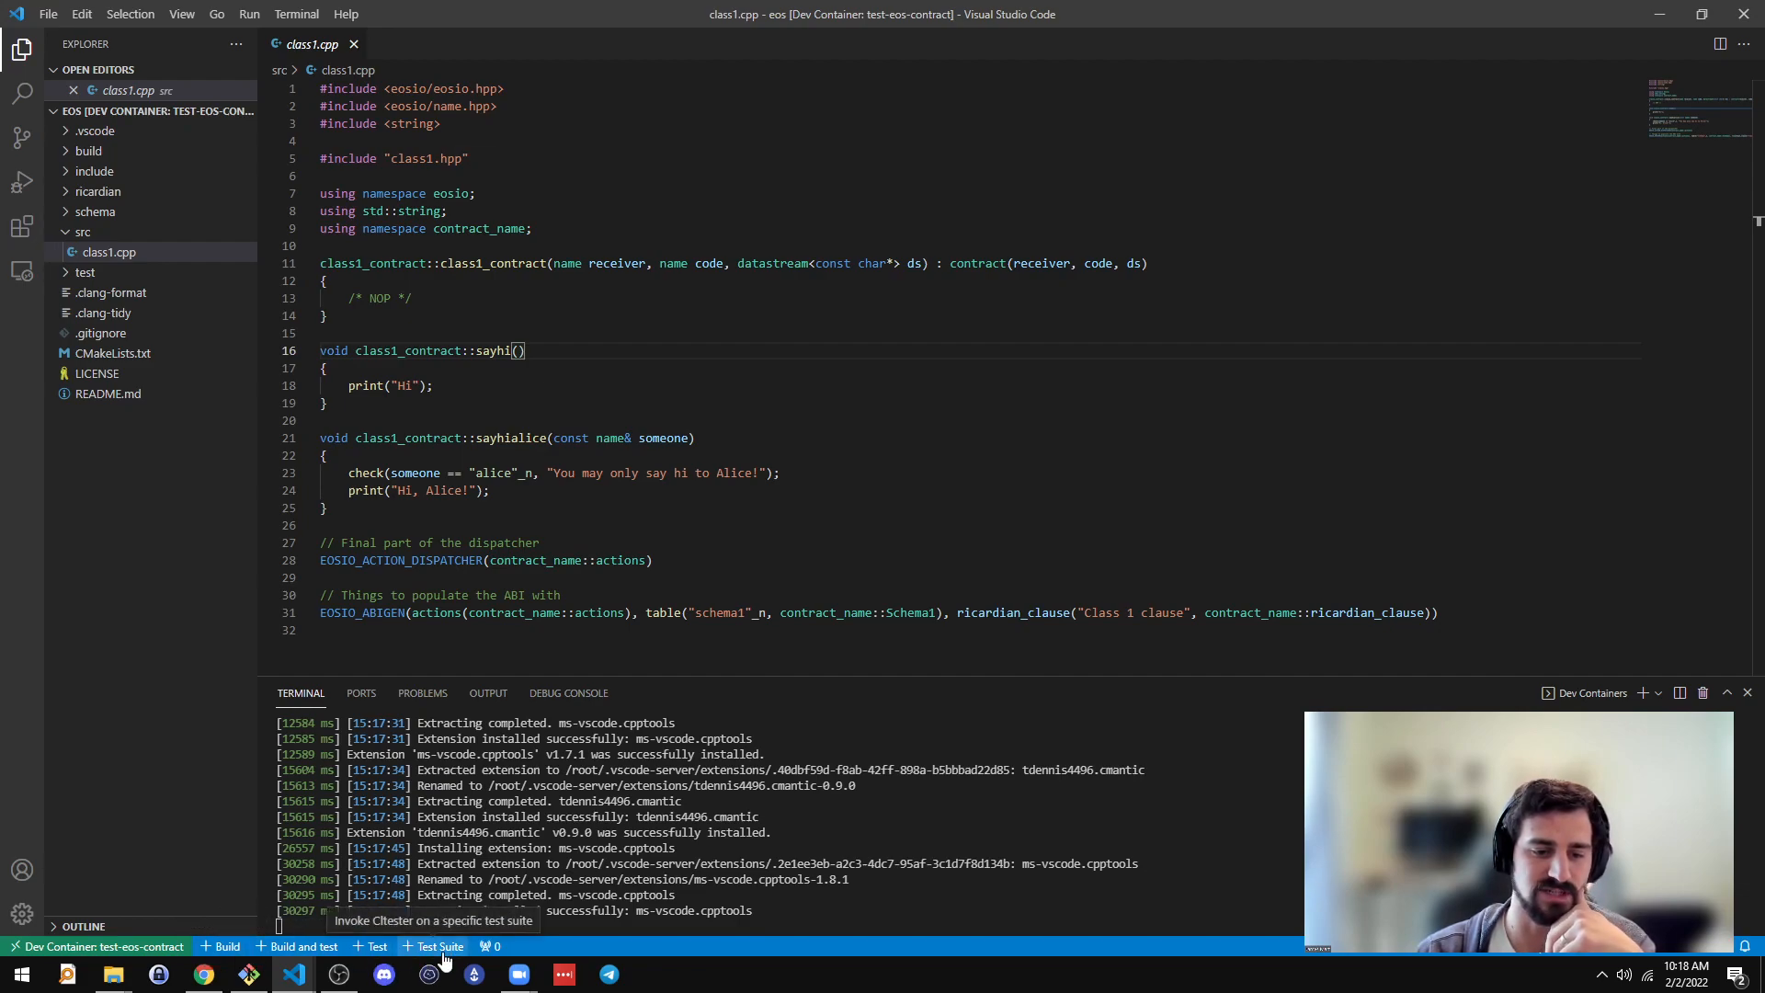
{"action": "mouse_move", "coordinate": [377, 946]}
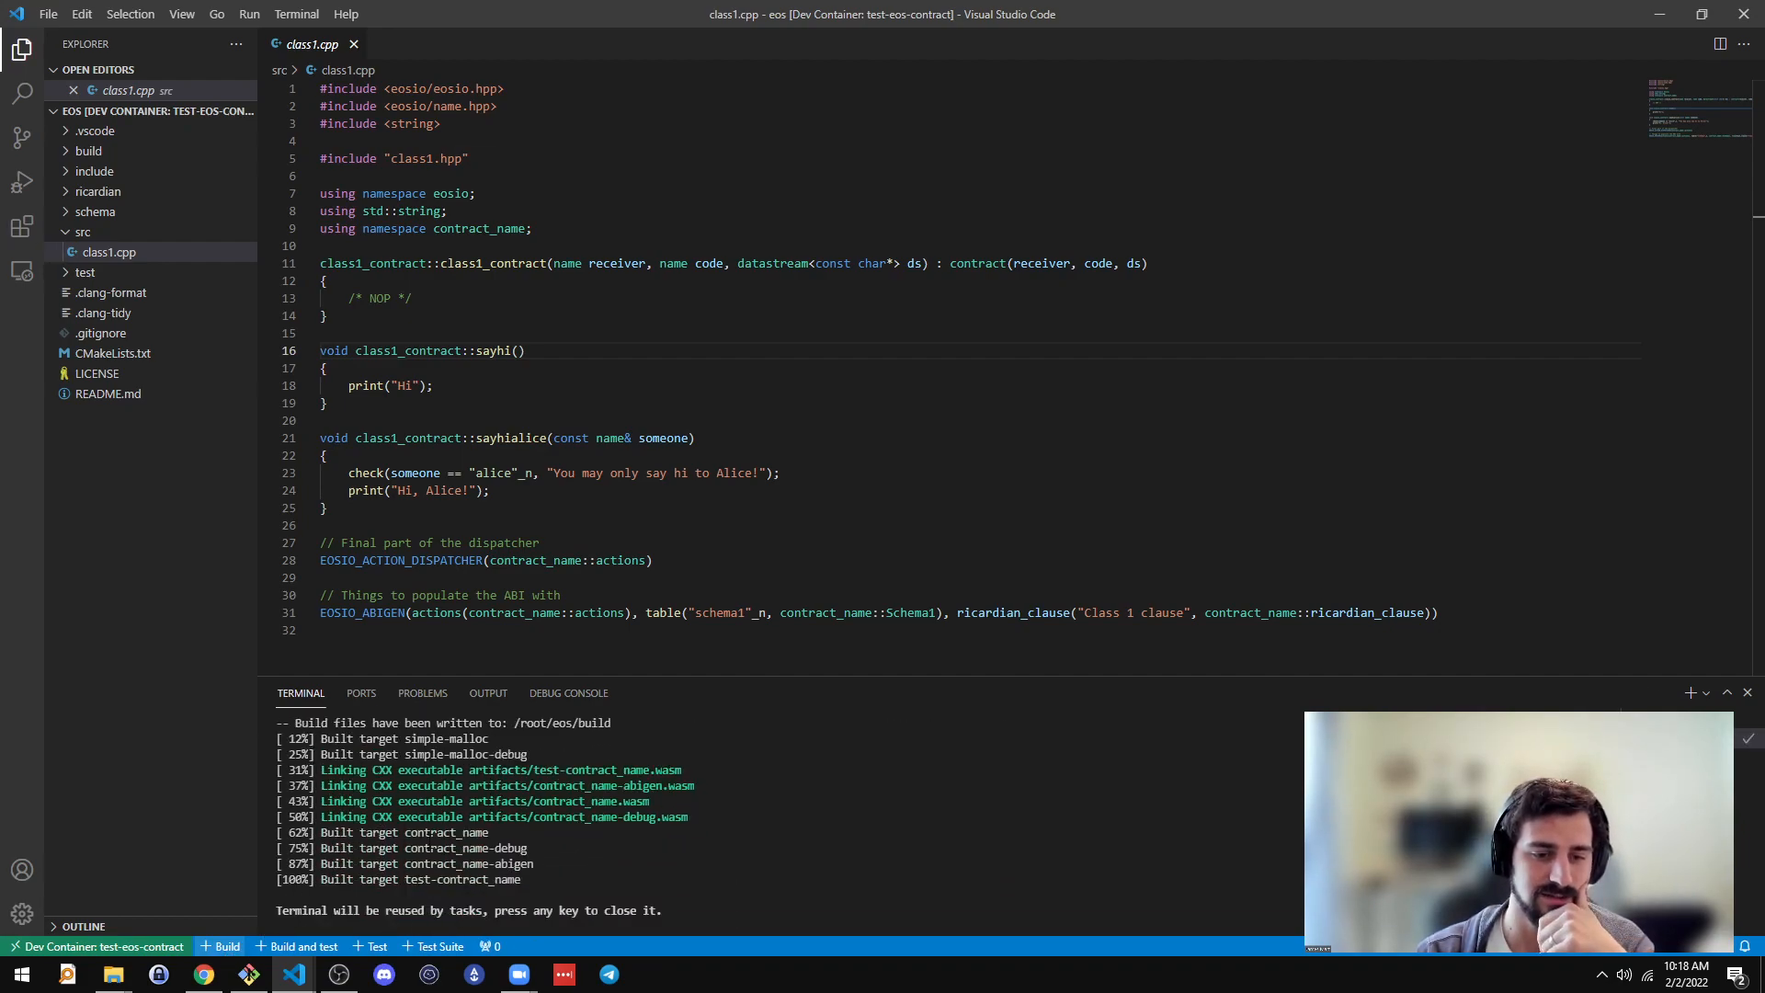
Step: Build the contract from the status bar and open test-contract_name.cpp
{"action": "left_click", "coordinate": [303, 945]}
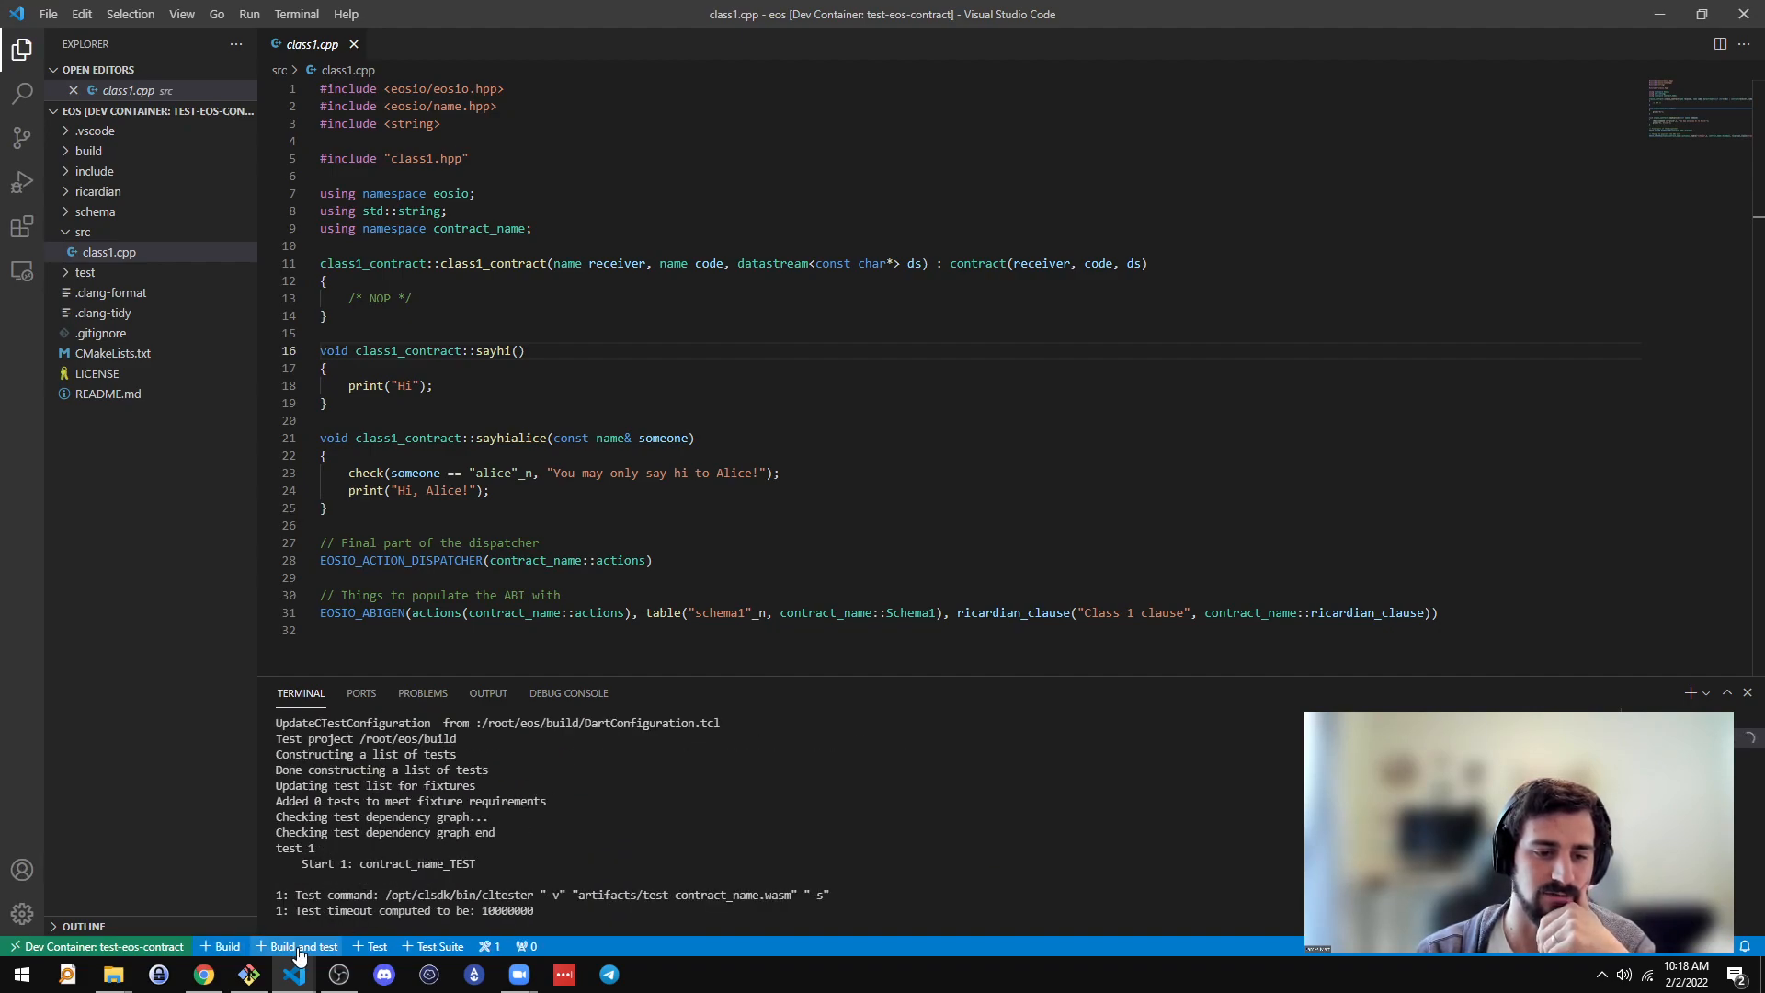
{"action": "left_click", "coordinate": [304, 945]}
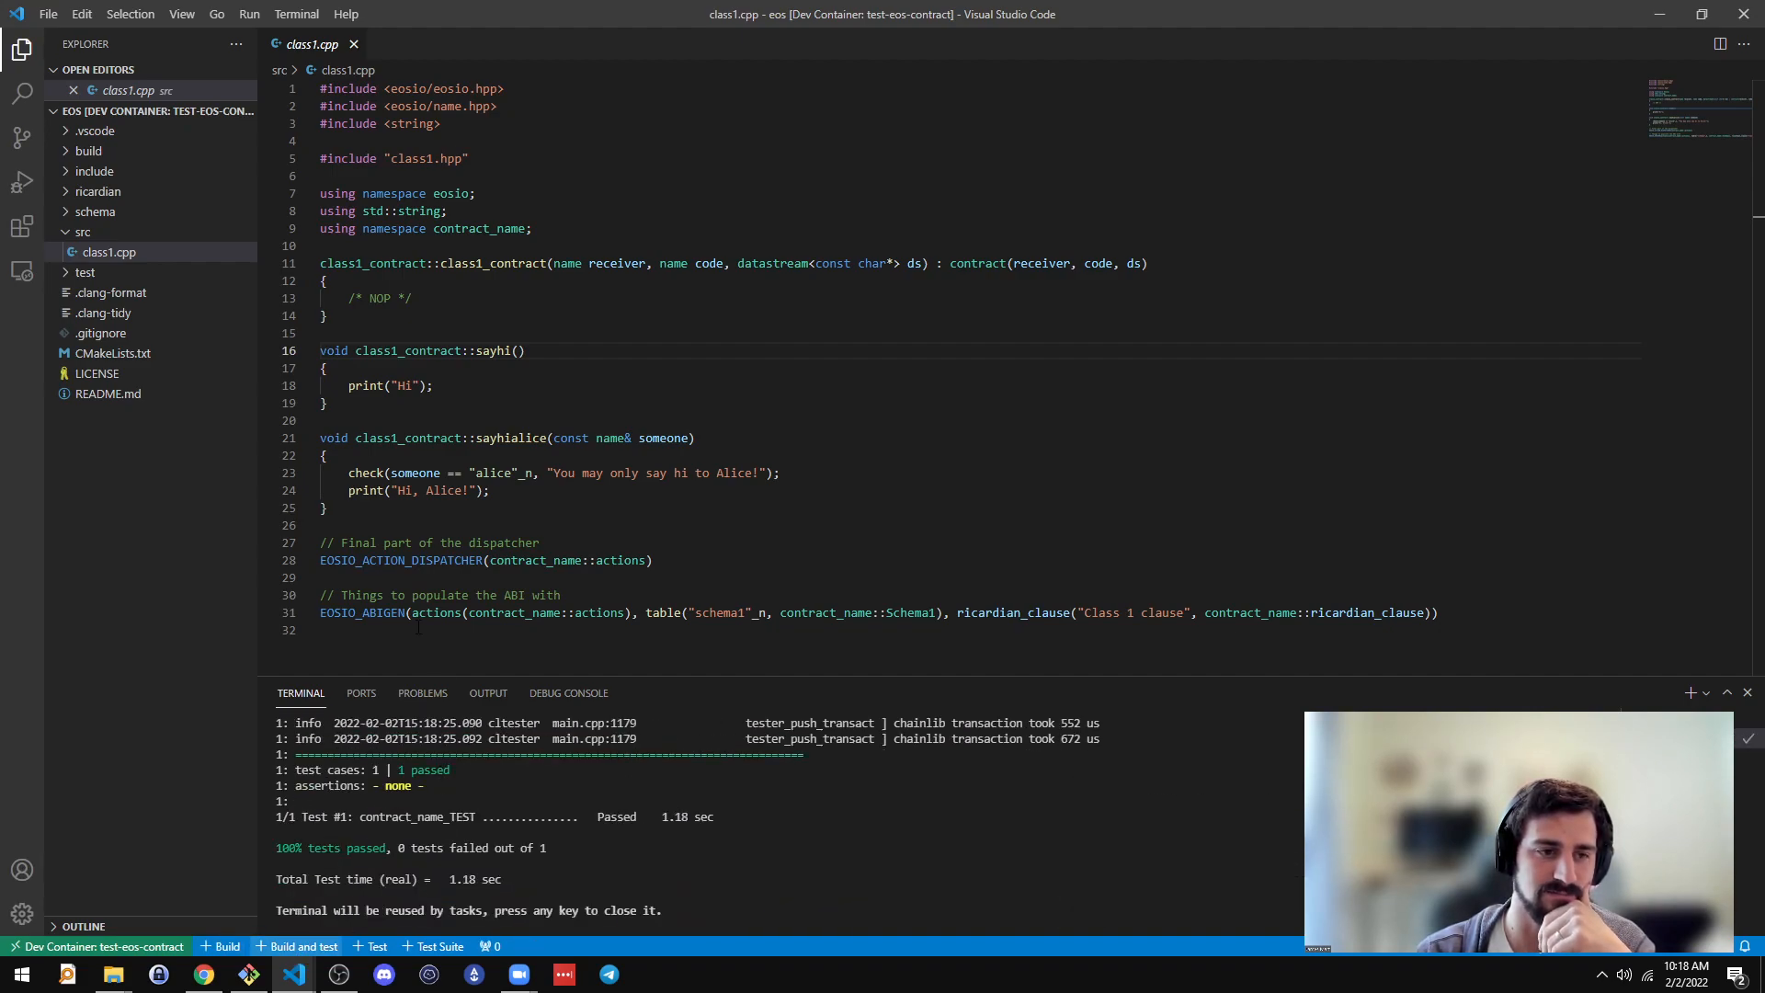
{"action": "left_click", "coordinate": [148, 293]}
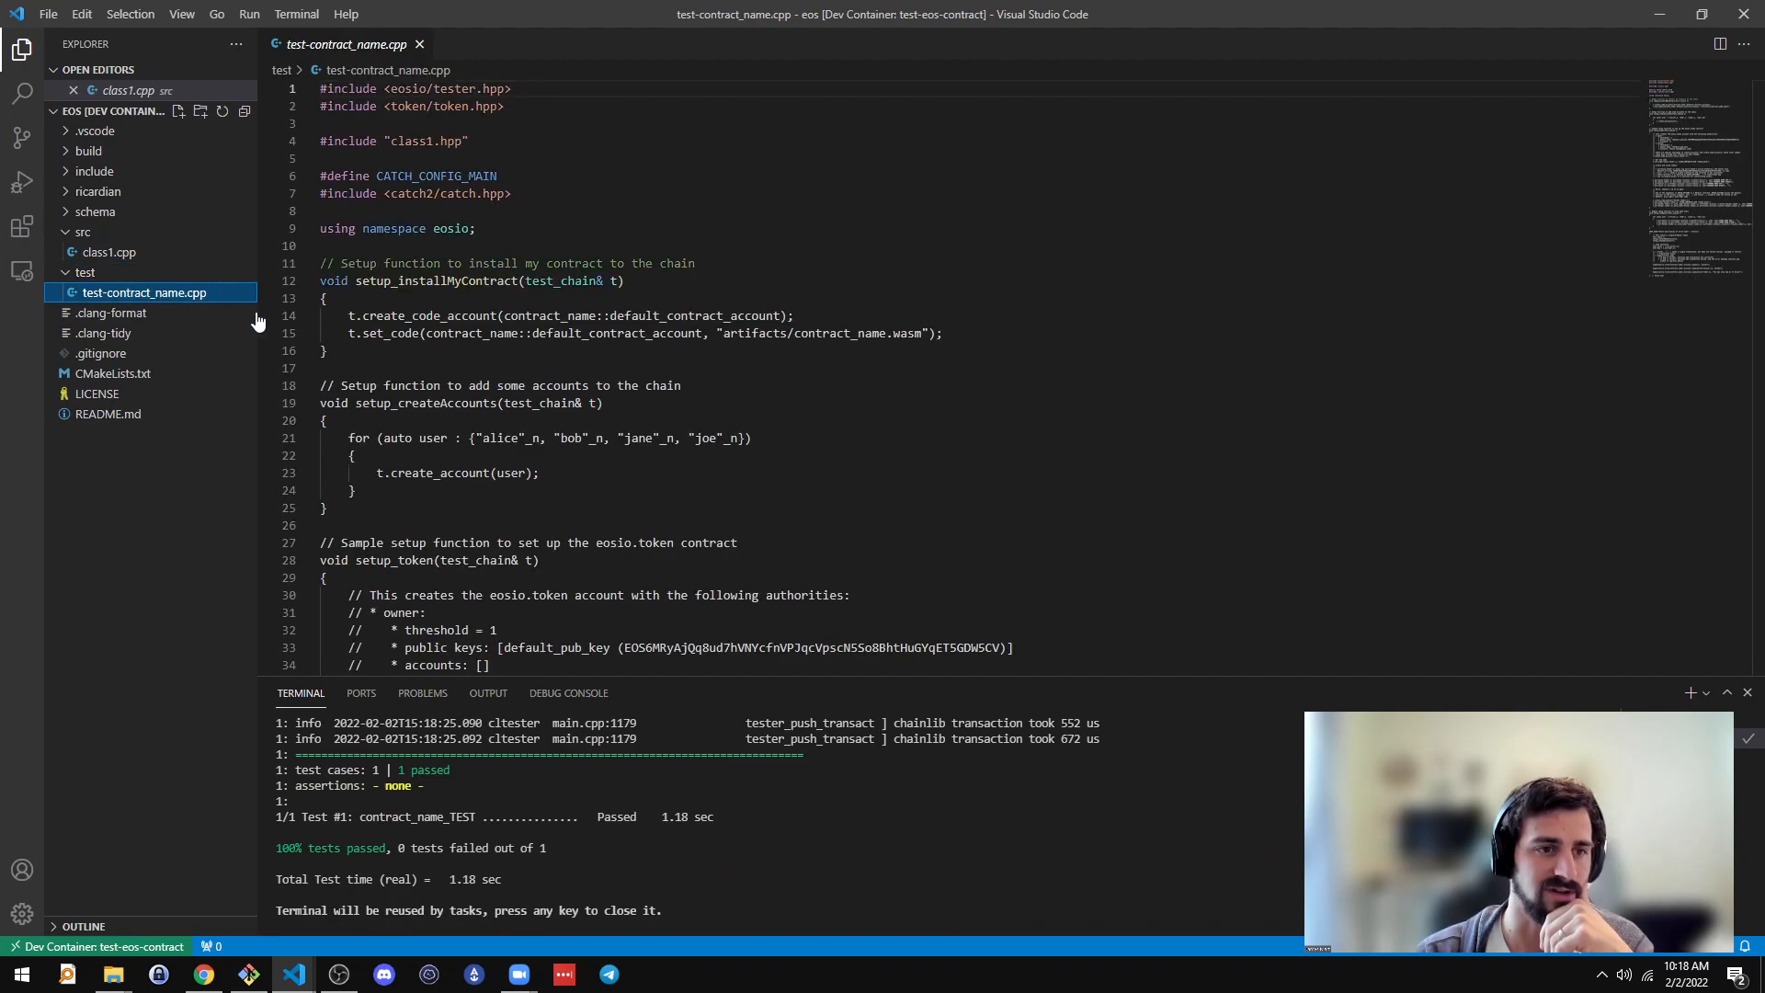
Step: Scroll to the first TEST_CASE and select its [test] tag
{"action": "scroll", "scroll_direction": "down", "scroll_amount": 3}
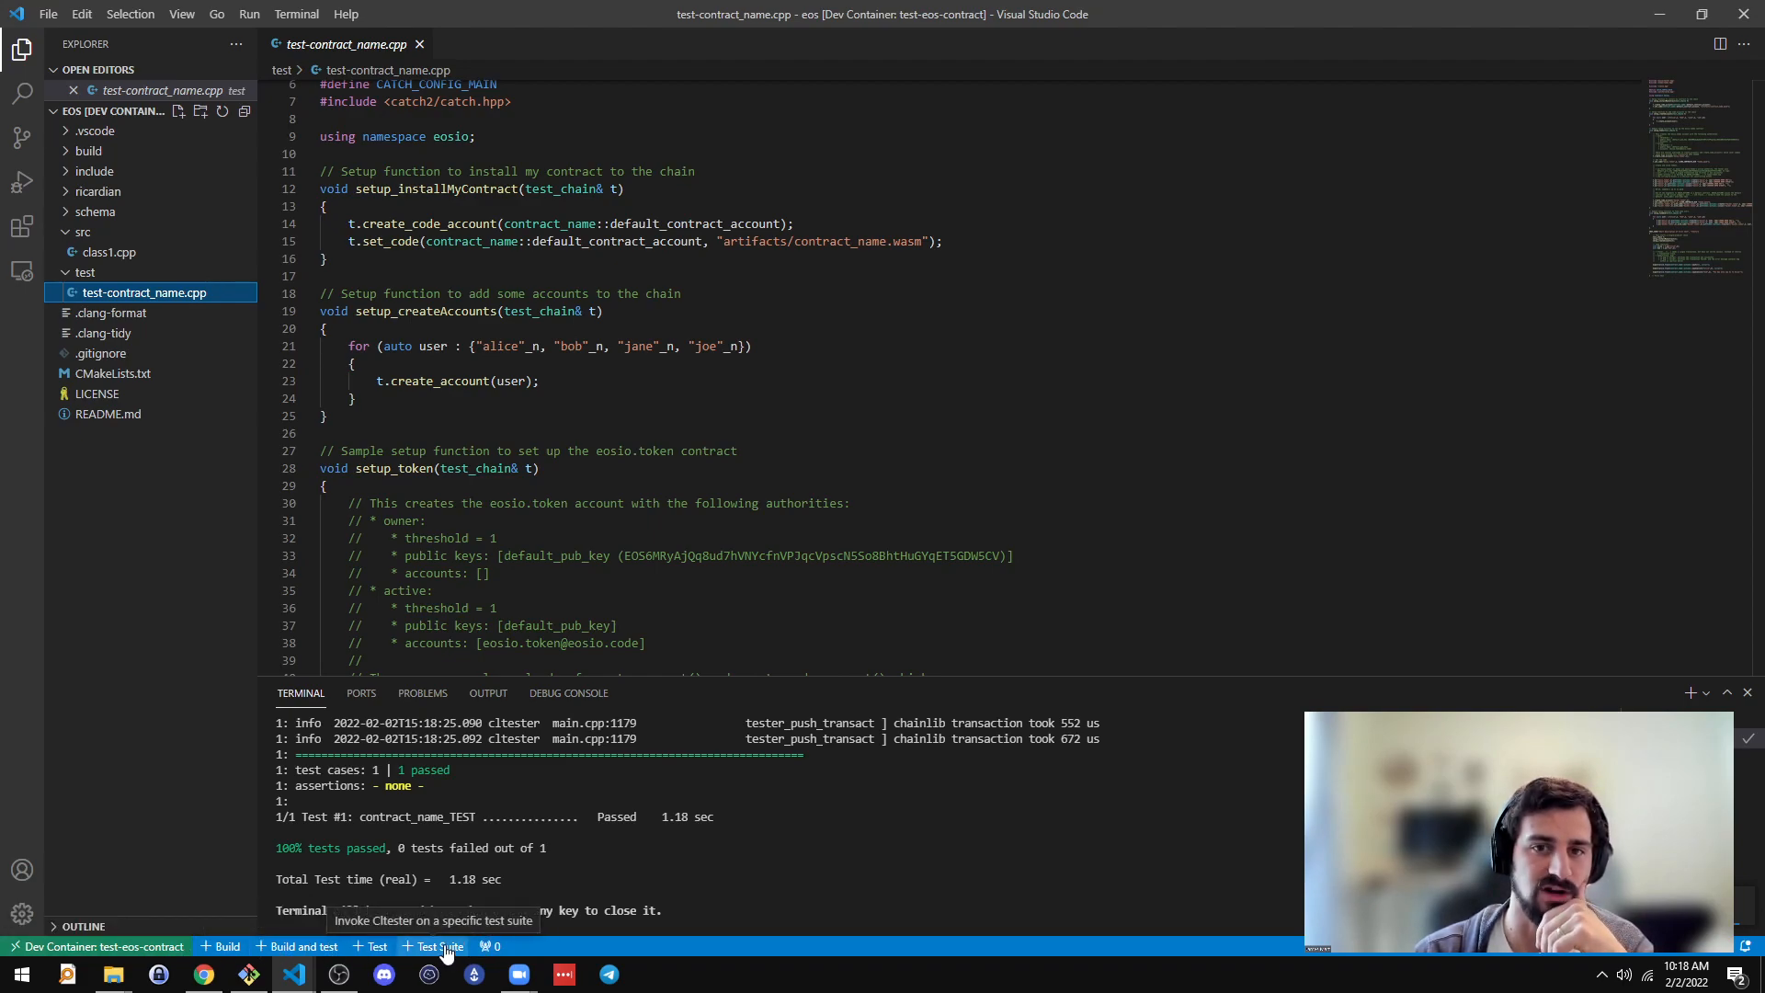
{"action": "scroll", "scroll_direction": "down", "scroll_amount": 3}
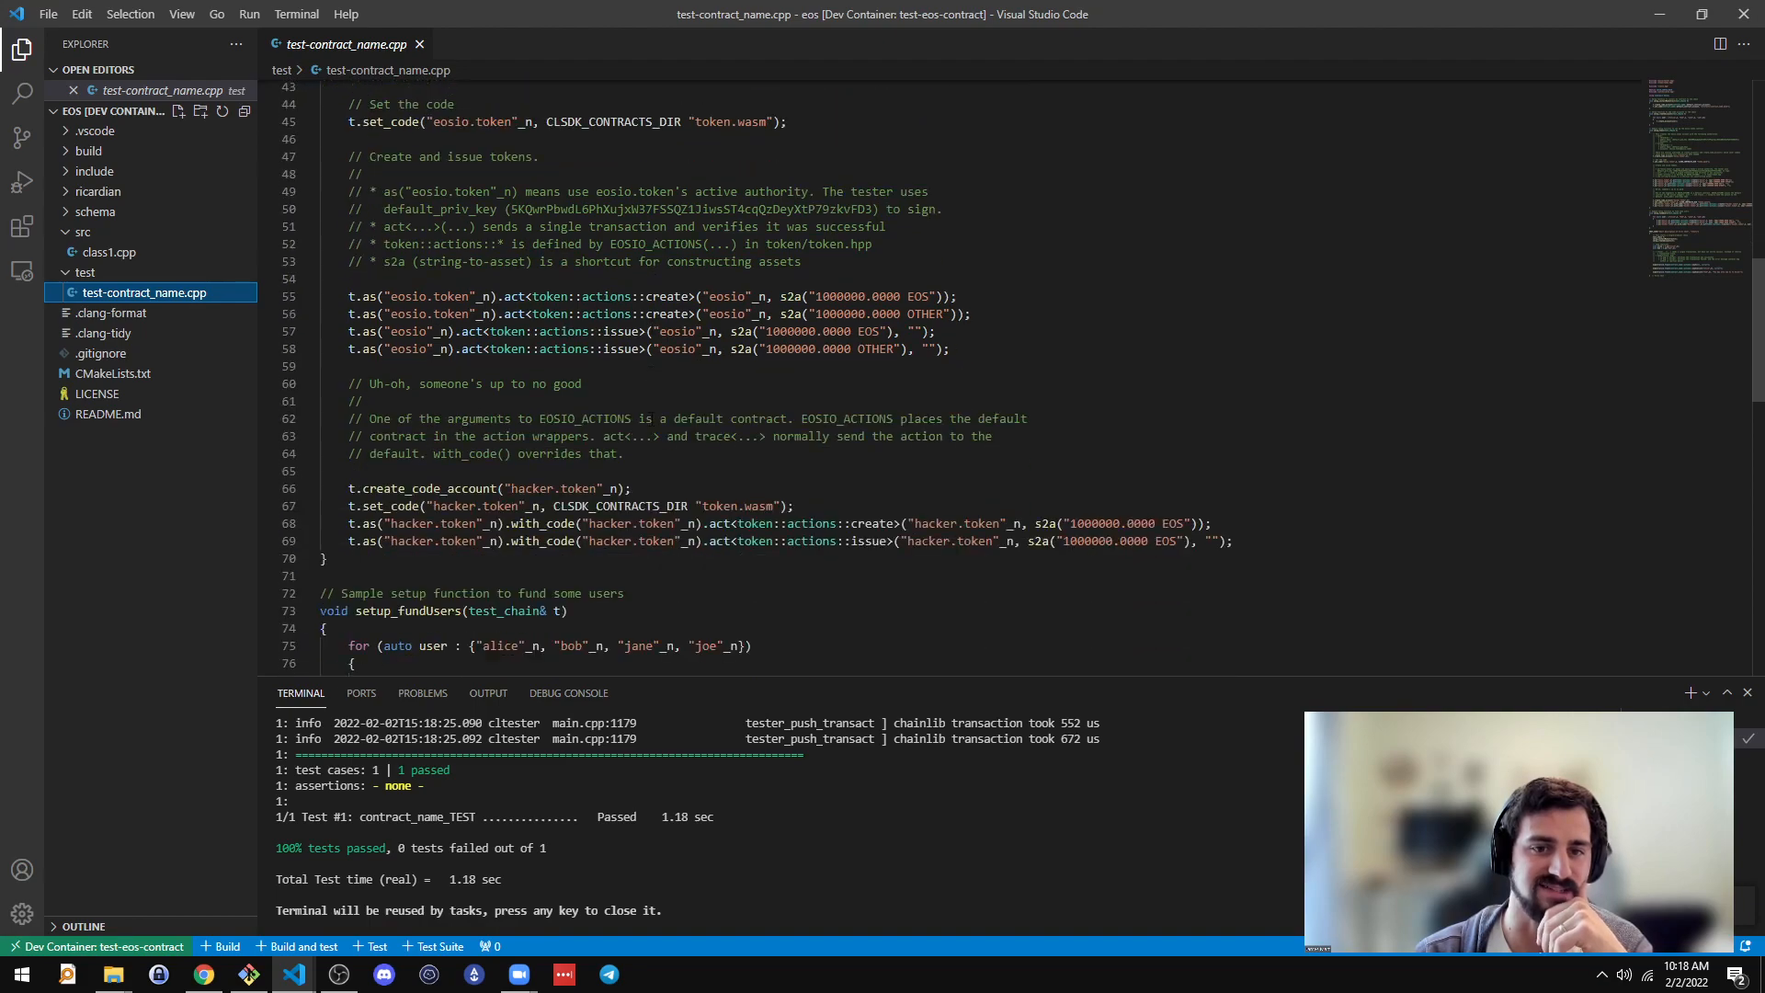
{"action": "scroll", "scroll_direction": "down", "scroll_amount": 3}
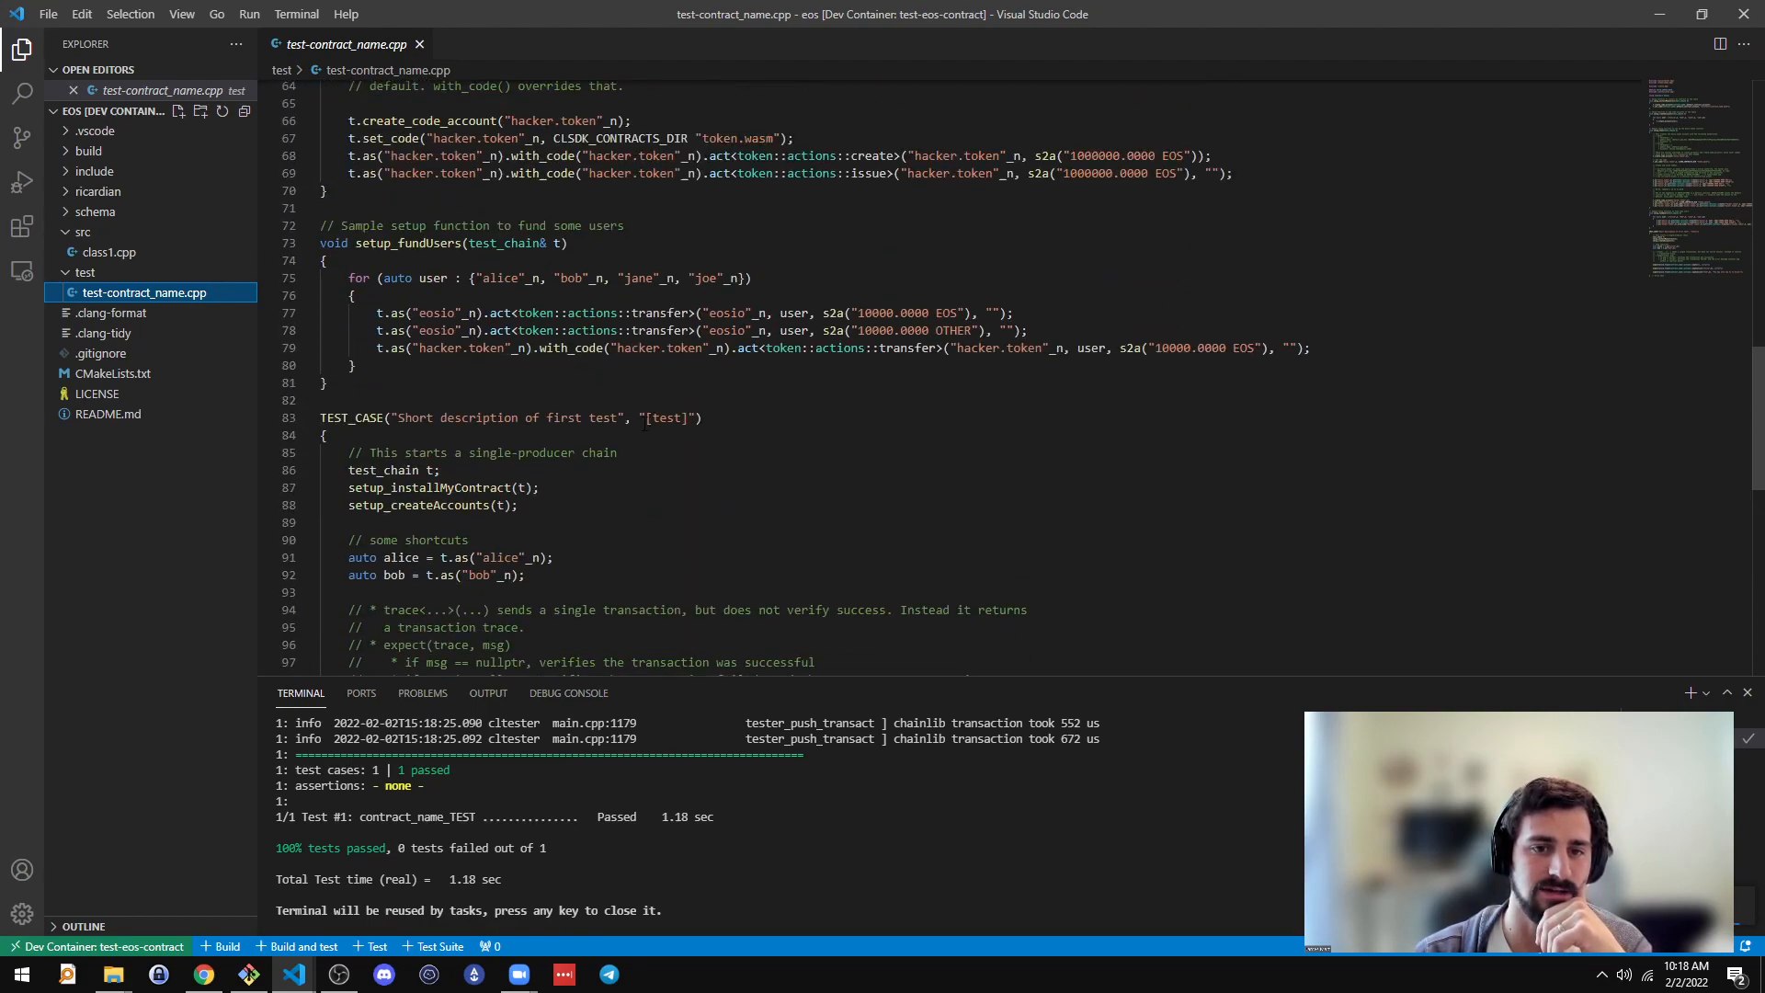
{"action": "double_click", "coordinate": [665, 417]}
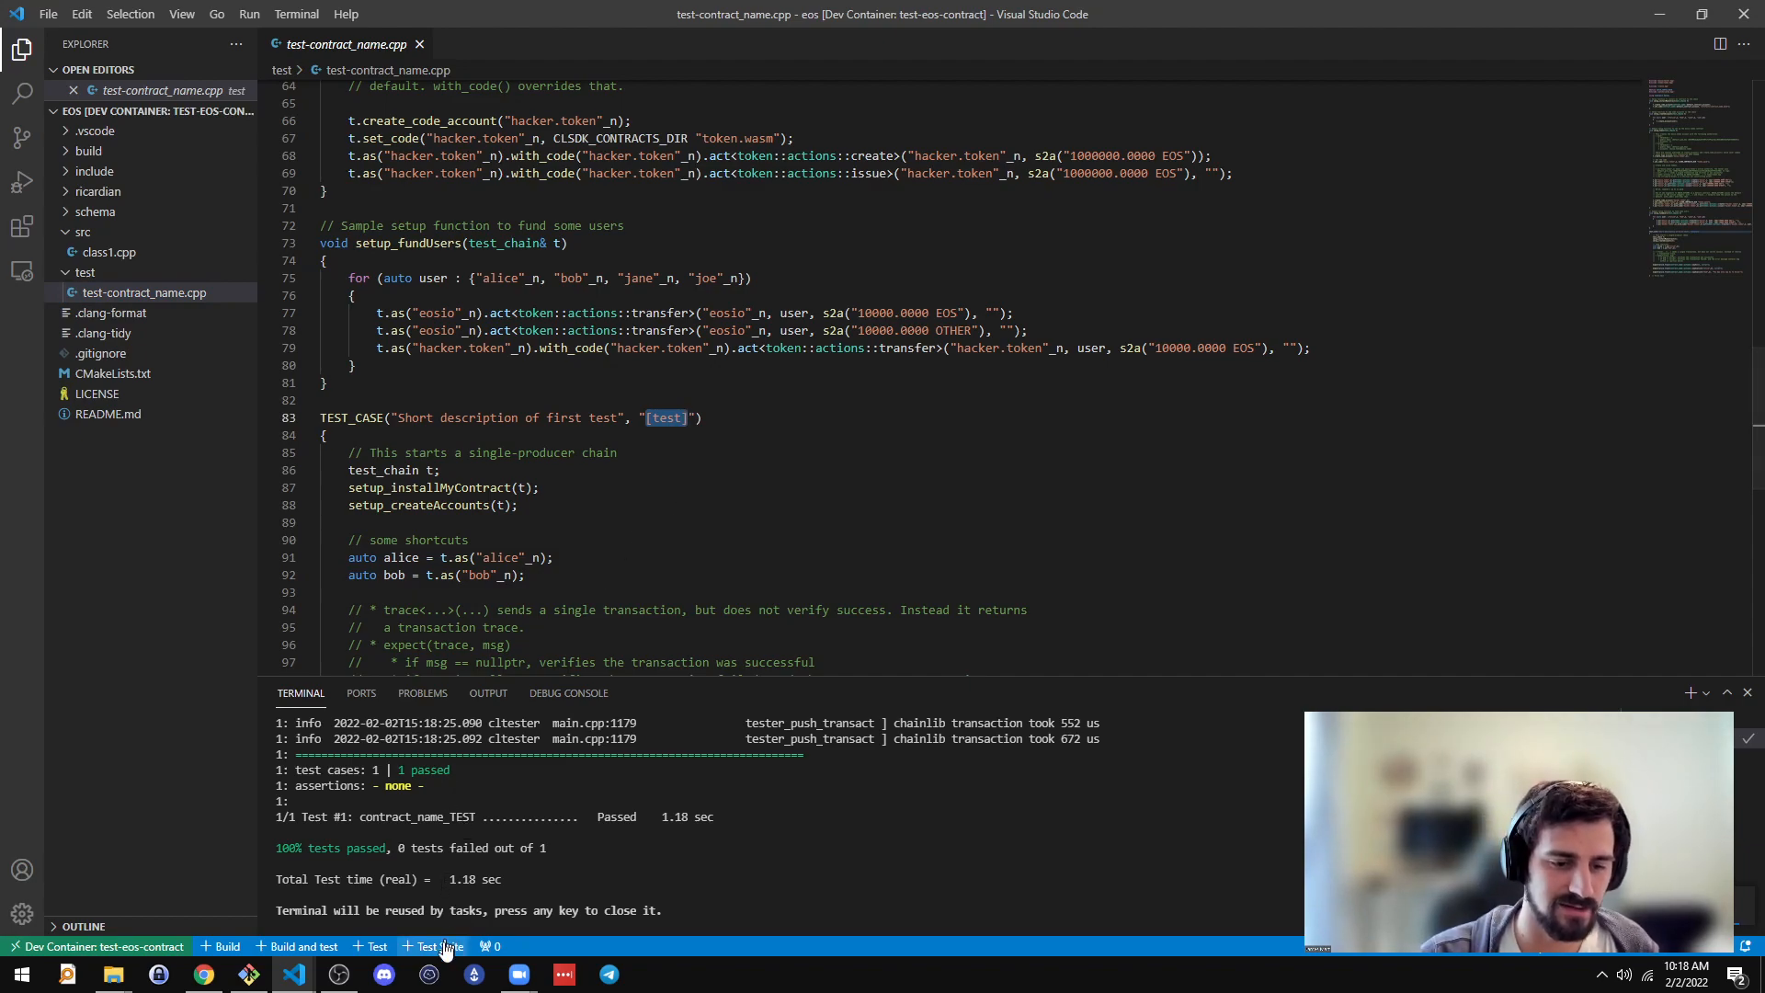
Step: Run the [test] suite via cltester printing 'Hi, Alice!', then expand the schema folder
{"action": "left_click", "coordinate": [432, 945]}
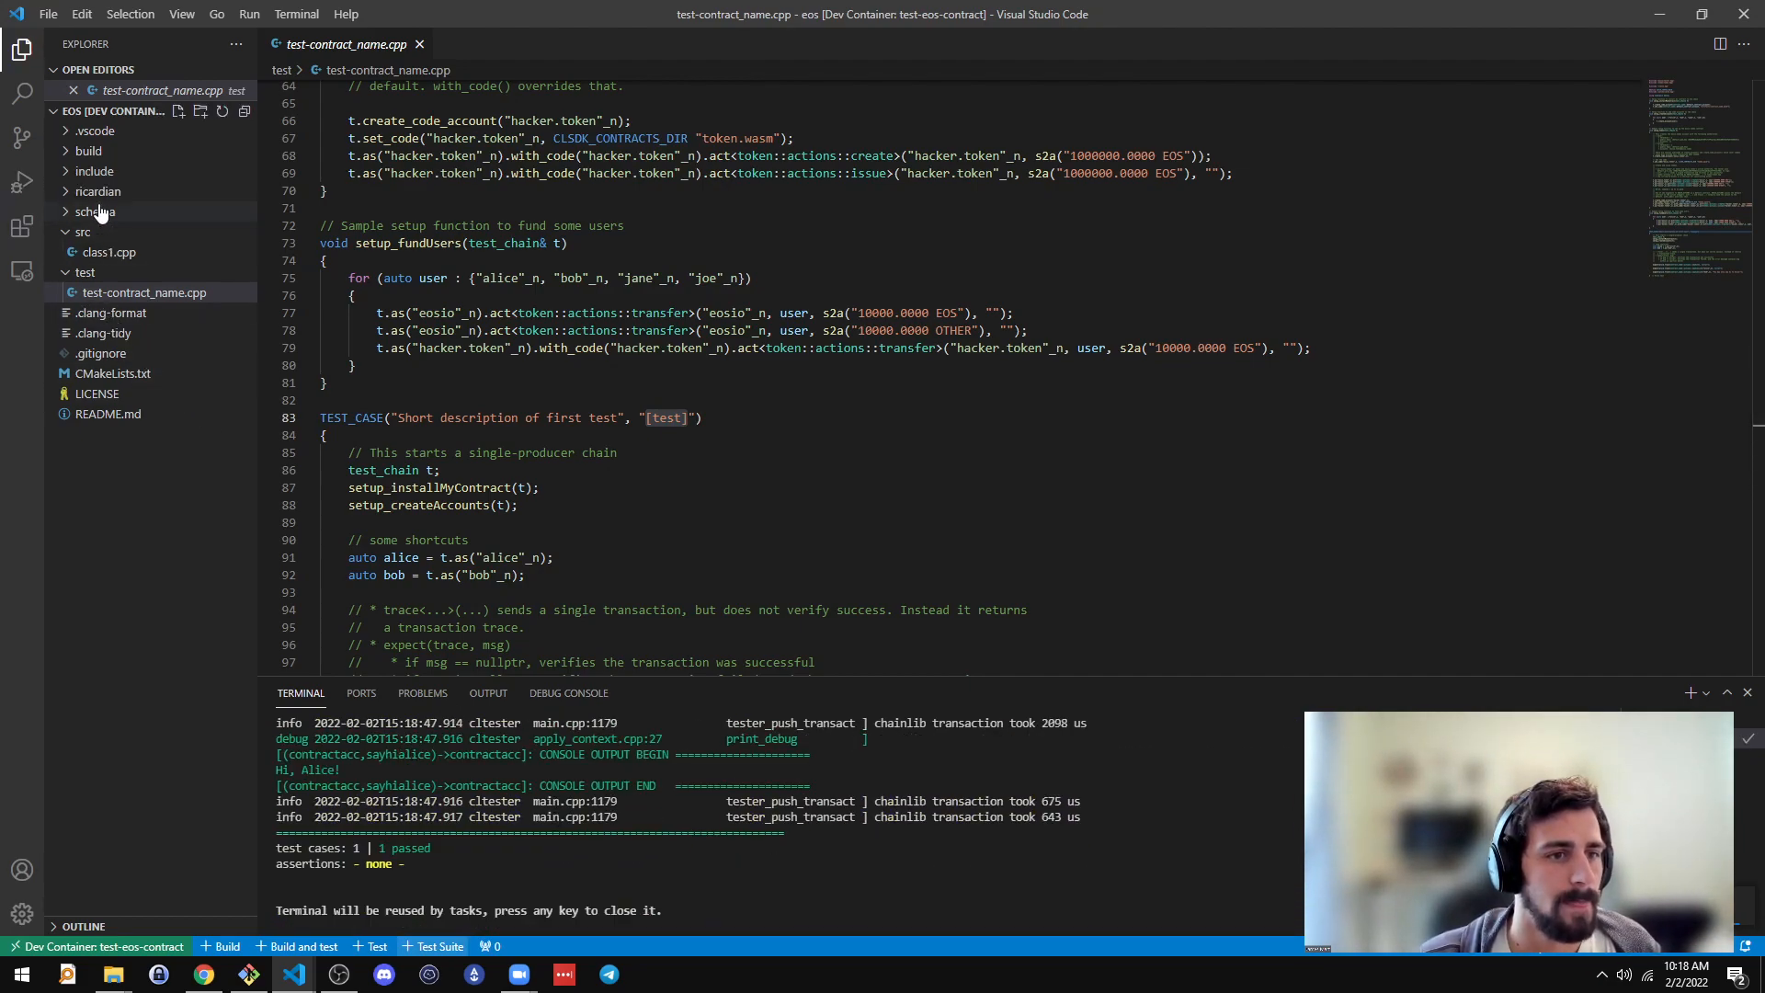
{"action": "left_click", "coordinate": [94, 169]}
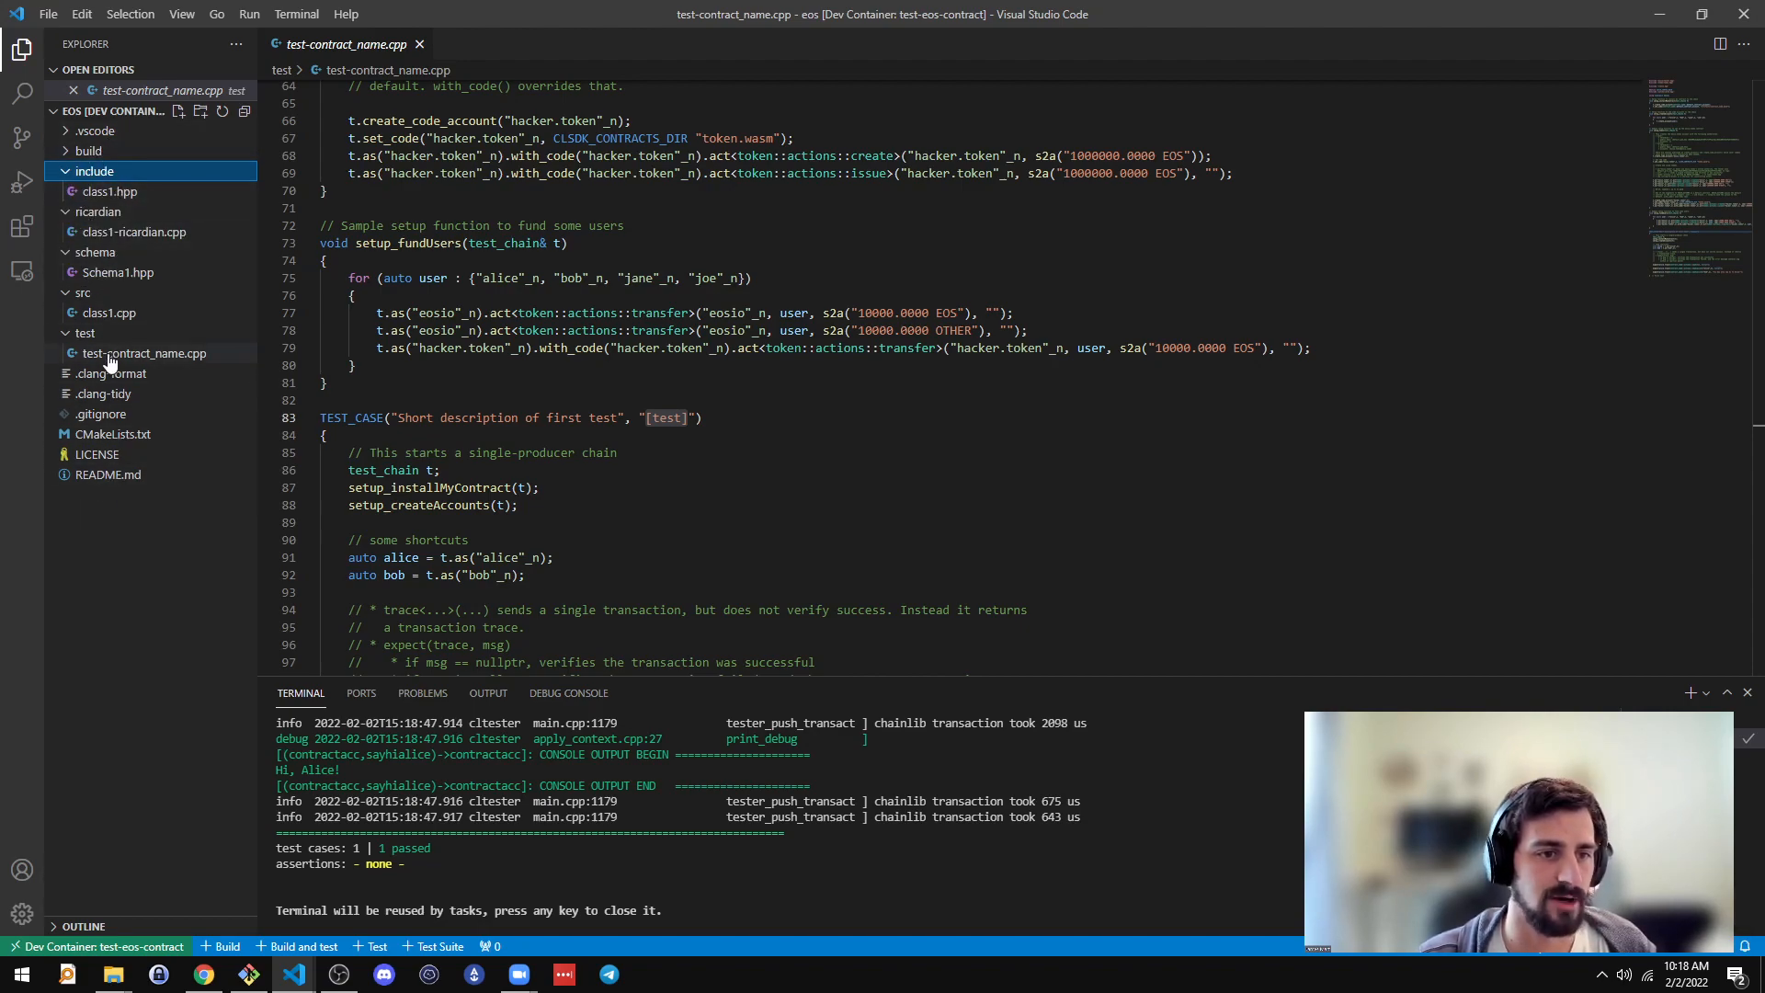
{"action": "mouse_move", "coordinate": [143, 353]}
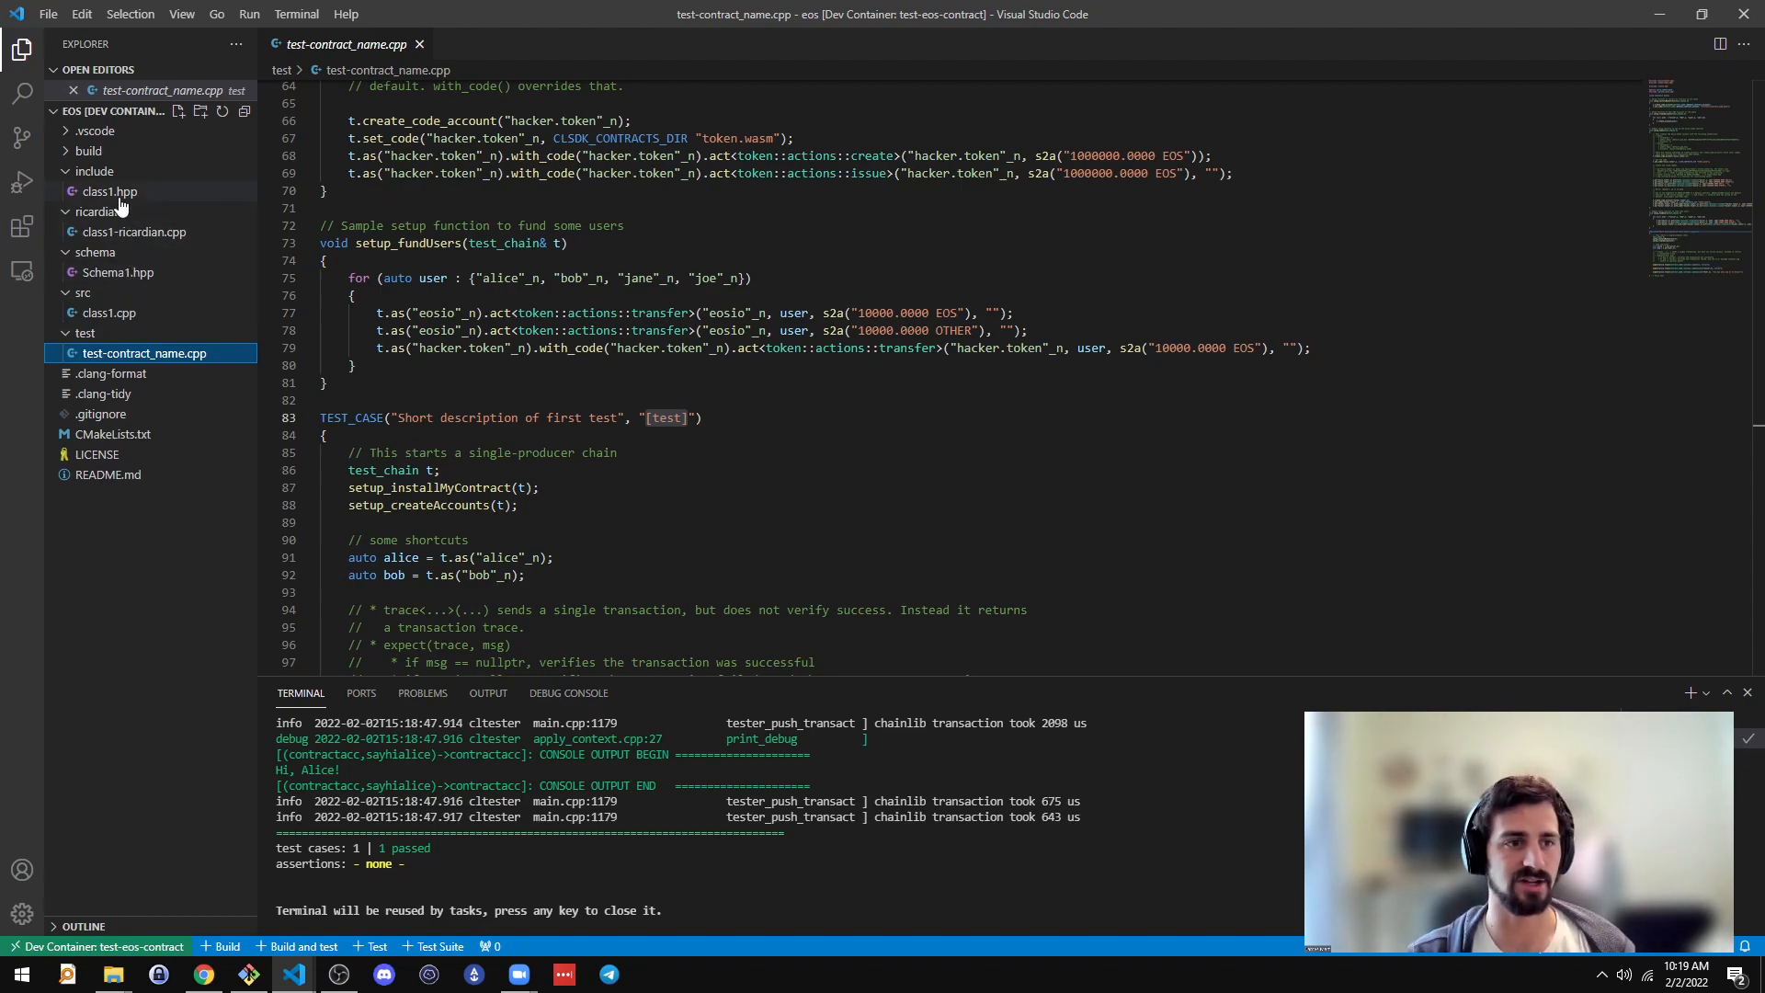
Step: Open class1.hpp from include and scroll through the class declaration and EOSIO_ACTIONS macro
{"action": "left_click", "coordinate": [108, 191]}
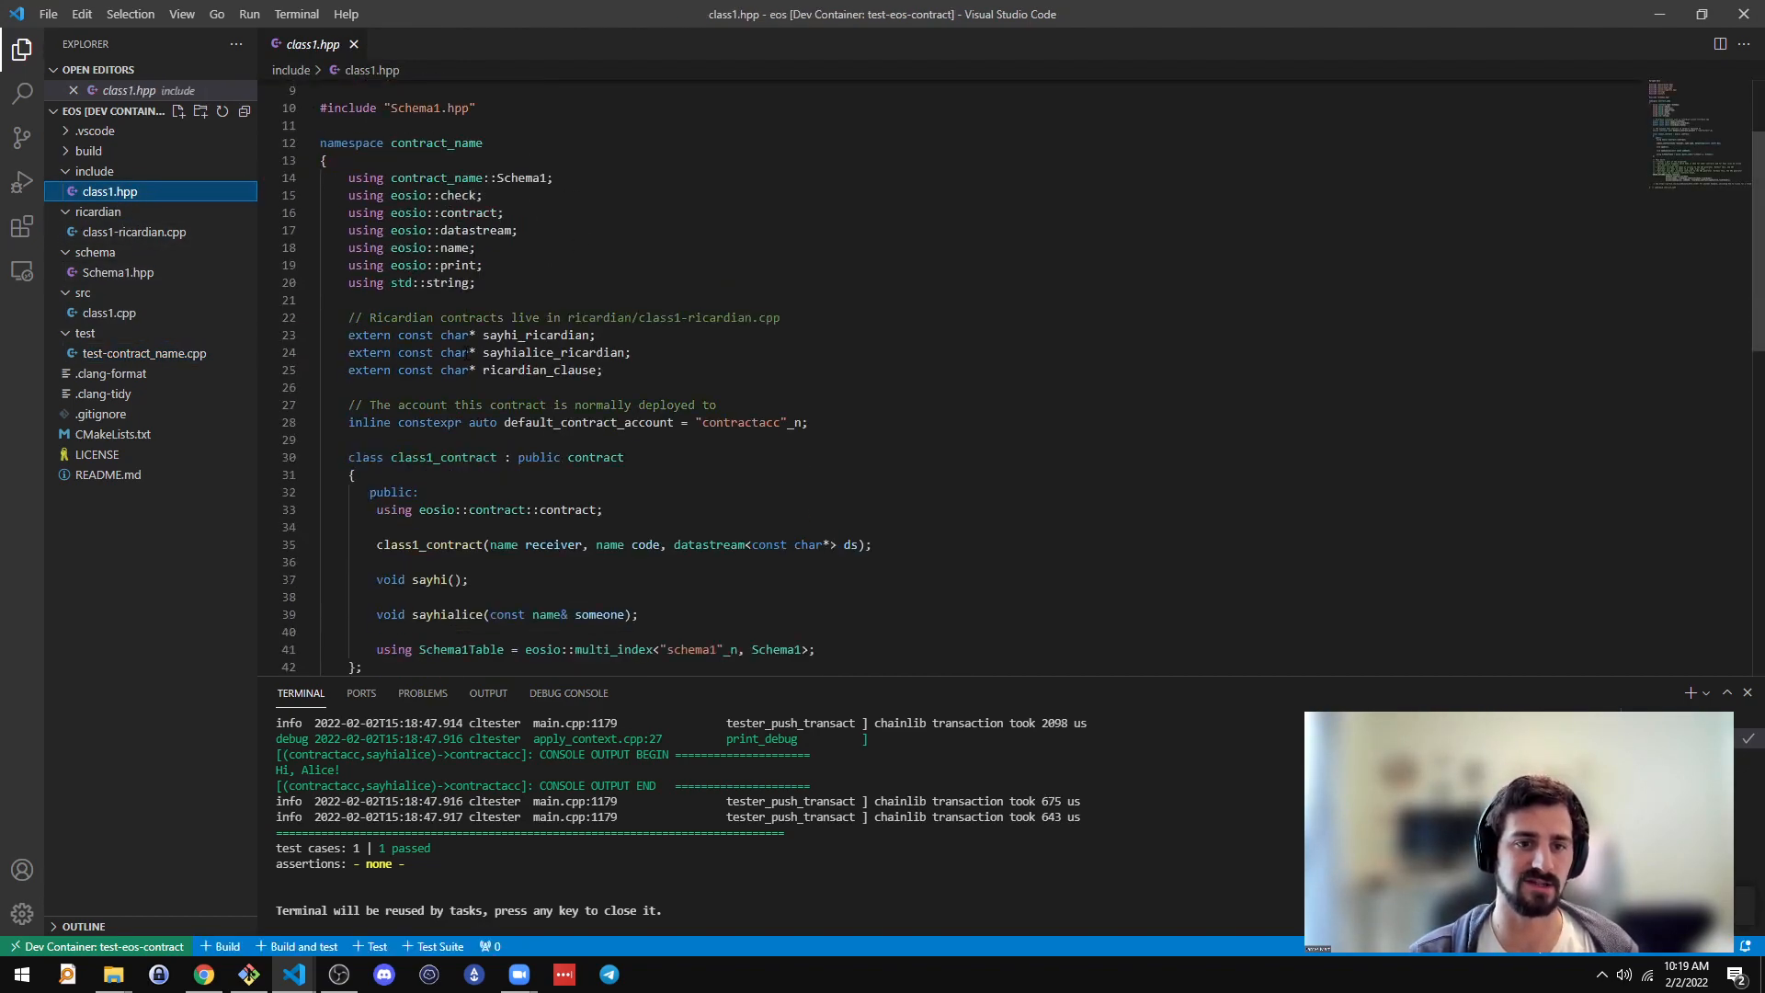
{"action": "scroll", "scroll_direction": "down", "scroll_amount": 3}
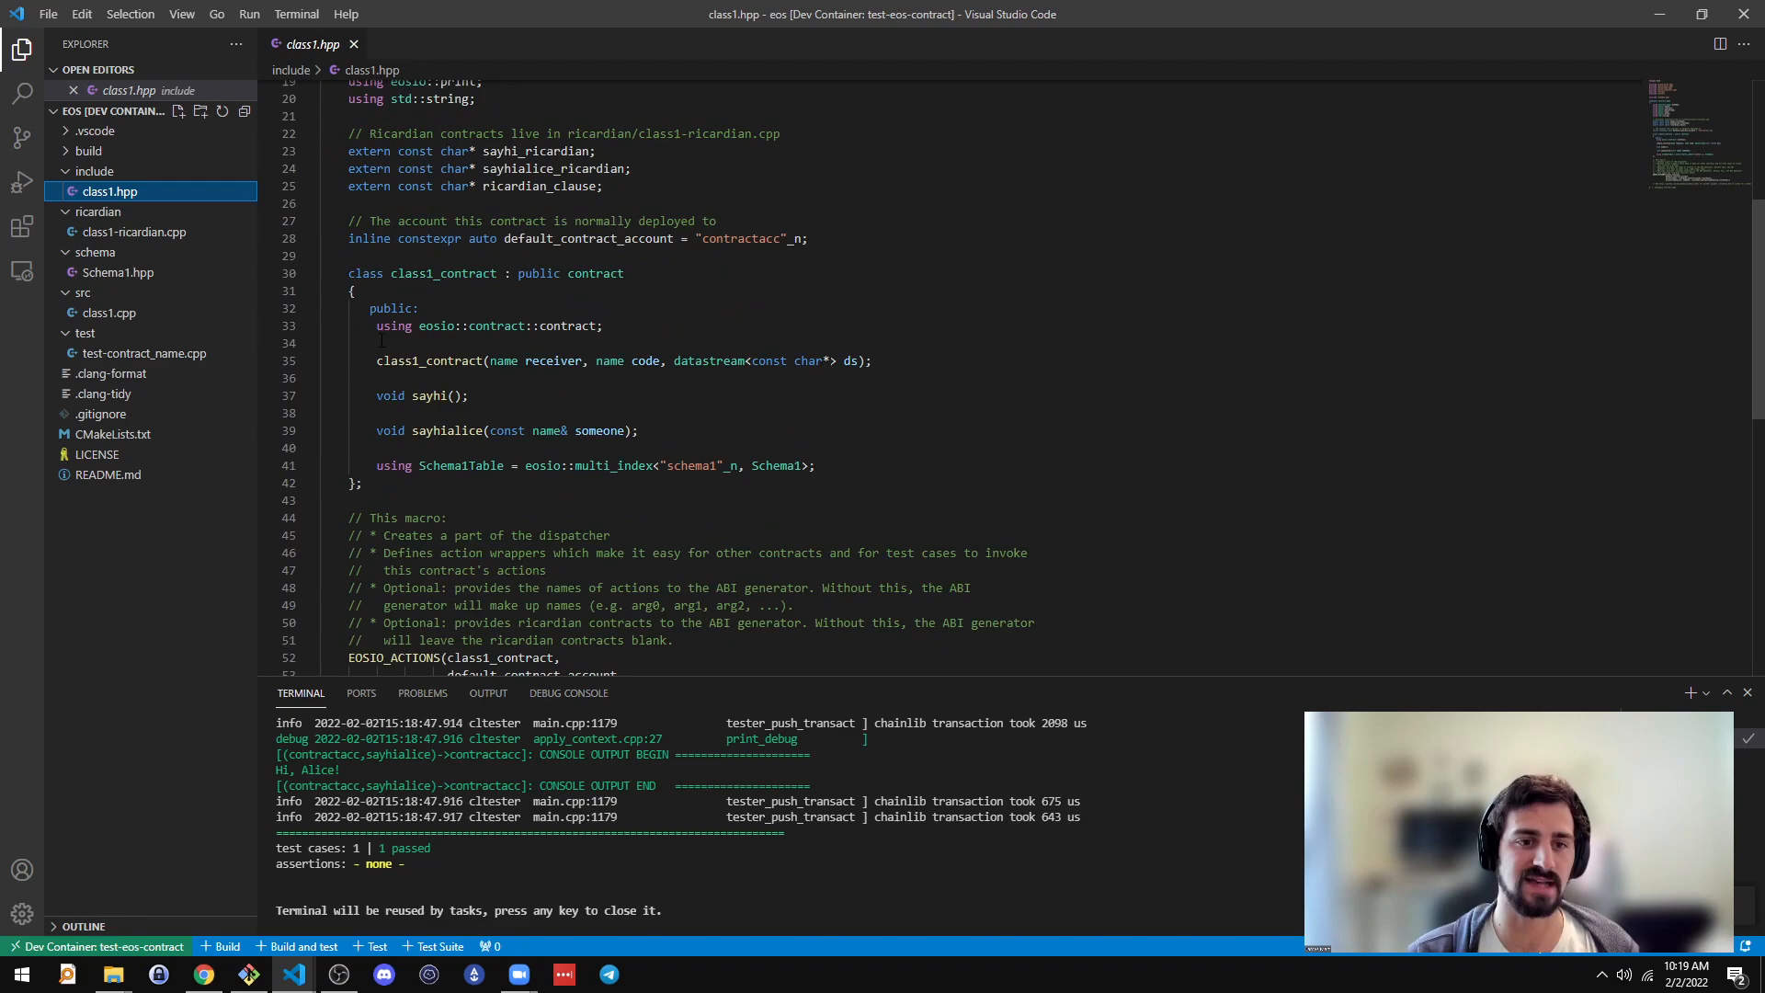
{"action": "scroll", "scroll_direction": "down", "scroll_amount": 3}
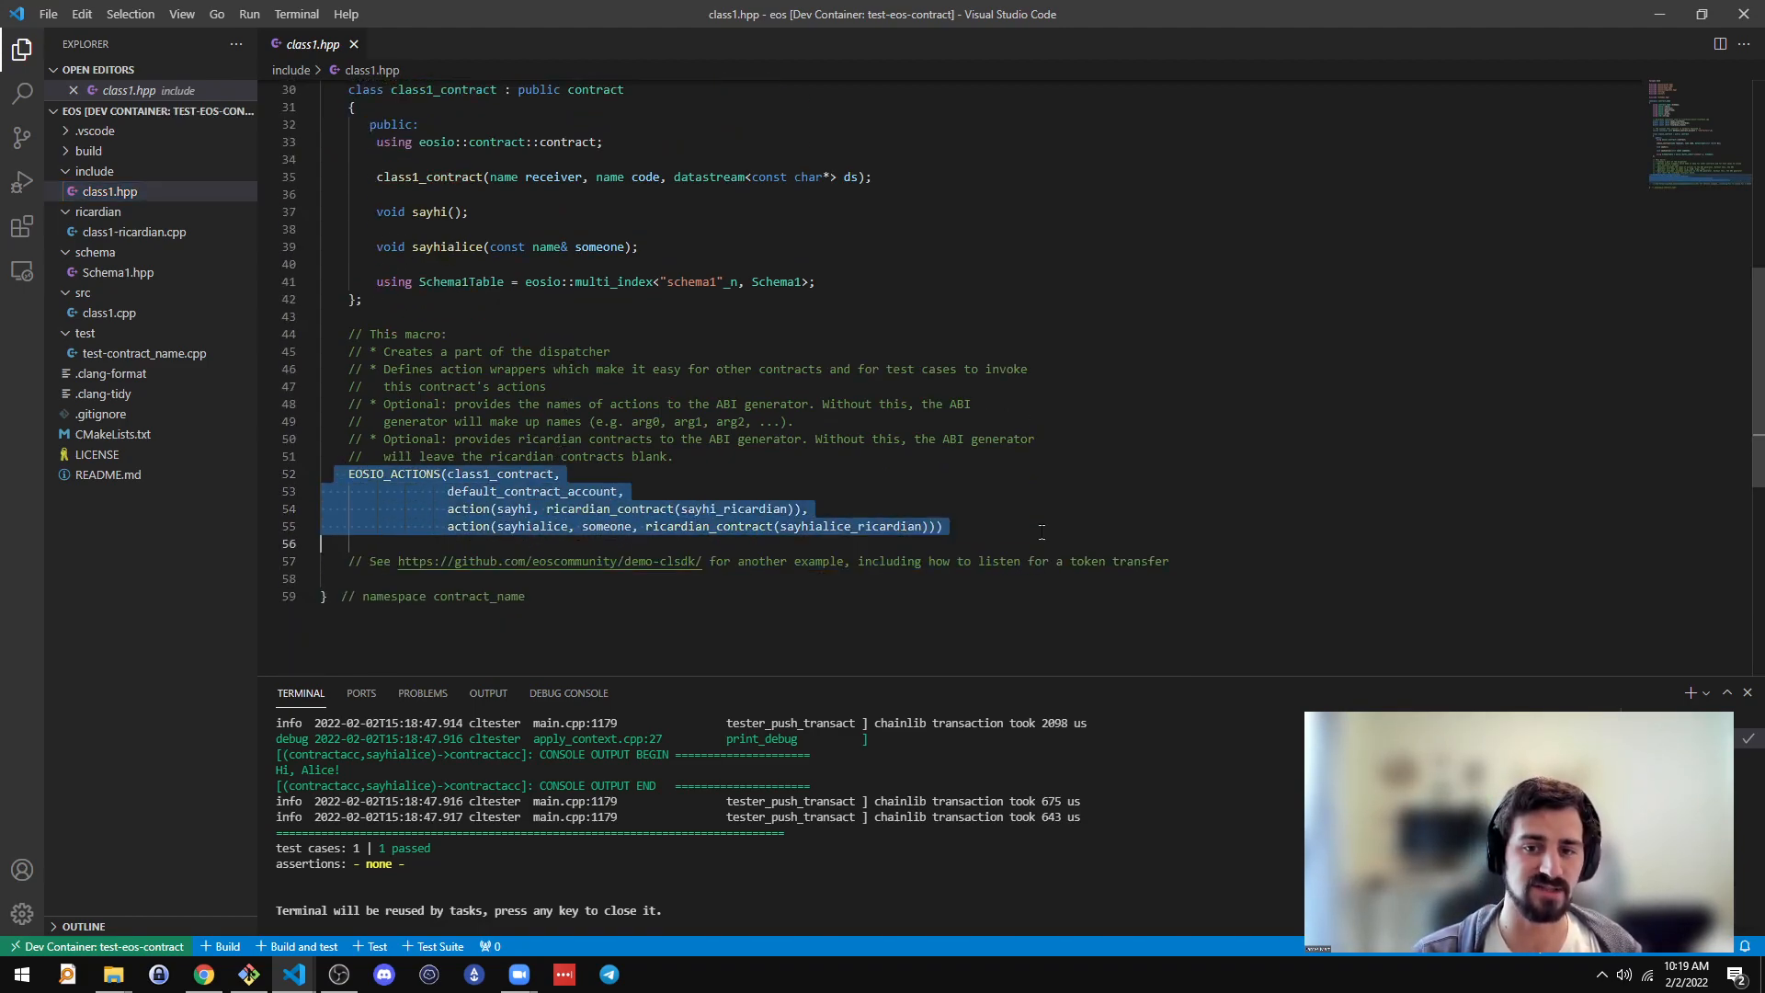
{"action": "left_click", "coordinate": [943, 526]}
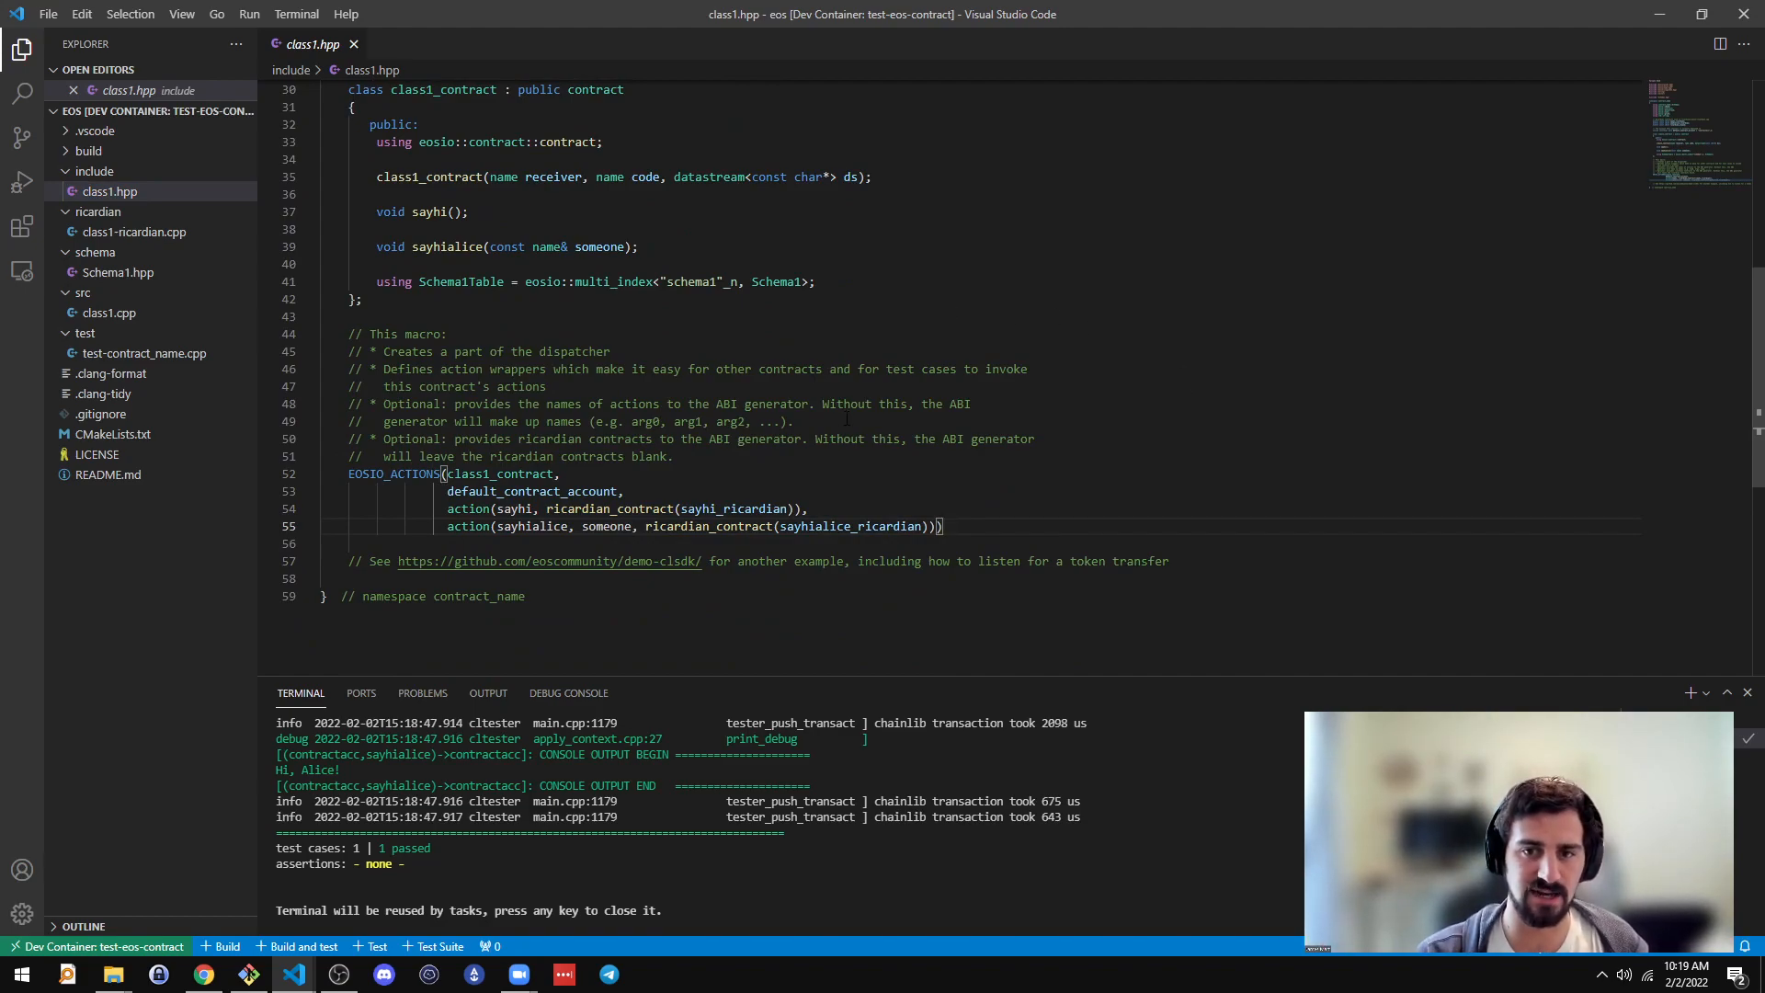
{"action": "mouse_move", "coordinate": [423, 388]}
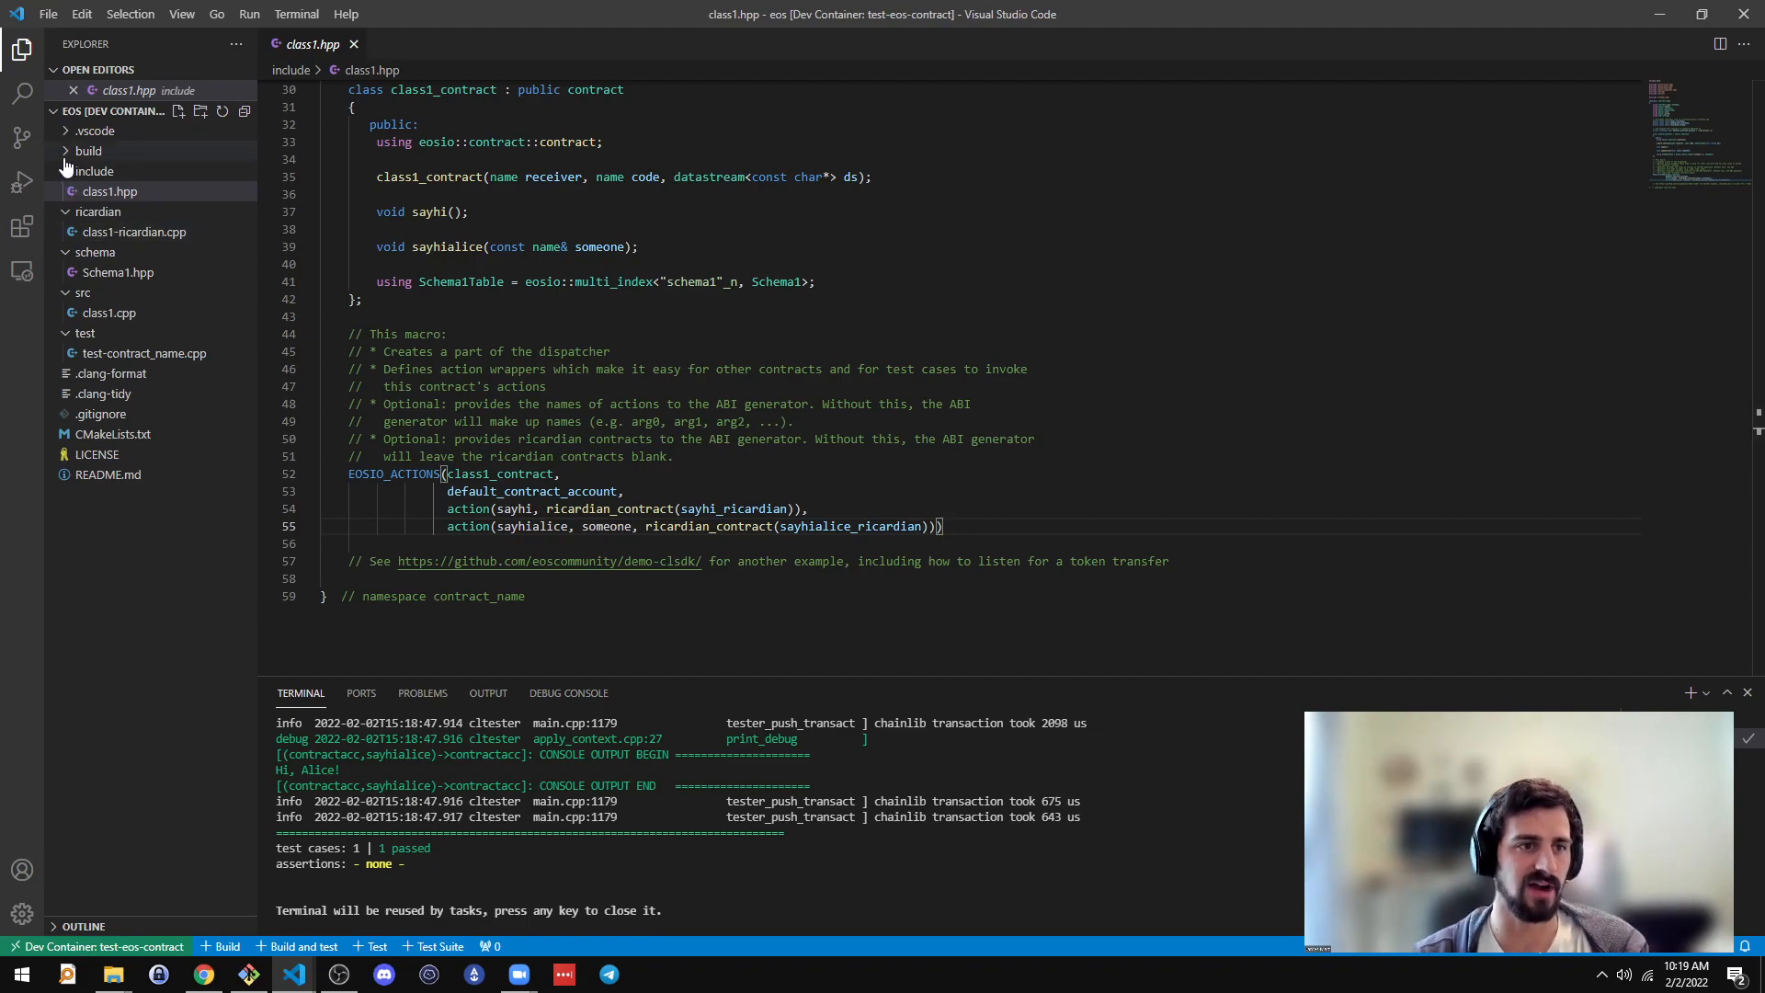
{"action": "left_click", "coordinate": [88, 149]}
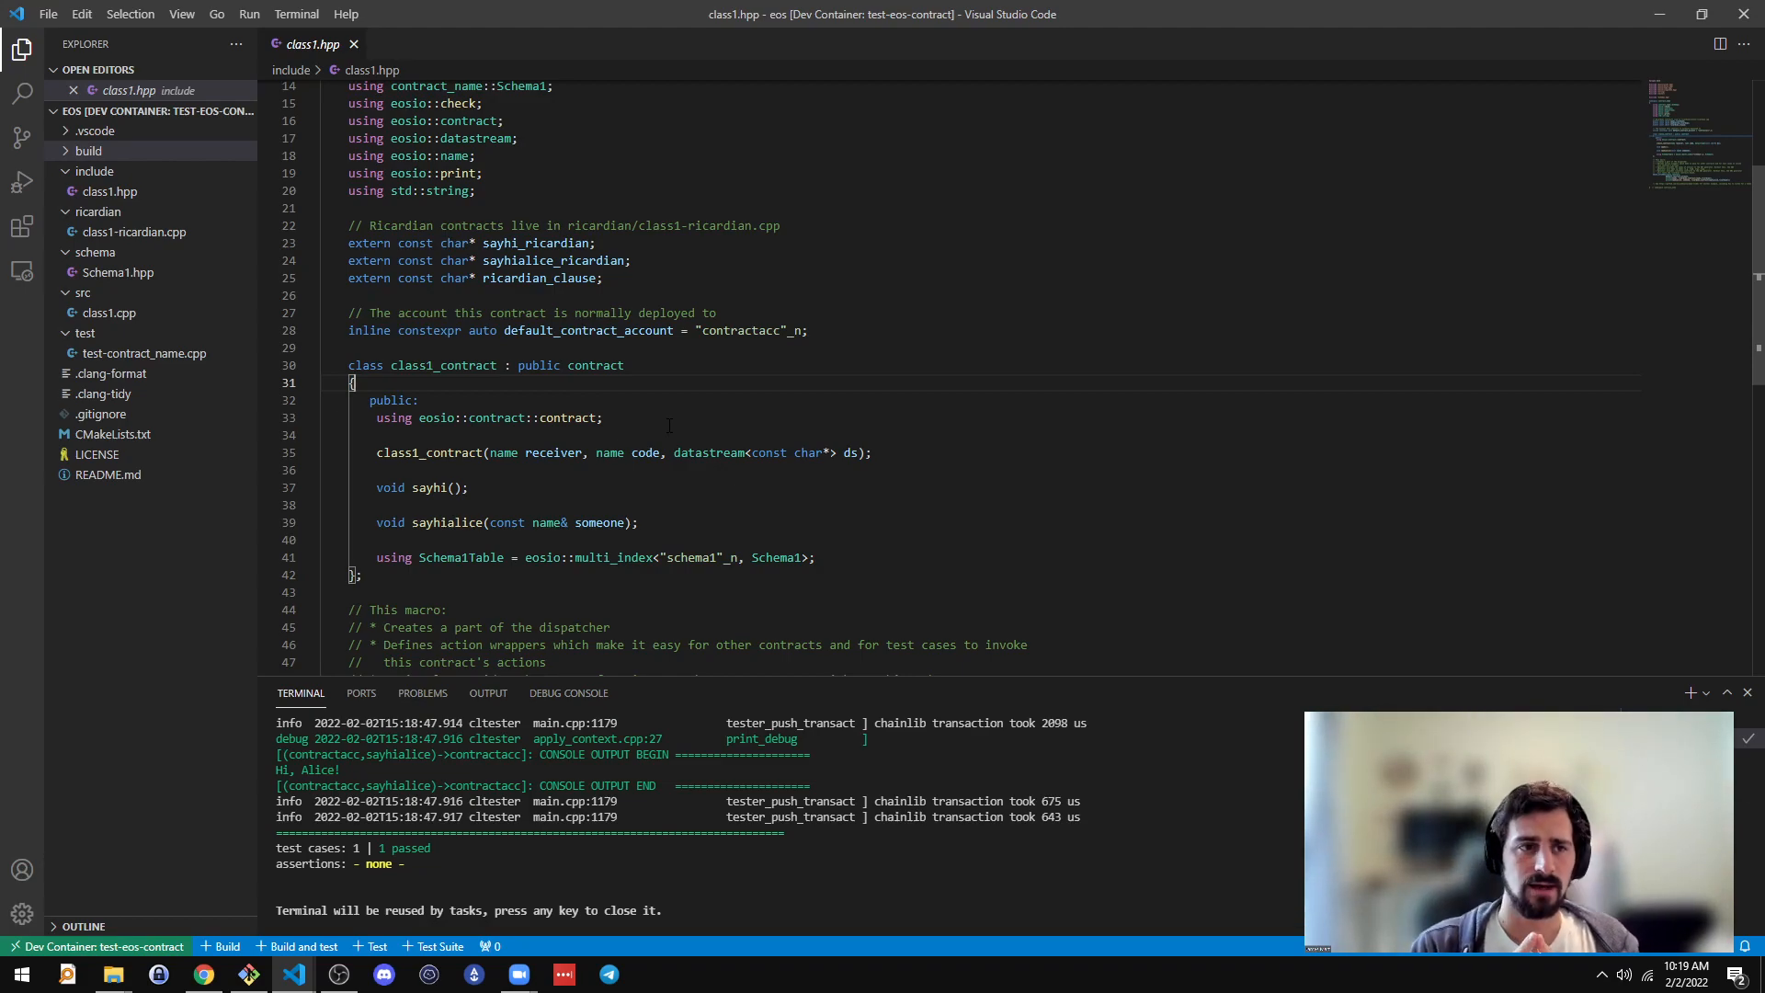
{"action": "mouse_move", "coordinate": [276, 129]}
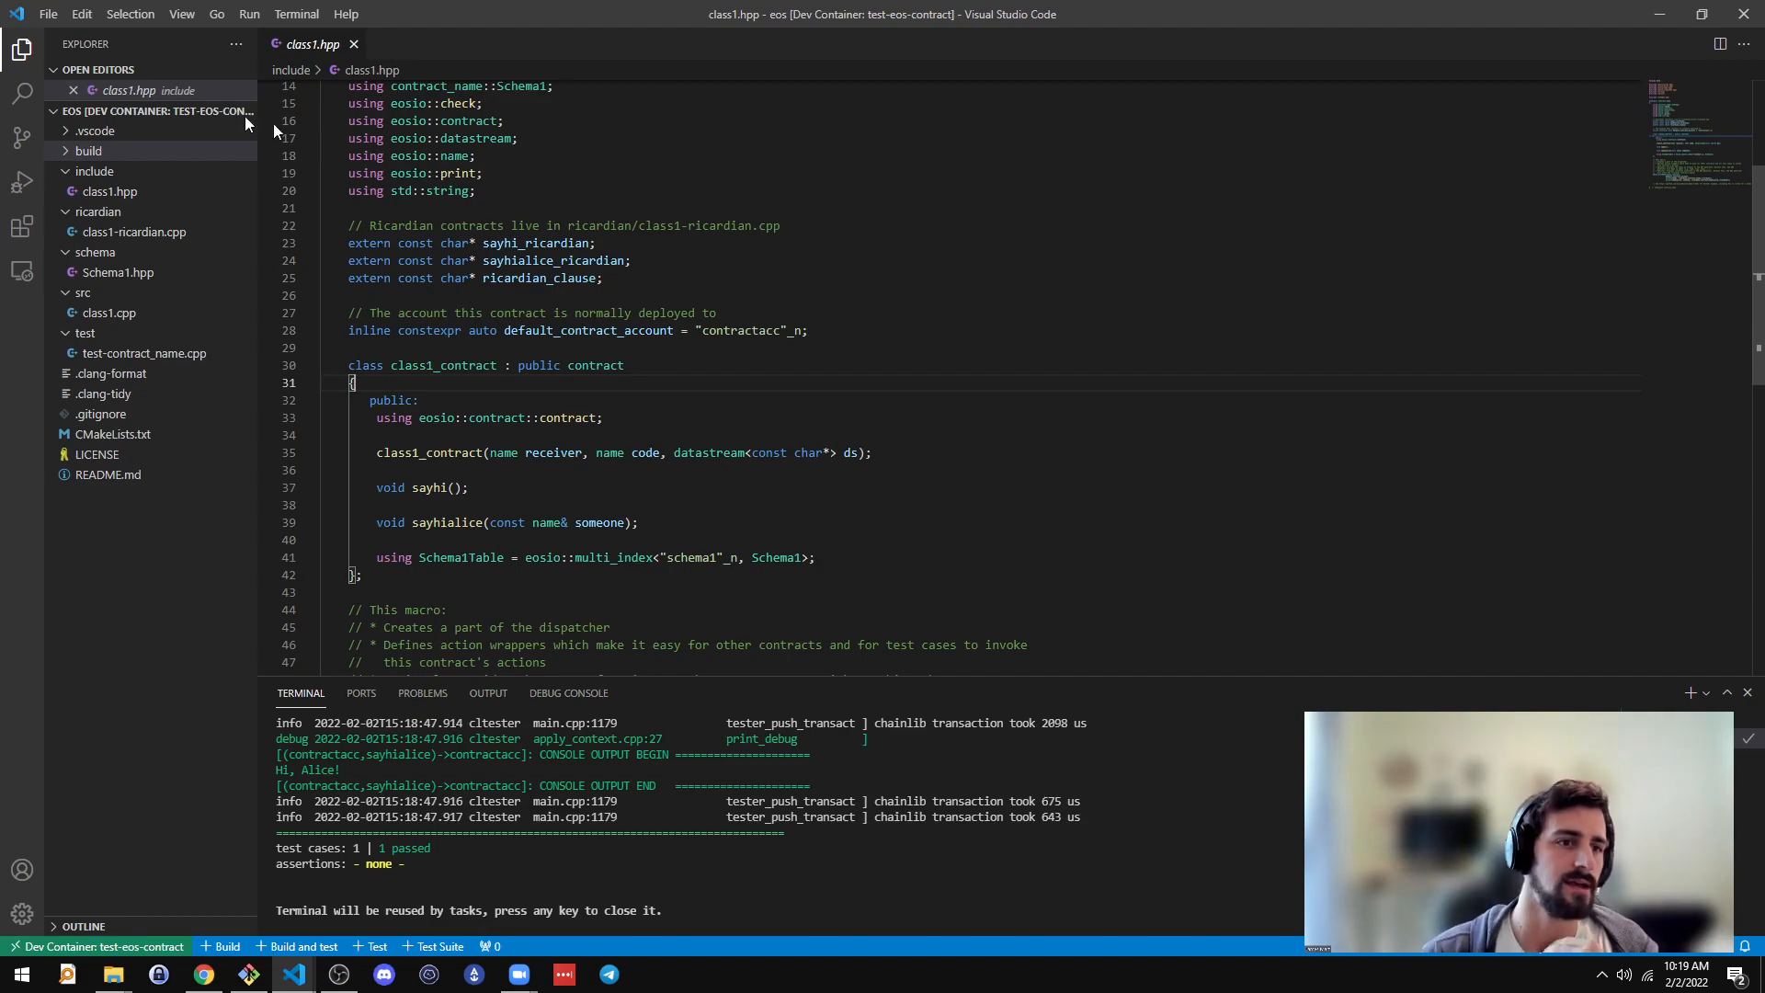
Step: Return to test-contract_name.cpp and switch to Run and Debug with a breakpoint on line 87
{"action": "left_click", "coordinate": [111, 191]}
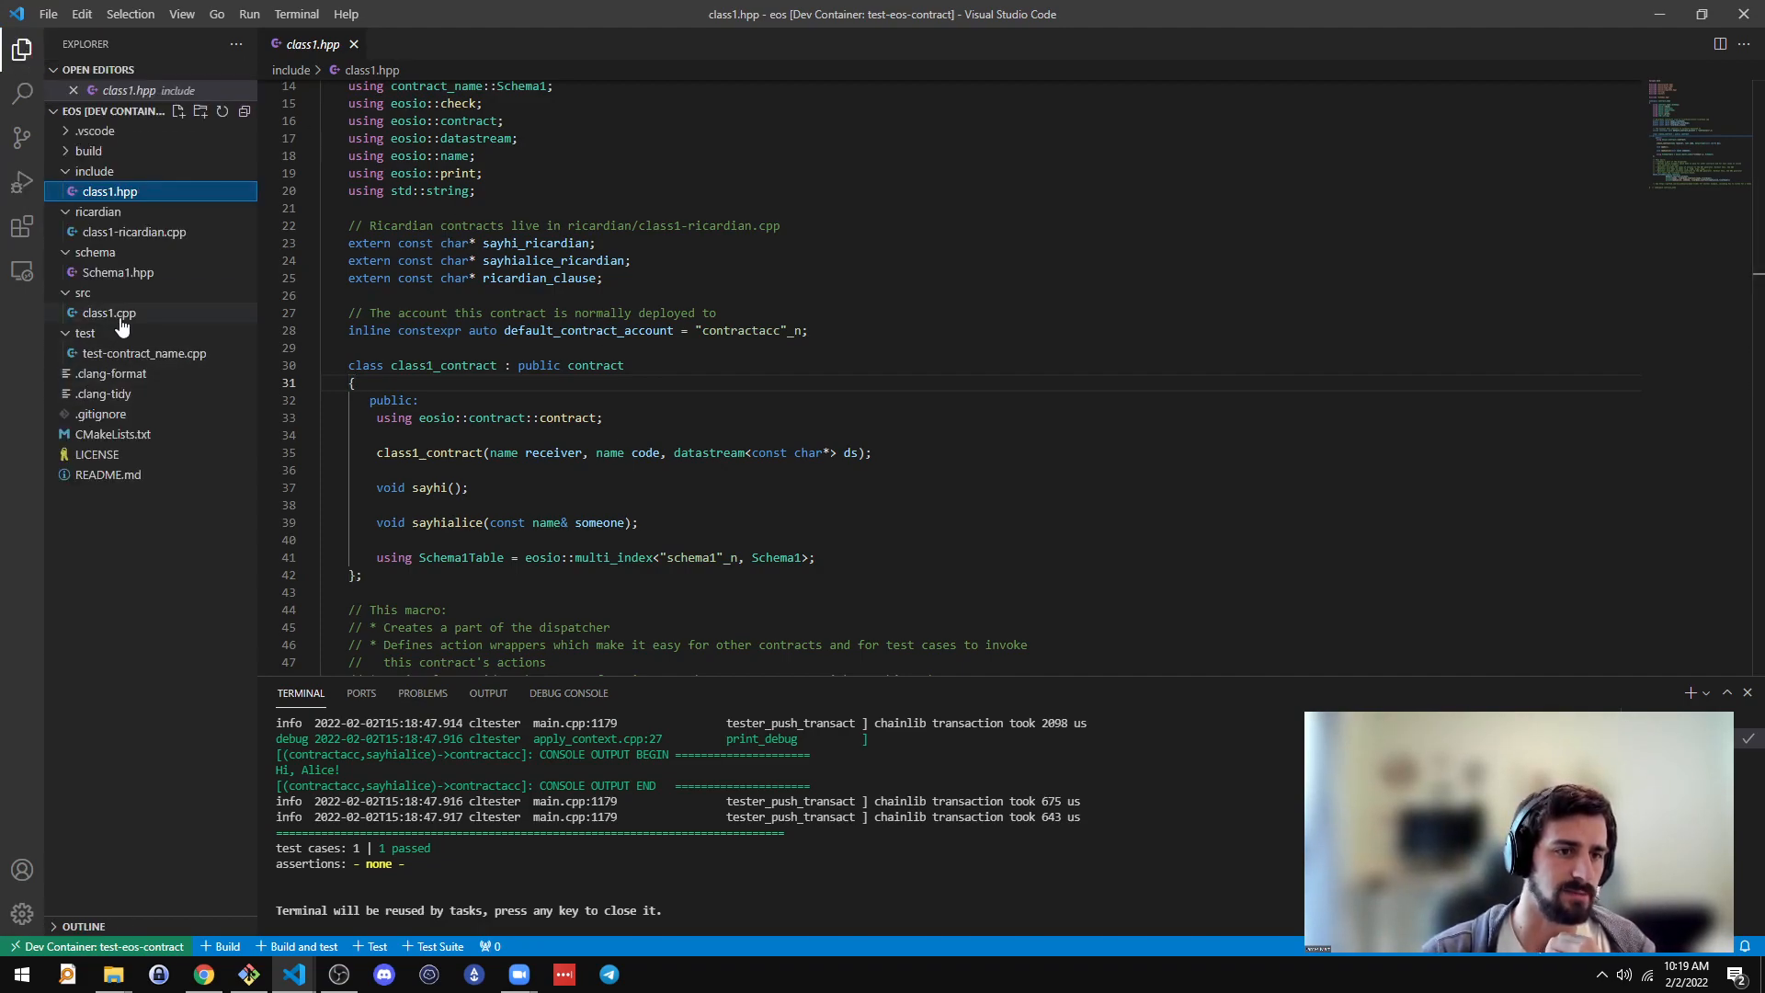
{"action": "left_click", "coordinate": [143, 353]}
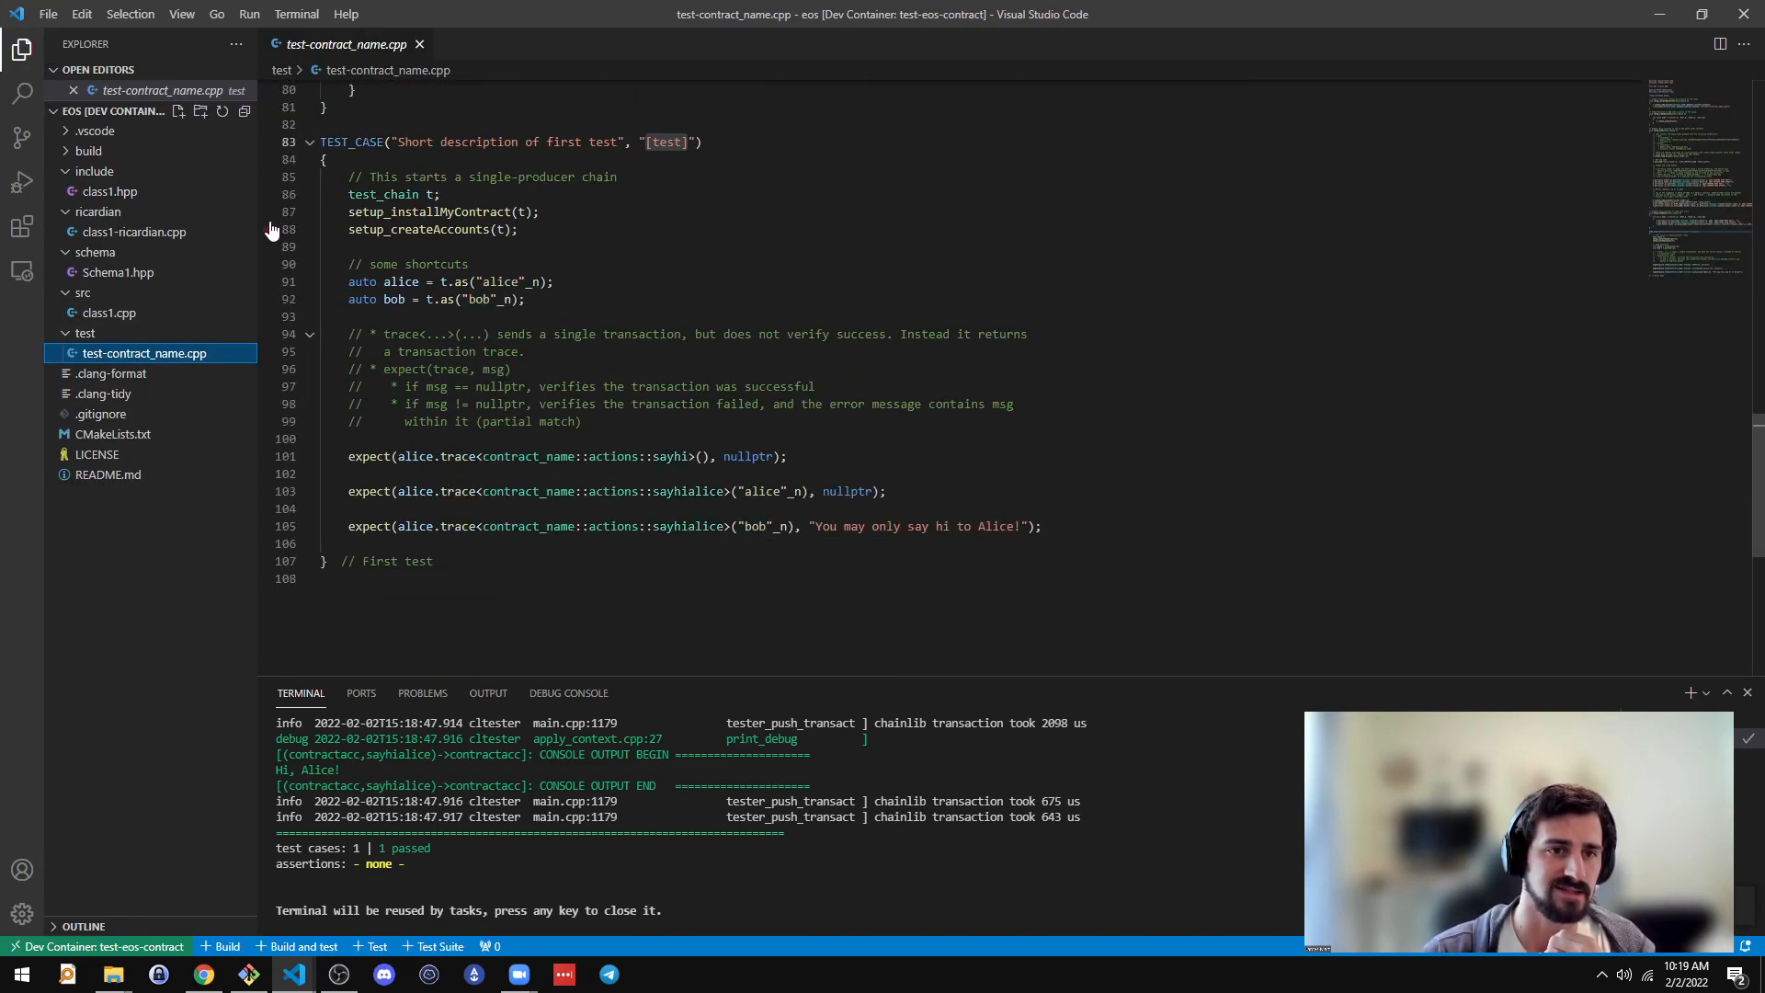
{"action": "left_click", "coordinate": [22, 182]}
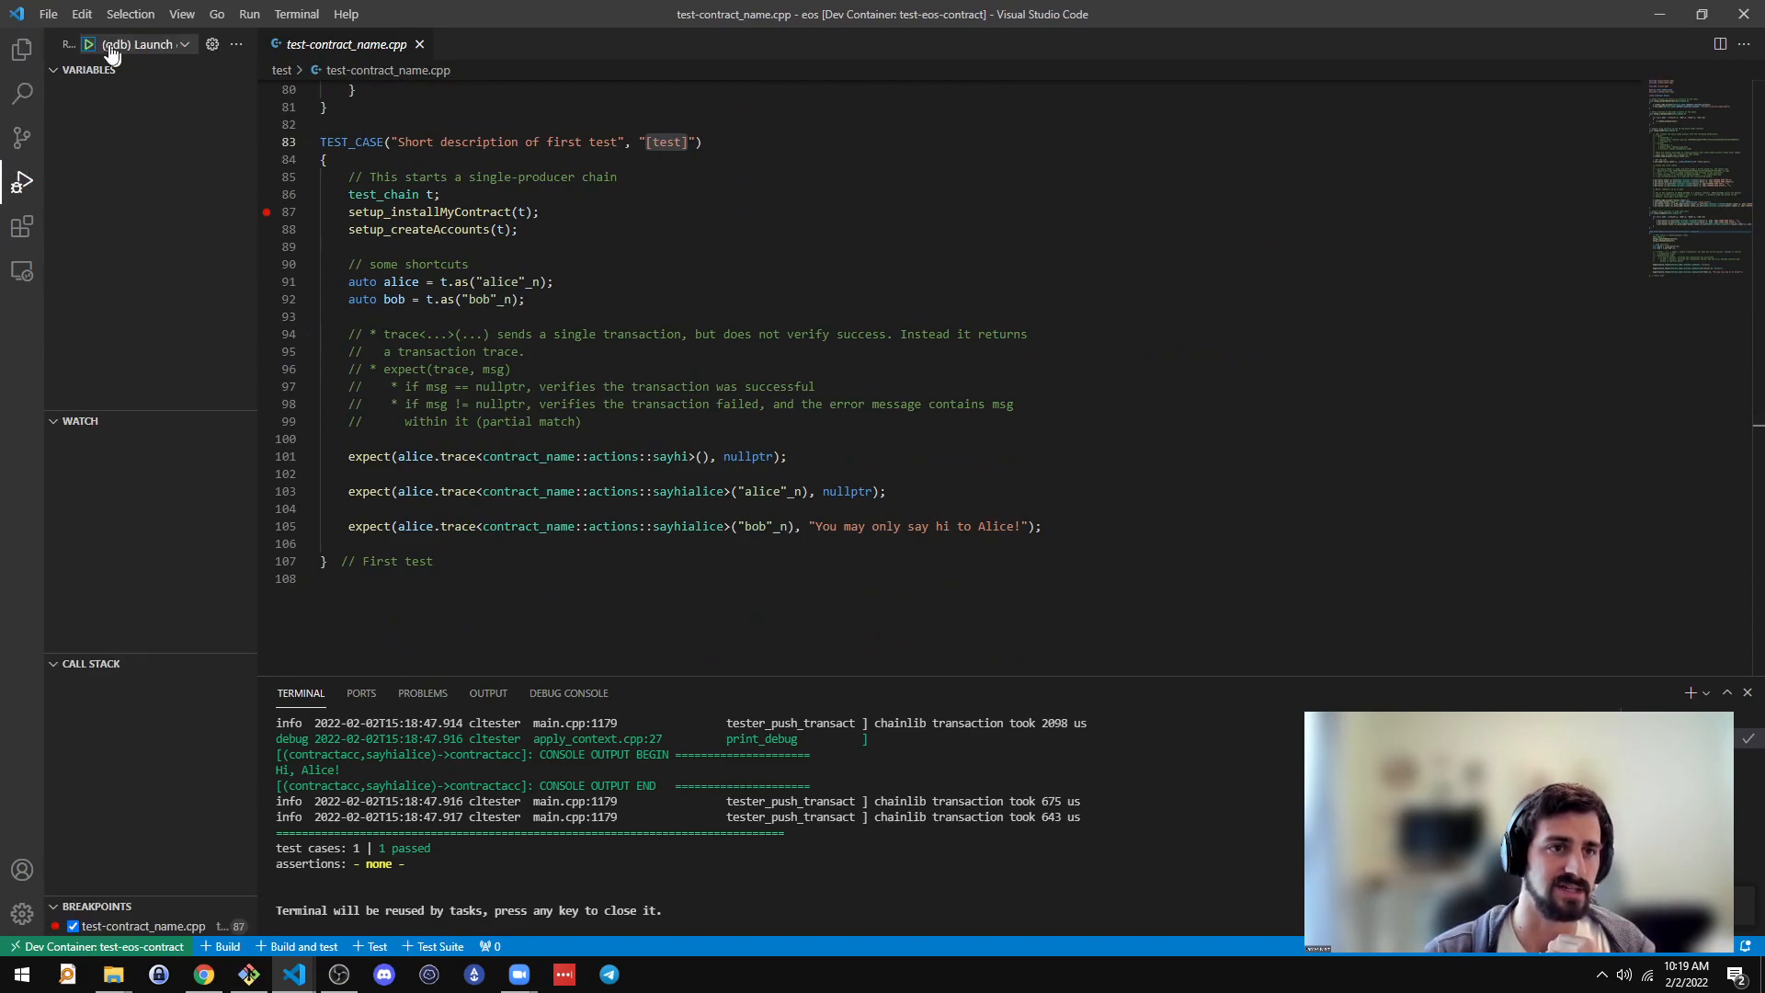
Step: Start (gdb) Launch, pause at the breakpoint and continue until cltester exits with code 0
{"action": "left_click", "coordinate": [88, 44]}
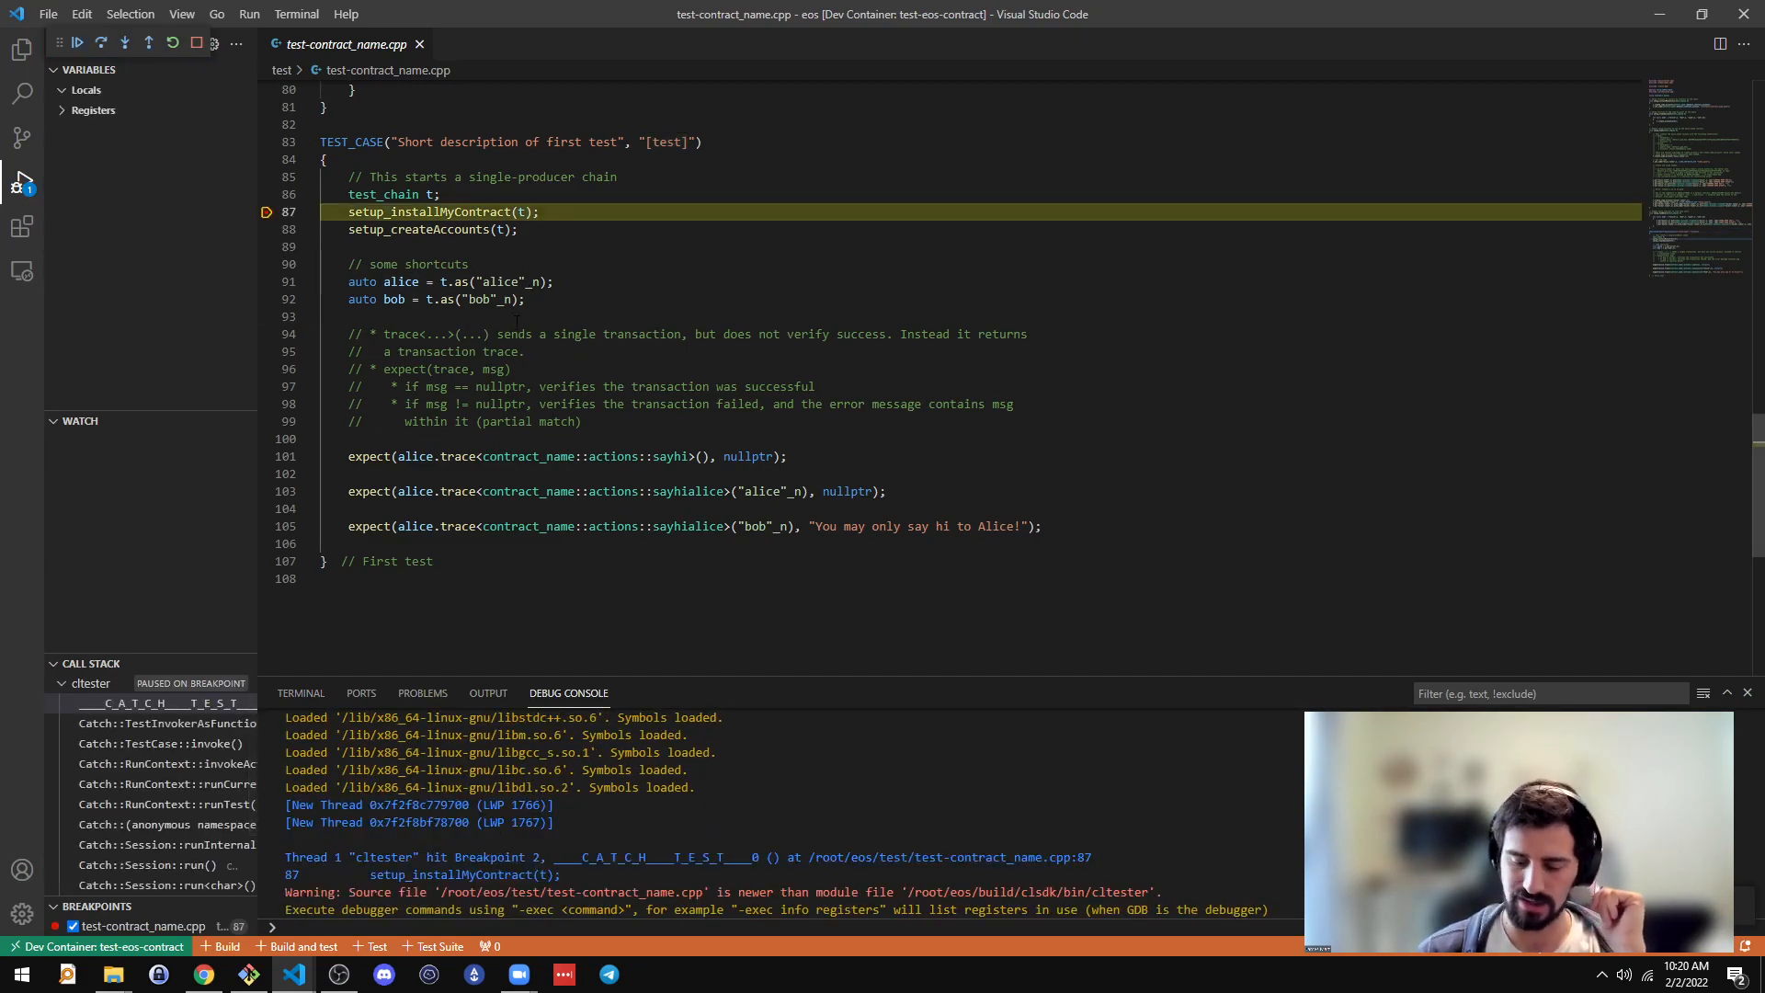
{"action": "left_click", "coordinate": [99, 43]}
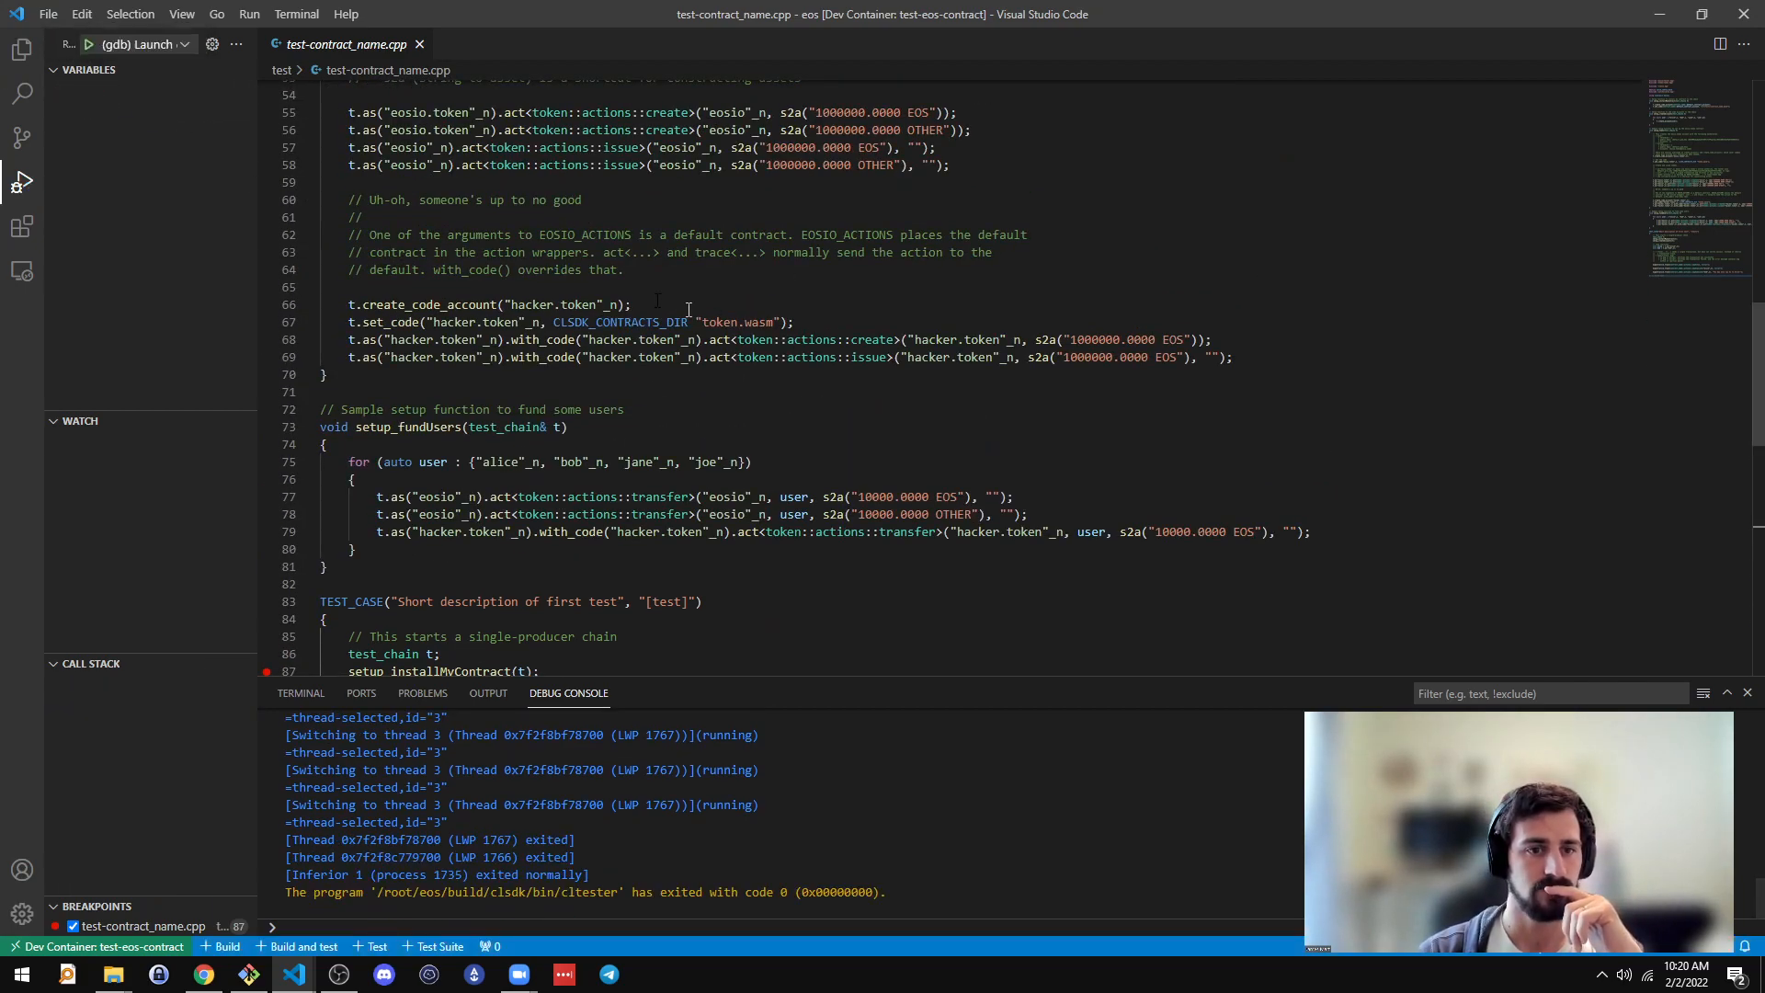
Step: Leave the debug view and switch to the host's File Explorer showing test-eos-contract
{"action": "left_click", "coordinate": [20, 52]}
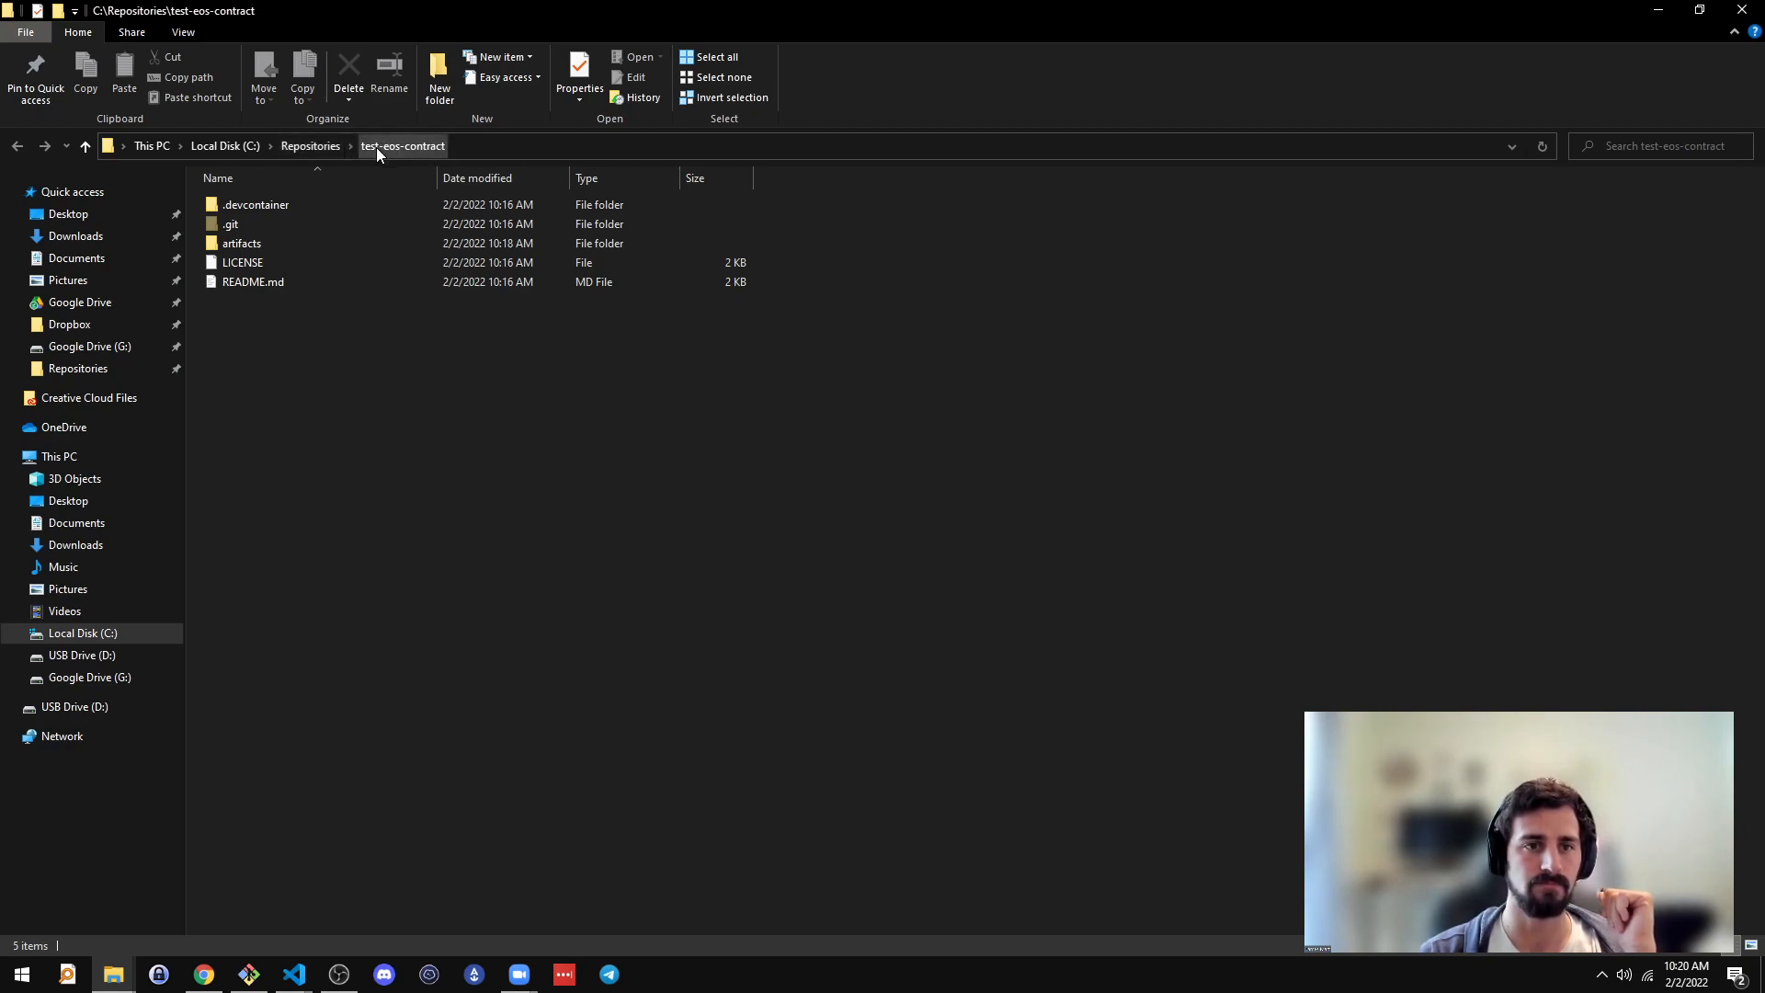
{"action": "mouse_move", "coordinate": [414, 161]}
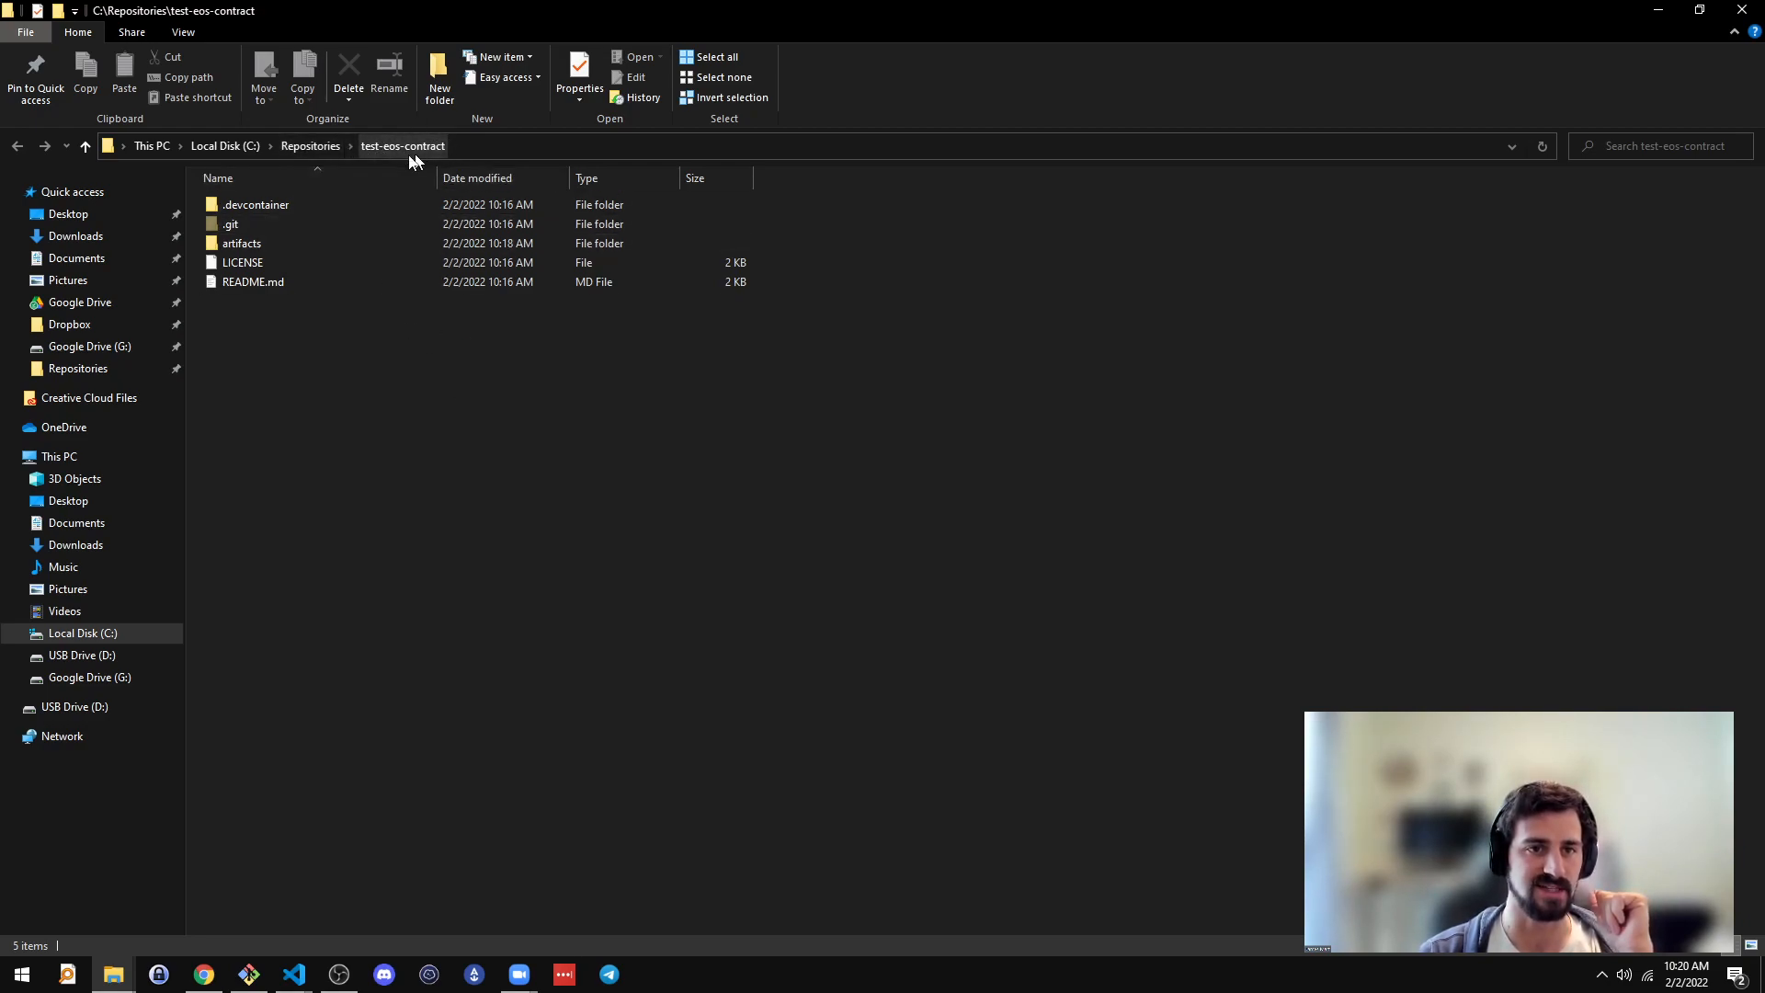
{"action": "mouse_move", "coordinate": [240, 243]}
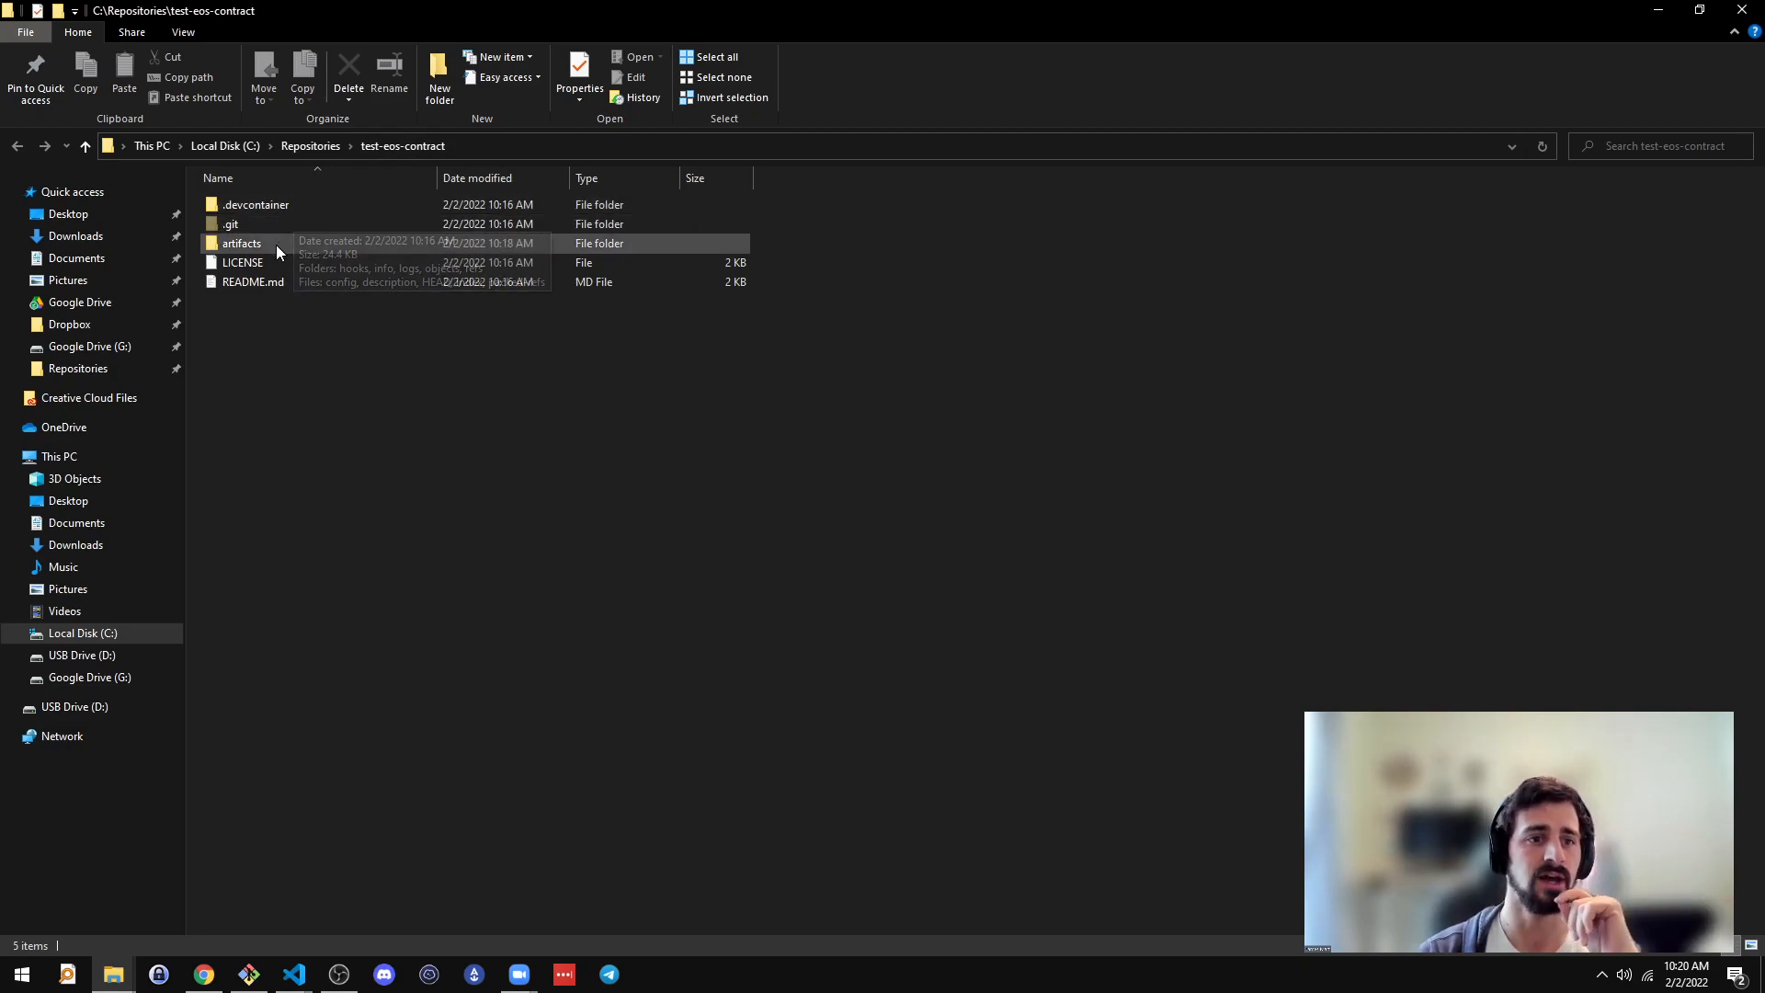
{"action": "mouse_move", "coordinate": [287, 319]}
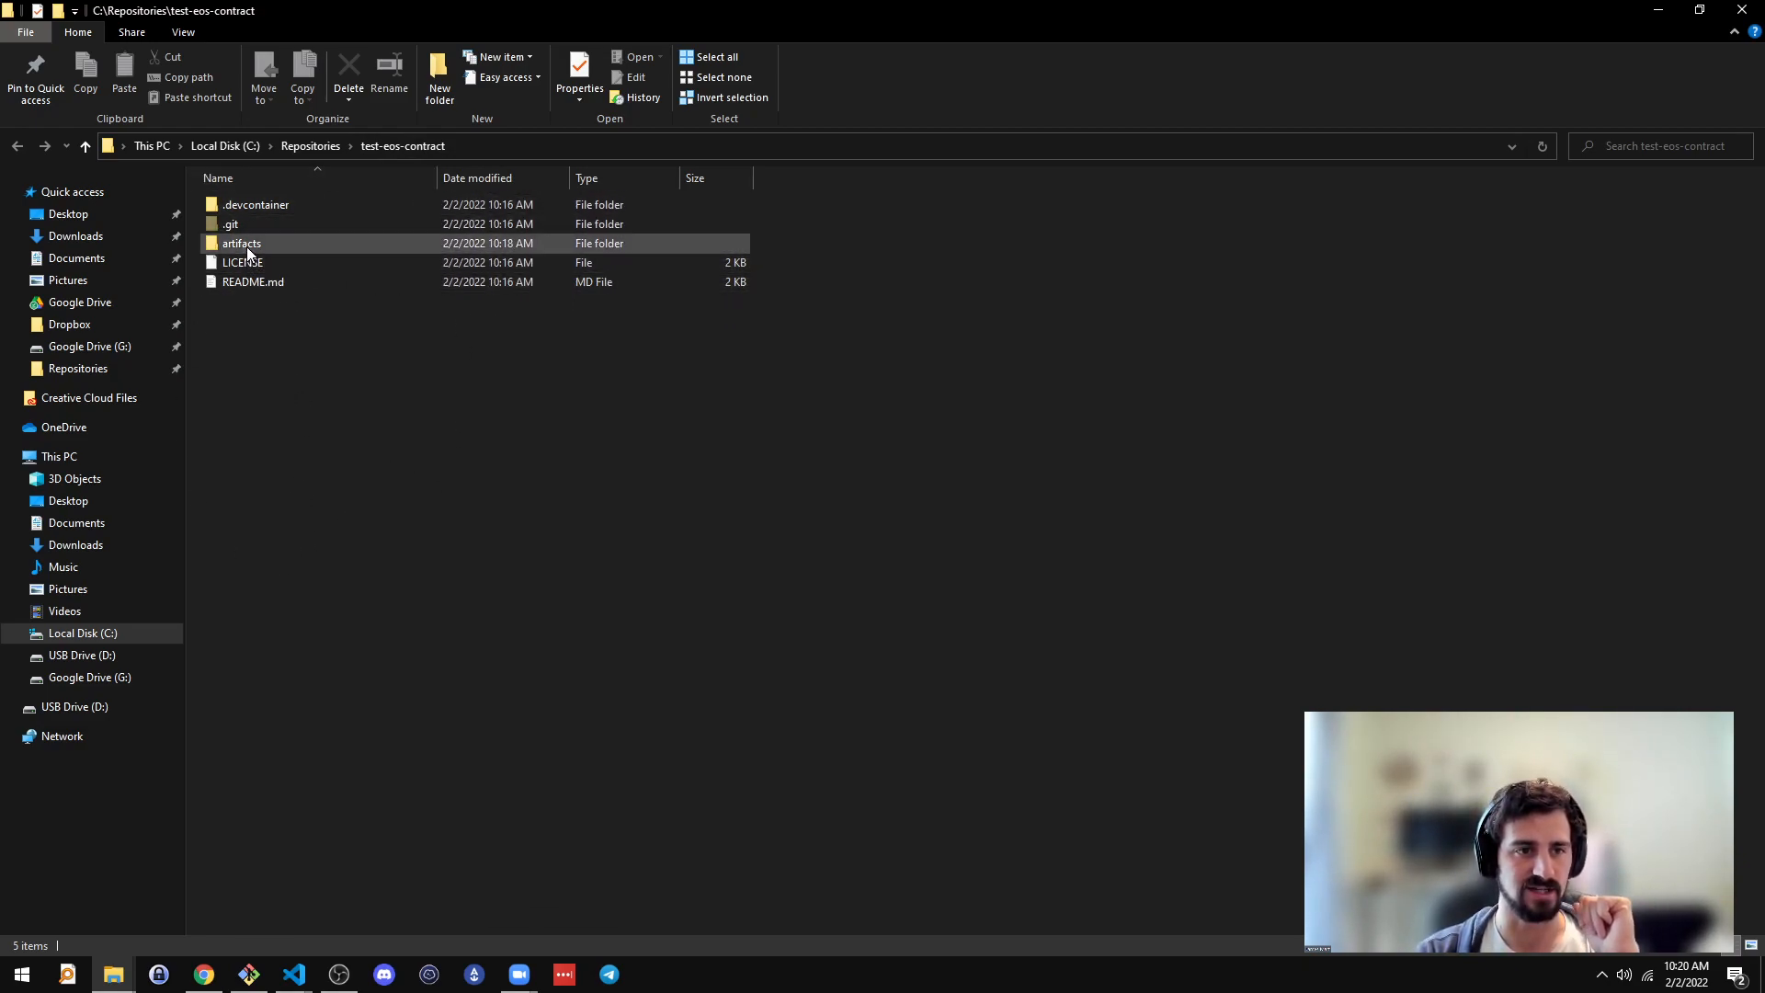
{"action": "mouse_move", "coordinate": [241, 243]}
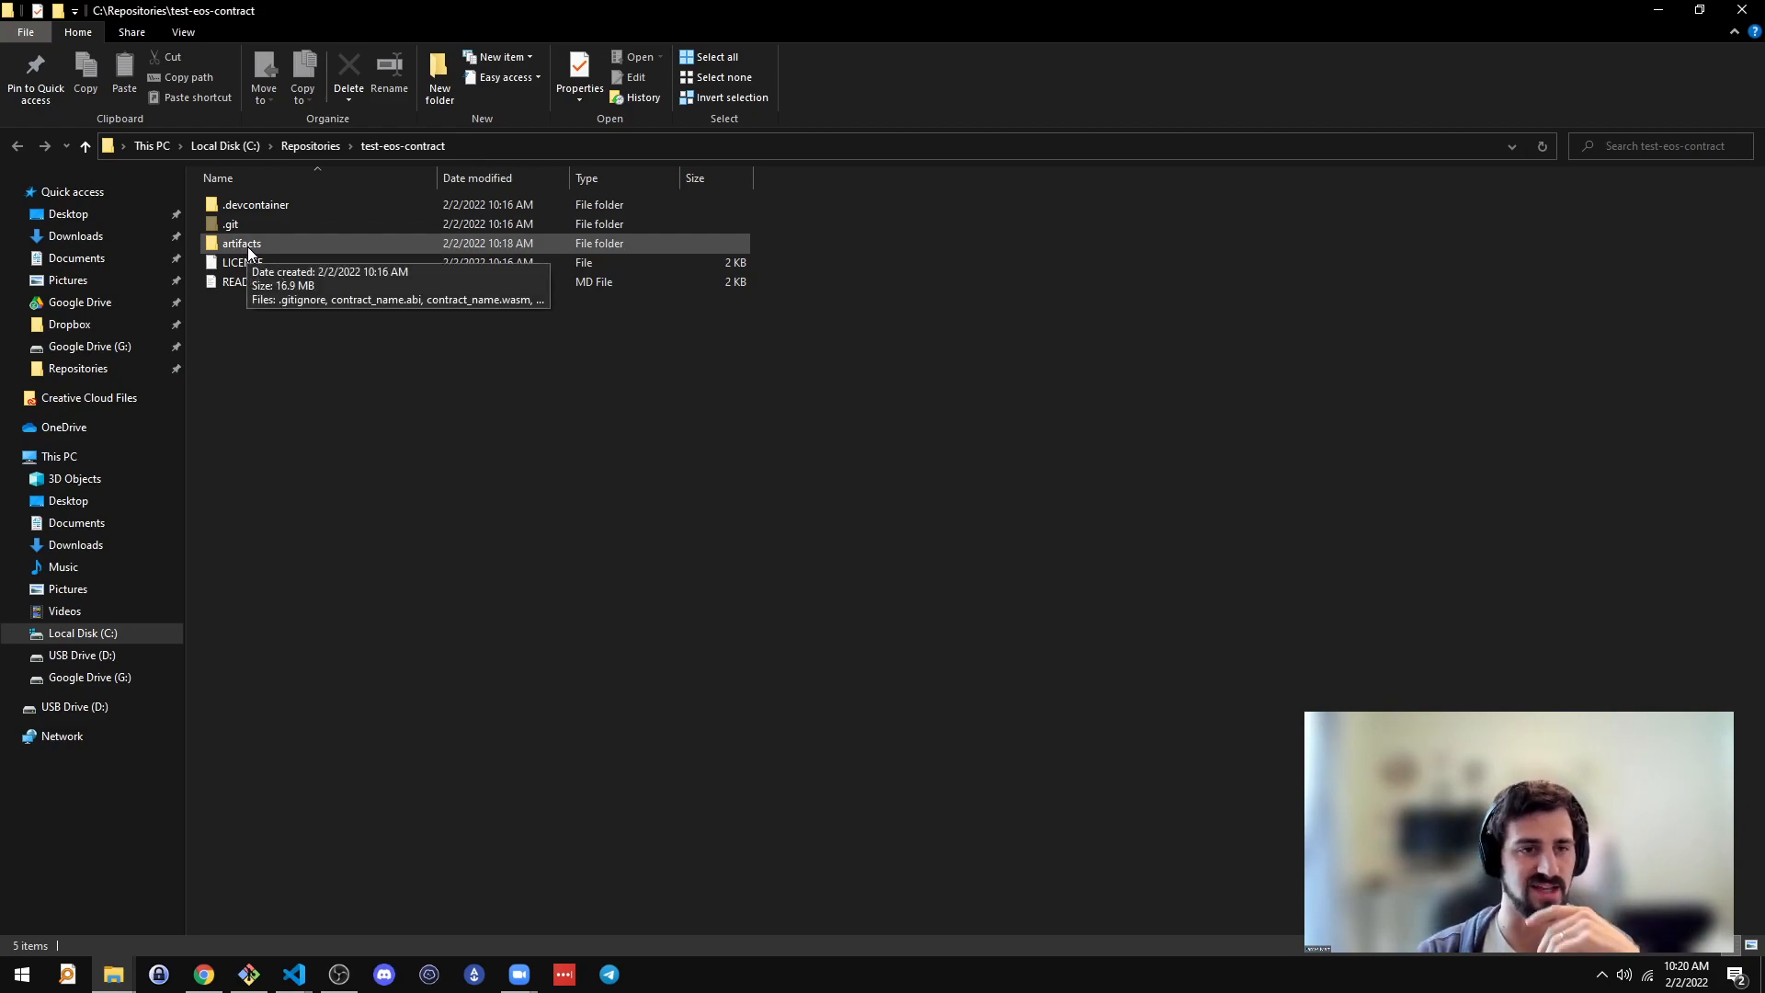
{"action": "double_click", "coordinate": [241, 243]}
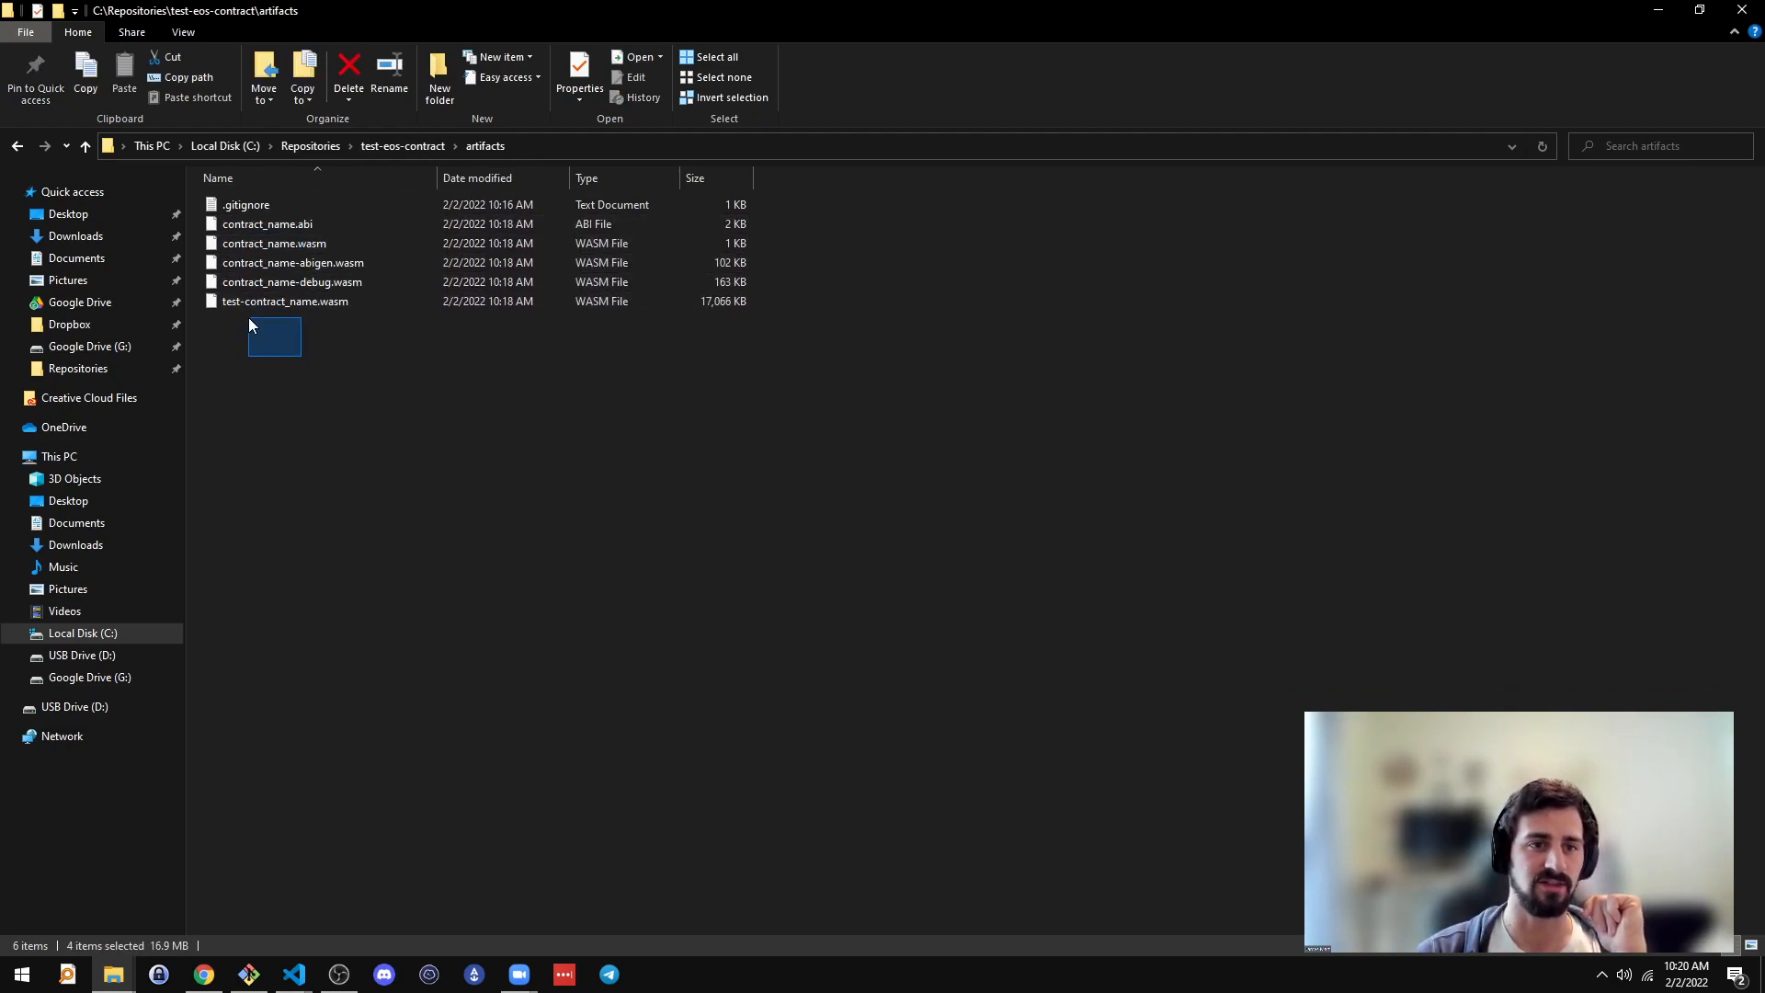
{"action": "mouse_move", "coordinate": [294, 974]}
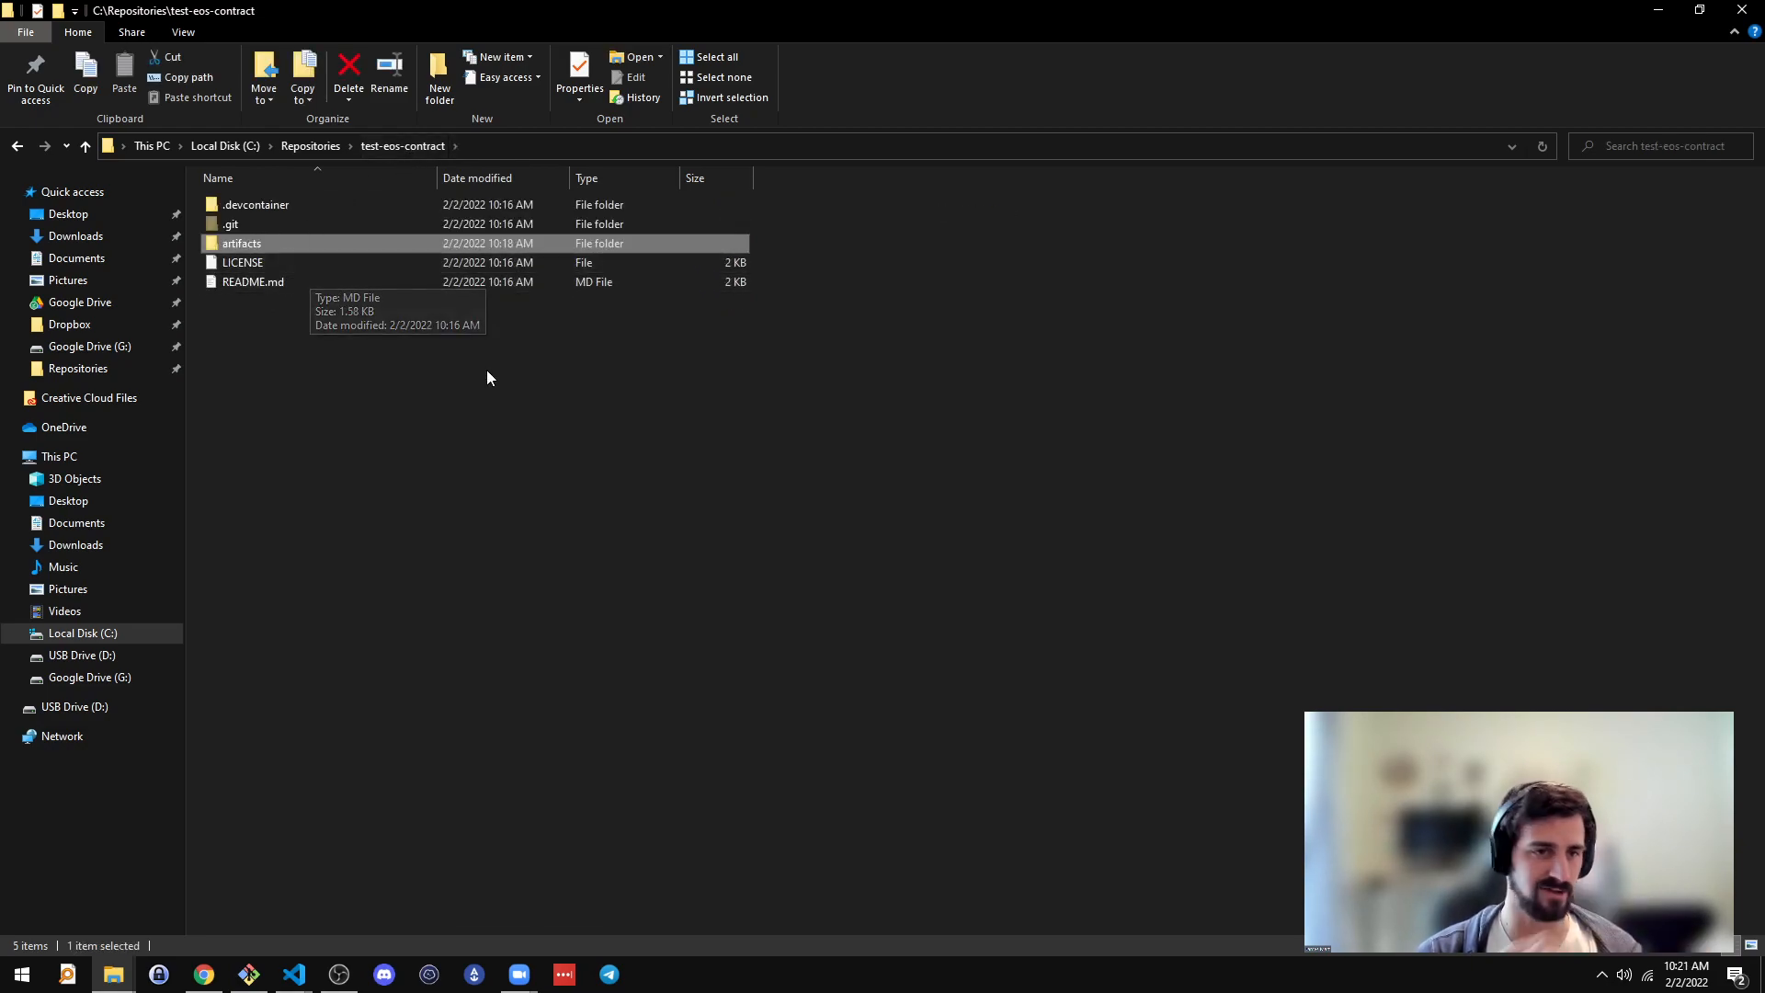
{"action": "mouse_move", "coordinate": [249, 629]}
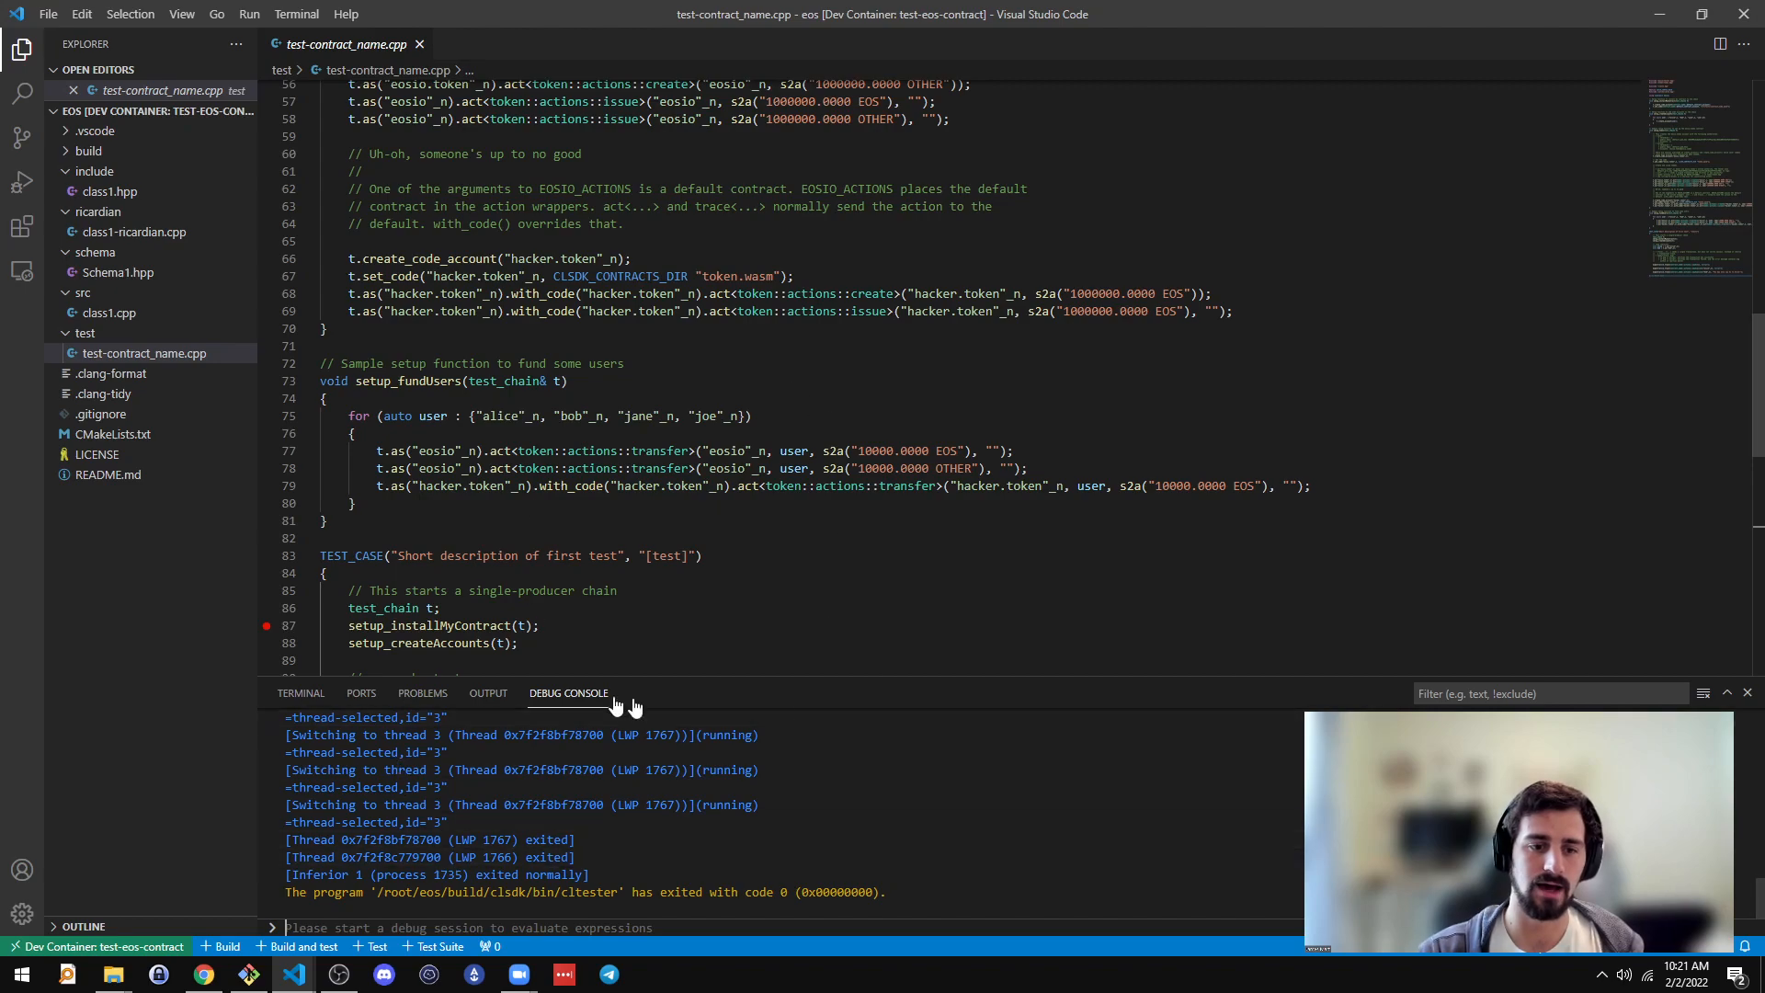
Step: Show the terminal again with the passing test output printing "Hi, Alice" and the shell prompt
{"action": "left_click", "coordinate": [299, 693]}
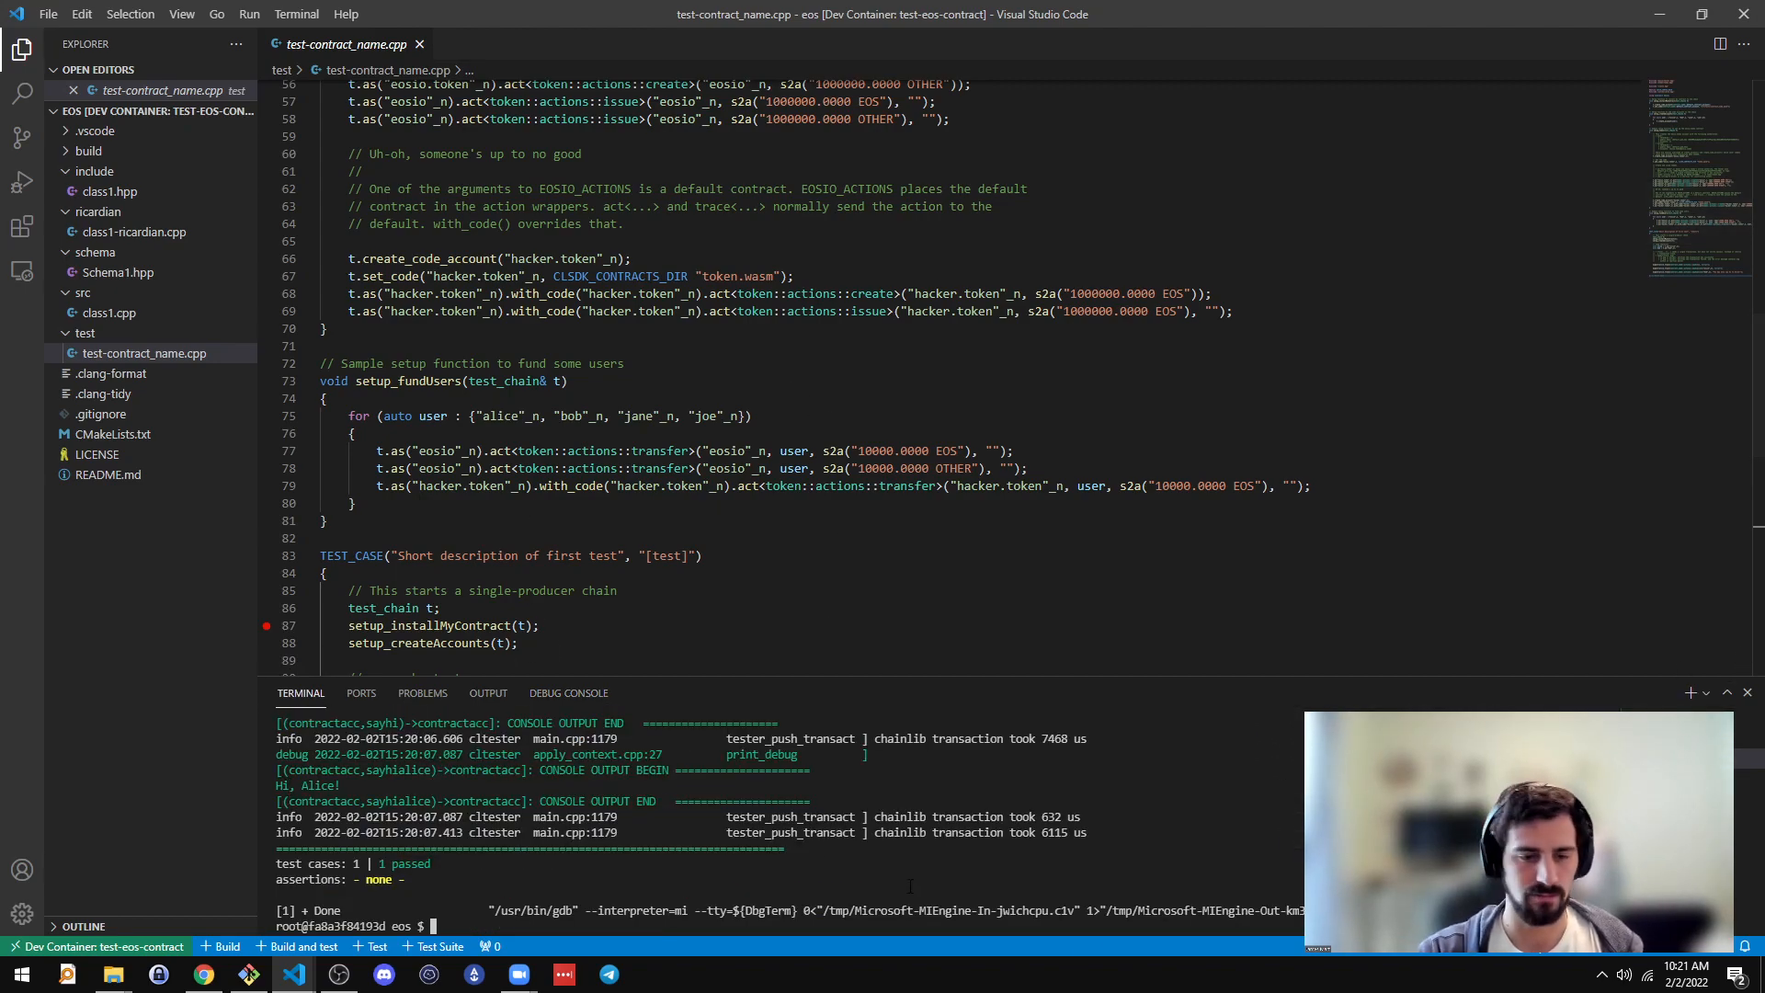